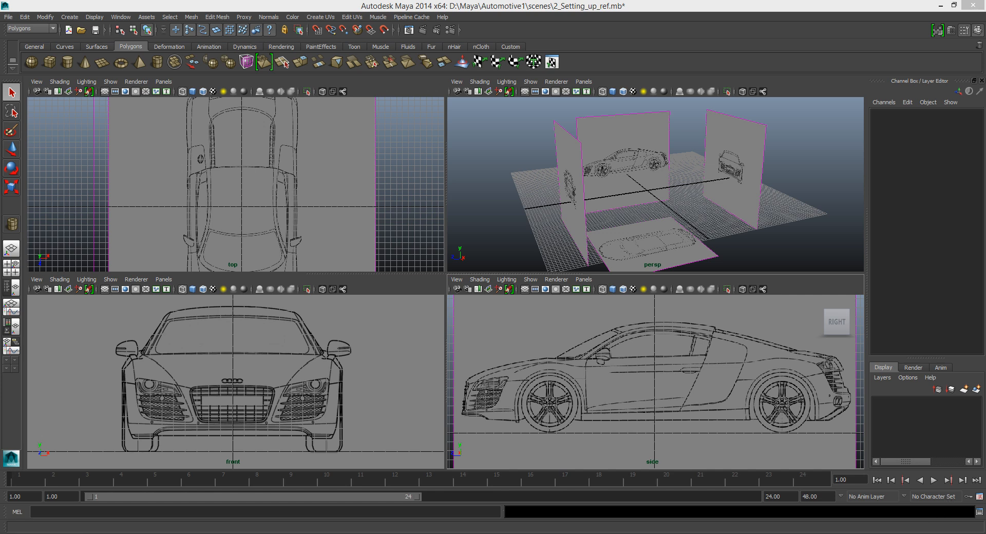
pyautogui.moveTo(501, 370)
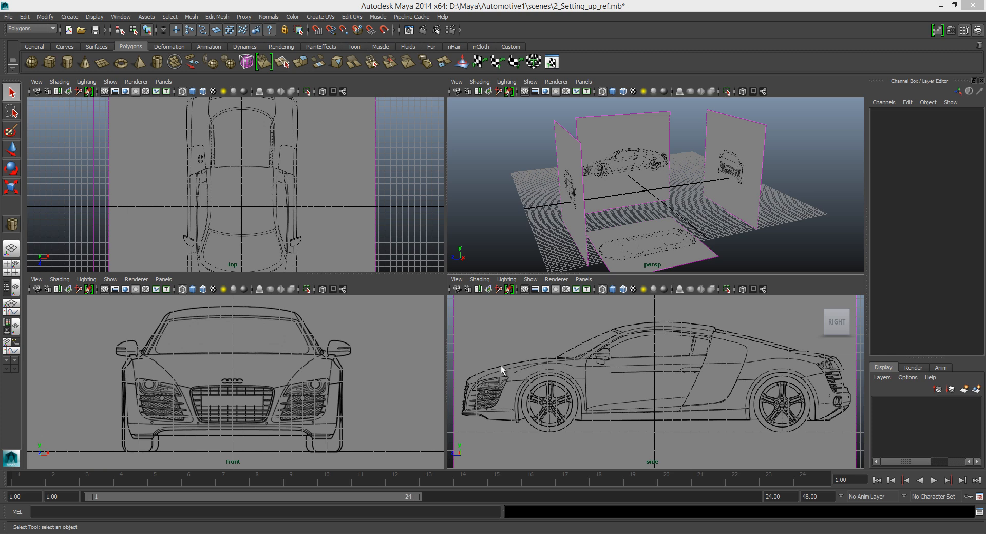
pyautogui.moveTo(566, 367)
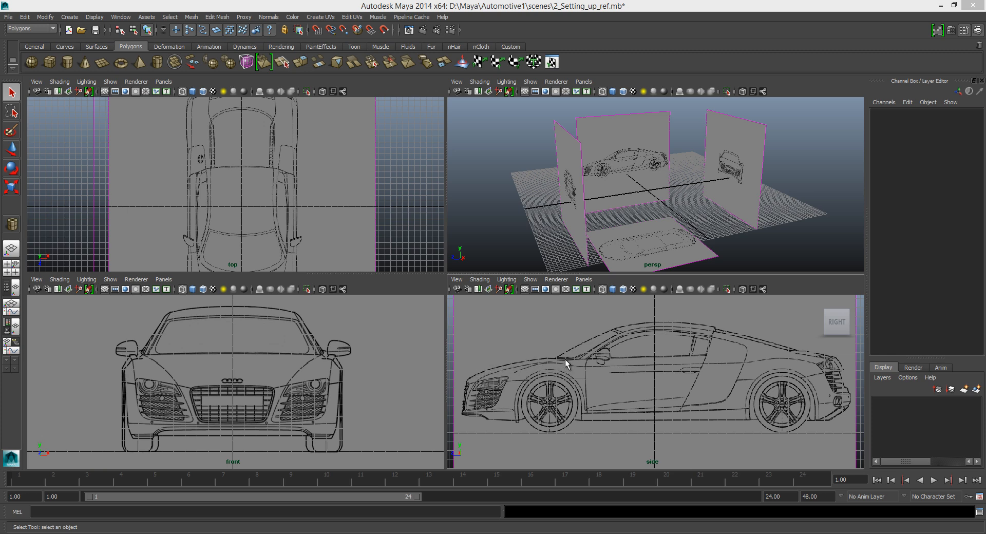
pyautogui.moveTo(564, 364)
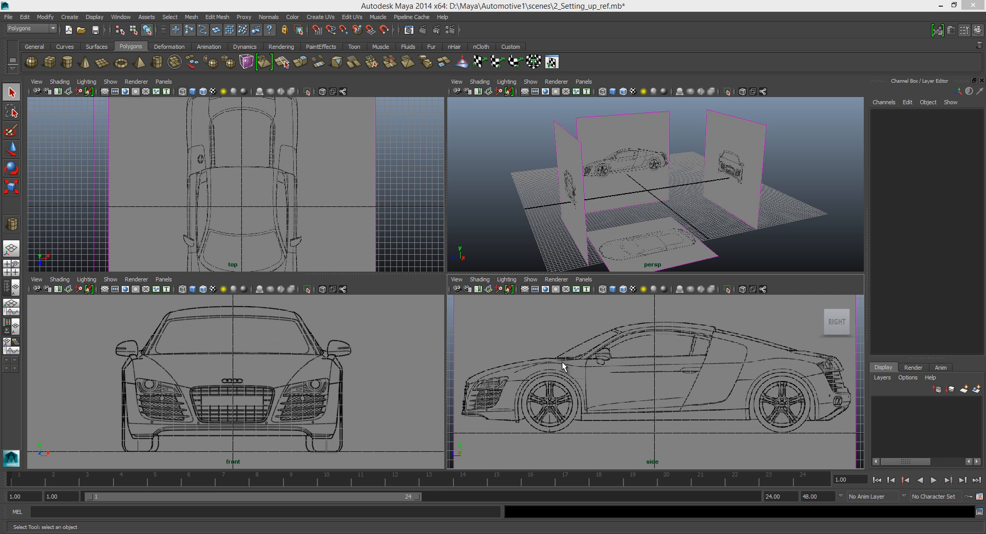
pyautogui.moveTo(568, 362)
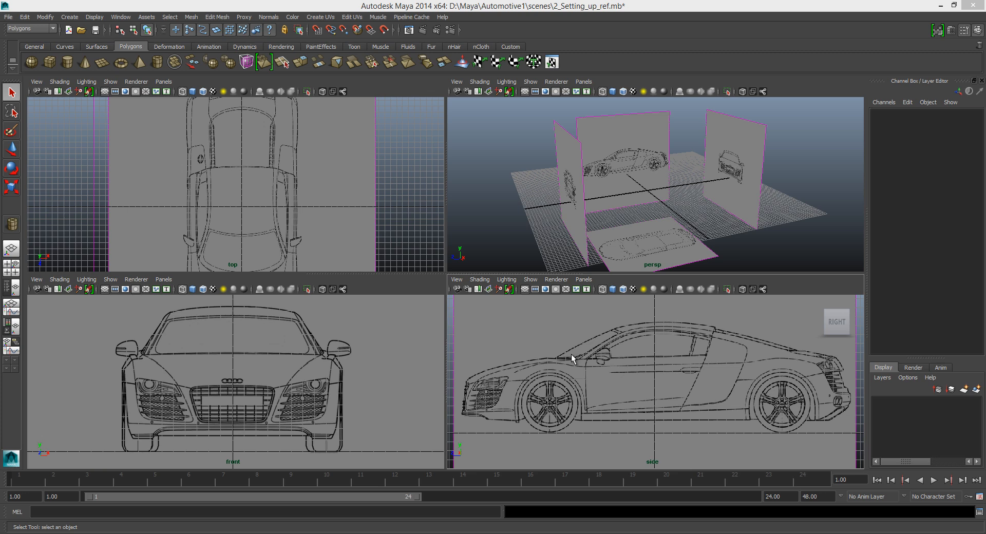
pyautogui.moveTo(563, 363)
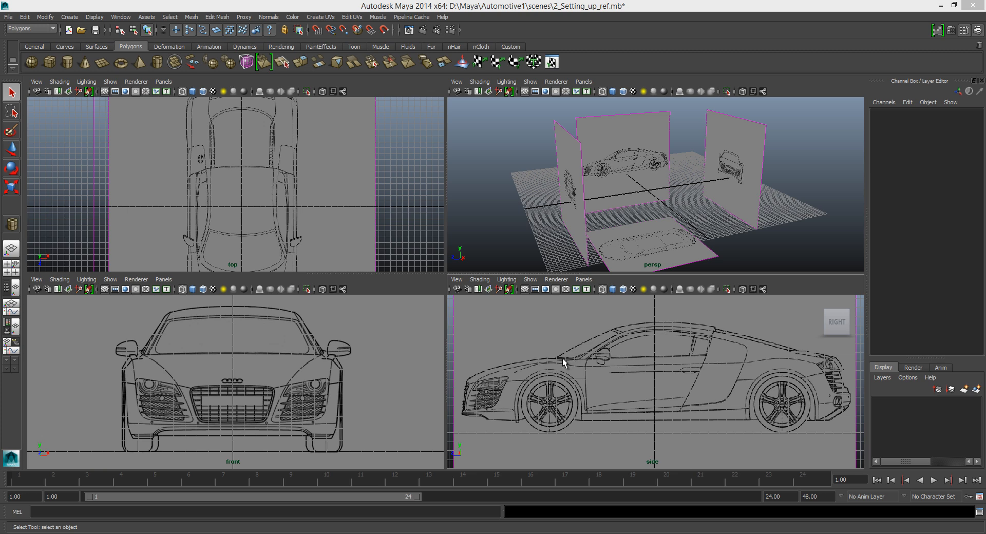
pyautogui.moveTo(534, 322)
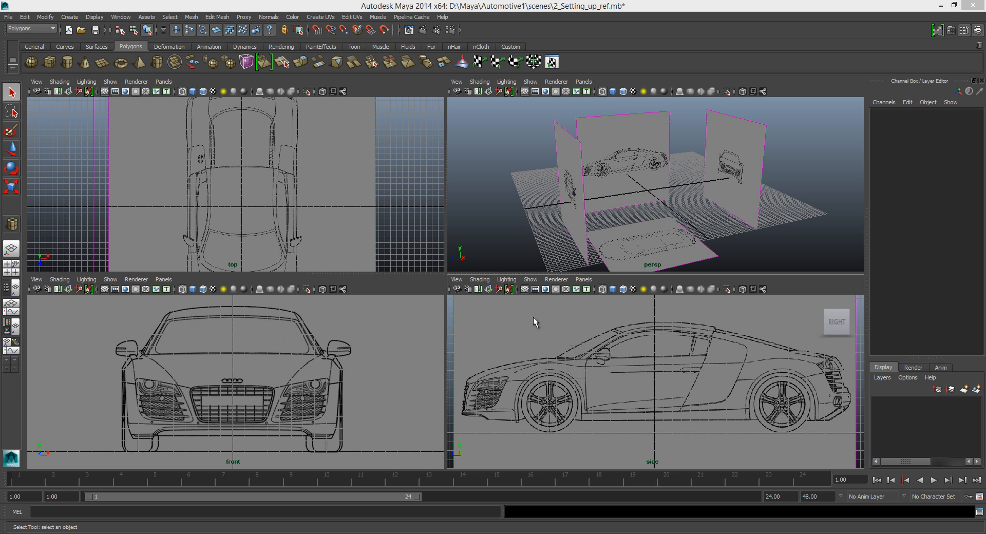
# Maximize the side panel to show the Audi R8 blueprint full-screen
pyautogui.press('space')
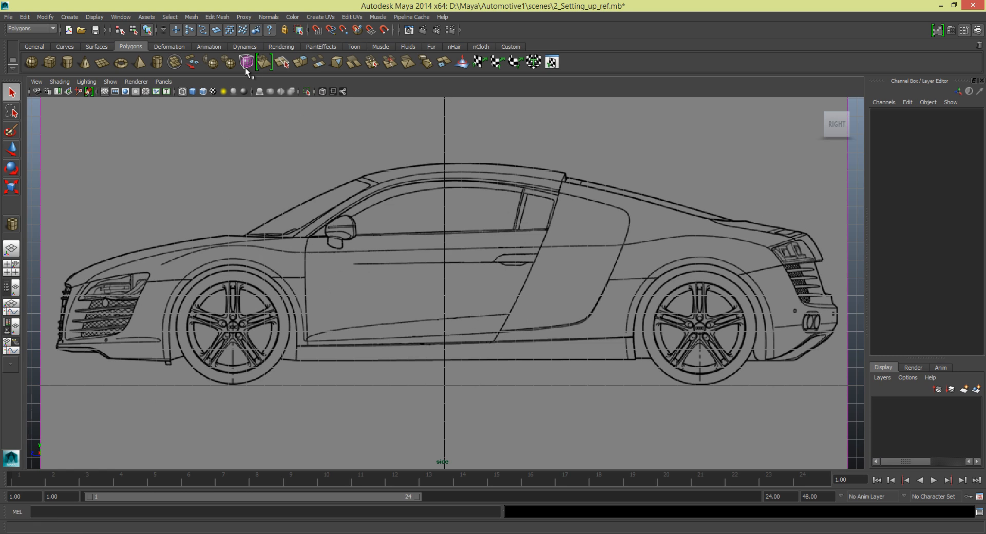
pyautogui.click(109, 82)
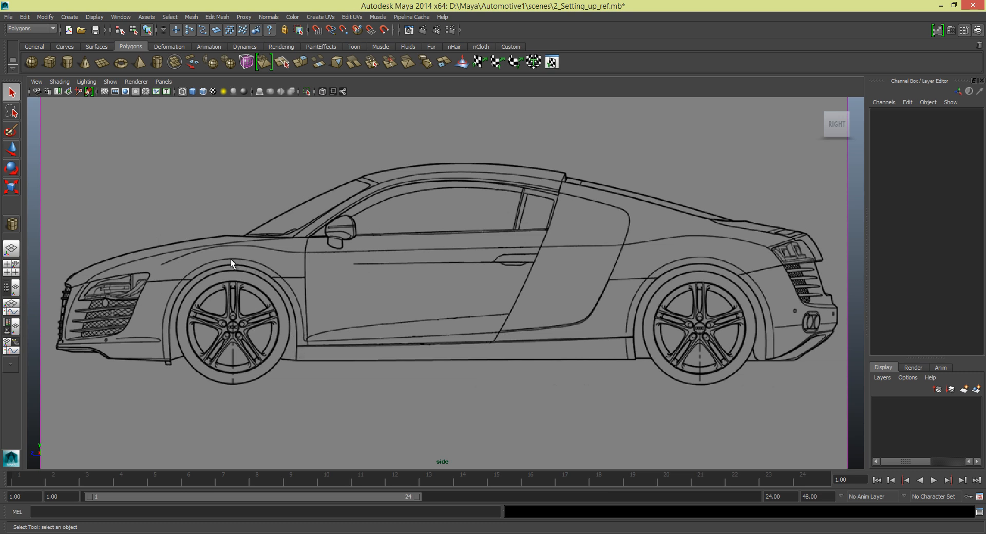
pyautogui.moveTo(167, 362)
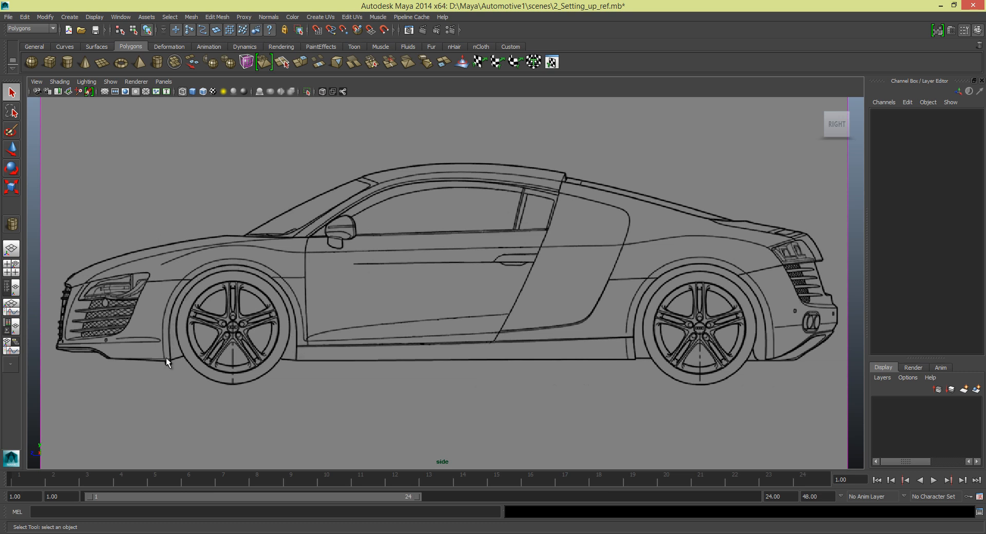
pyautogui.moveTo(303, 338)
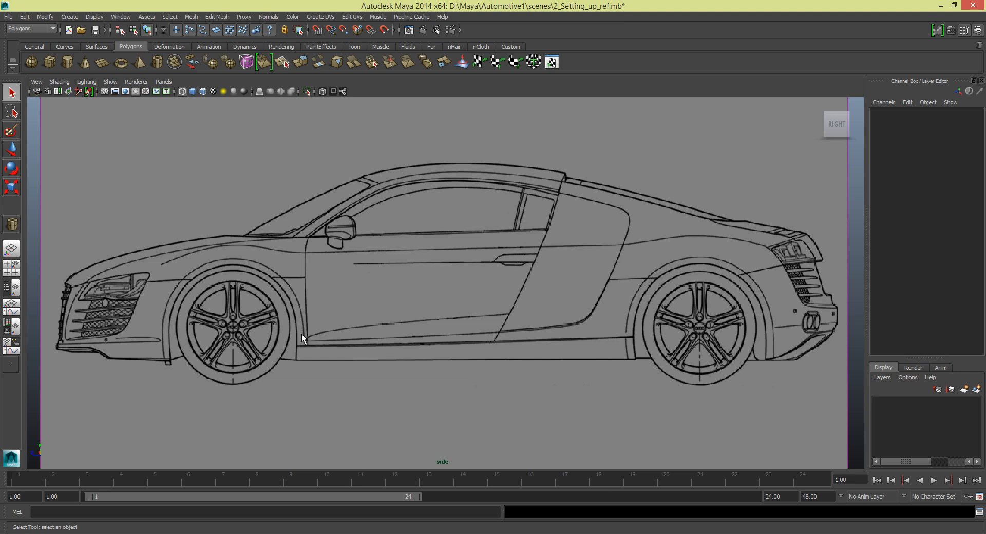
pyautogui.moveTo(626, 342)
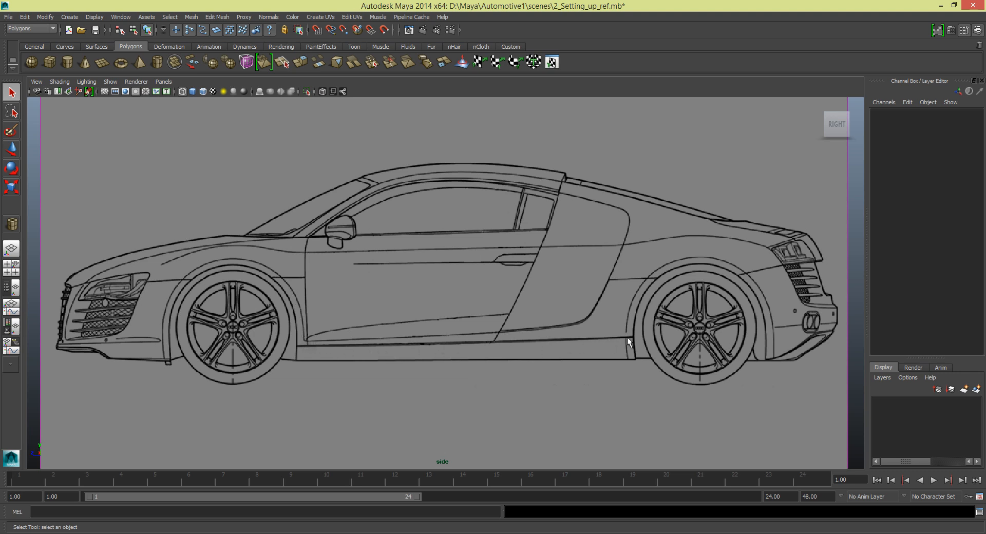
pyautogui.moveTo(695, 263)
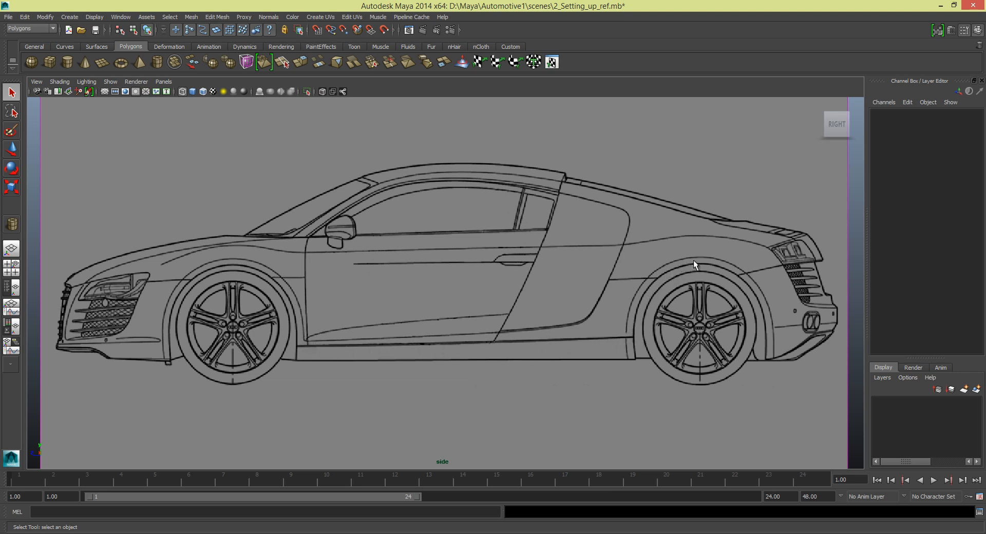
pyautogui.moveTo(769, 360)
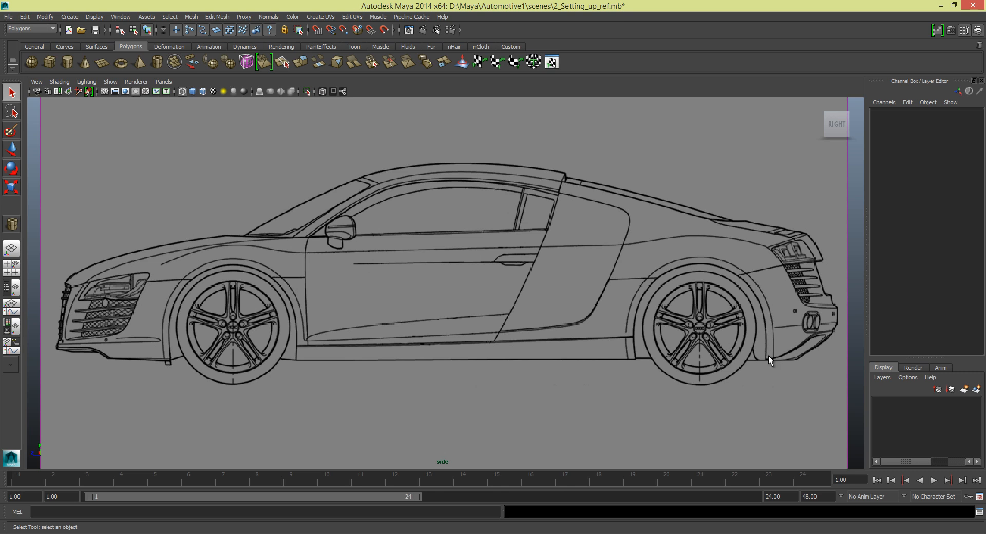
pyautogui.moveTo(766, 345)
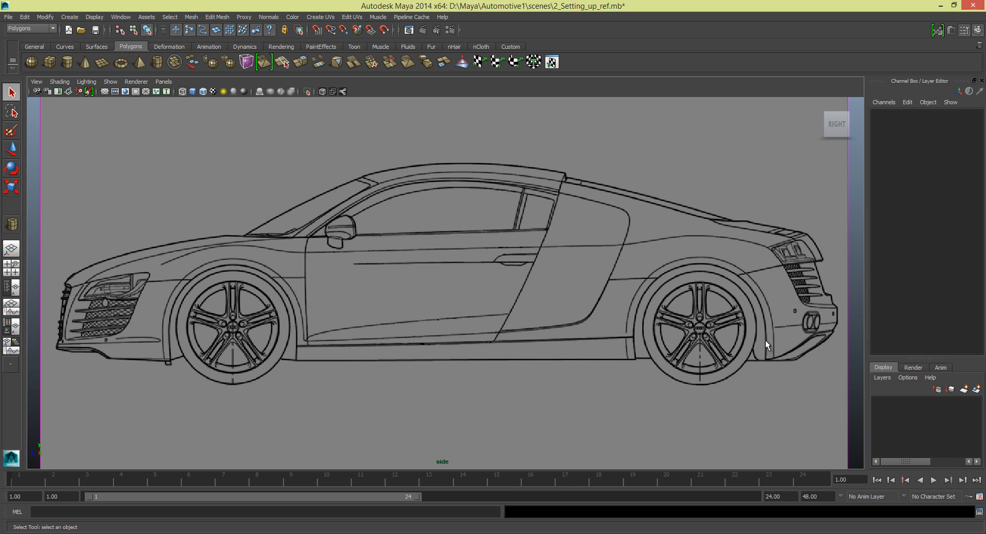
pyautogui.moveTo(679, 314)
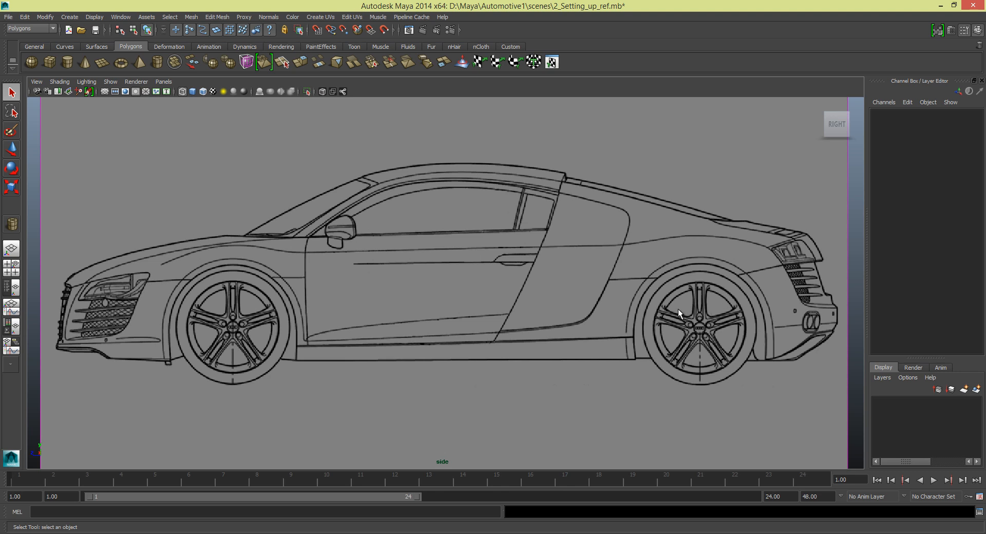
pyautogui.moveTo(626, 319)
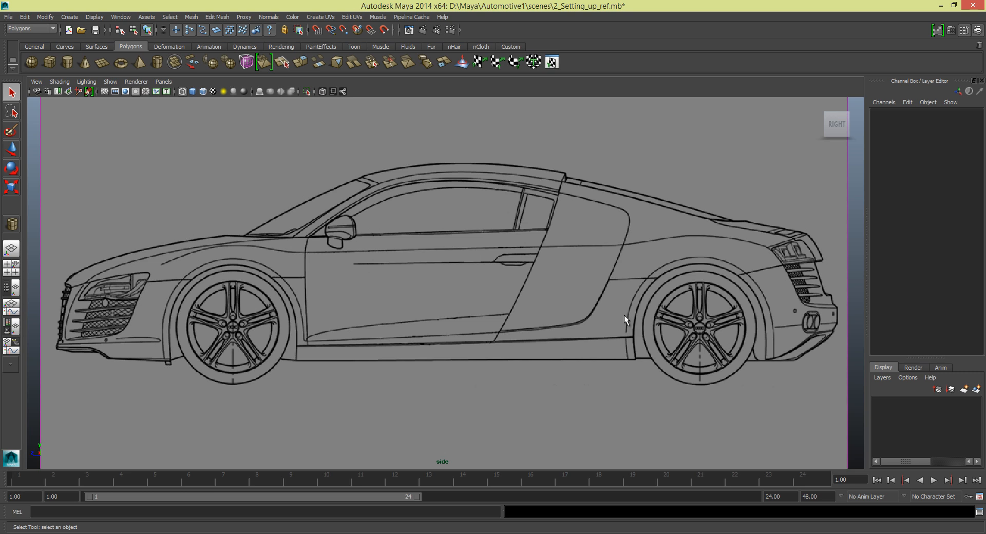
pyautogui.moveTo(651, 279)
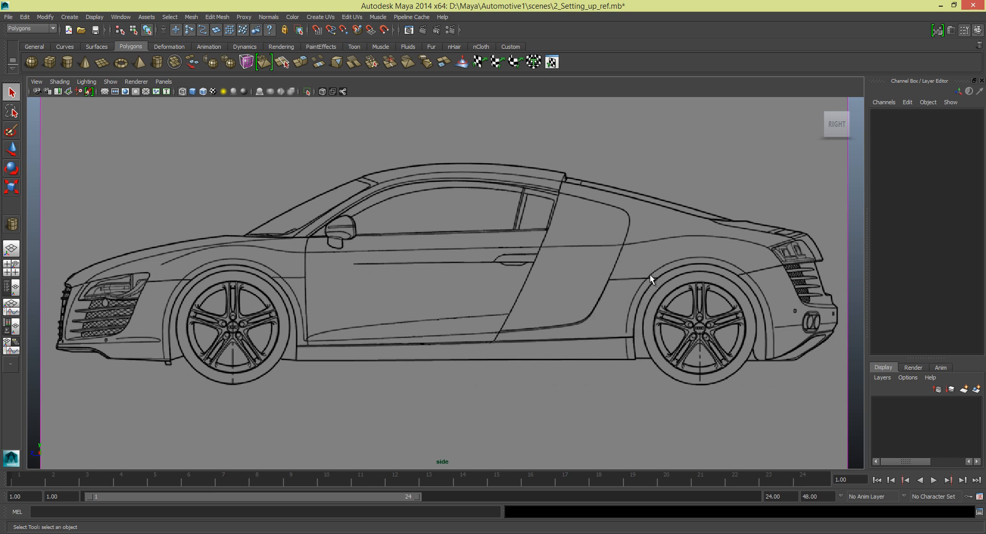
pyautogui.moveTo(640, 247)
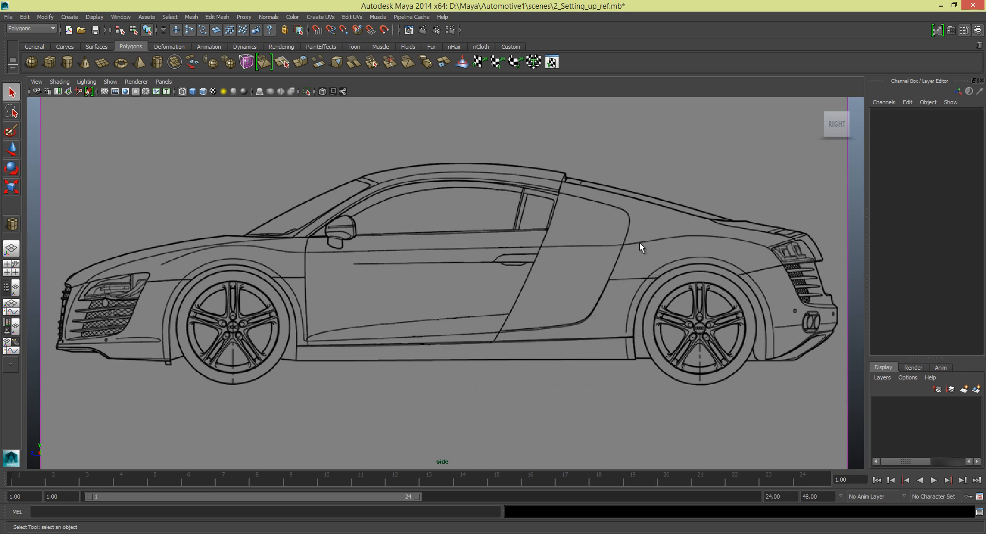
pyautogui.moveTo(484, 313)
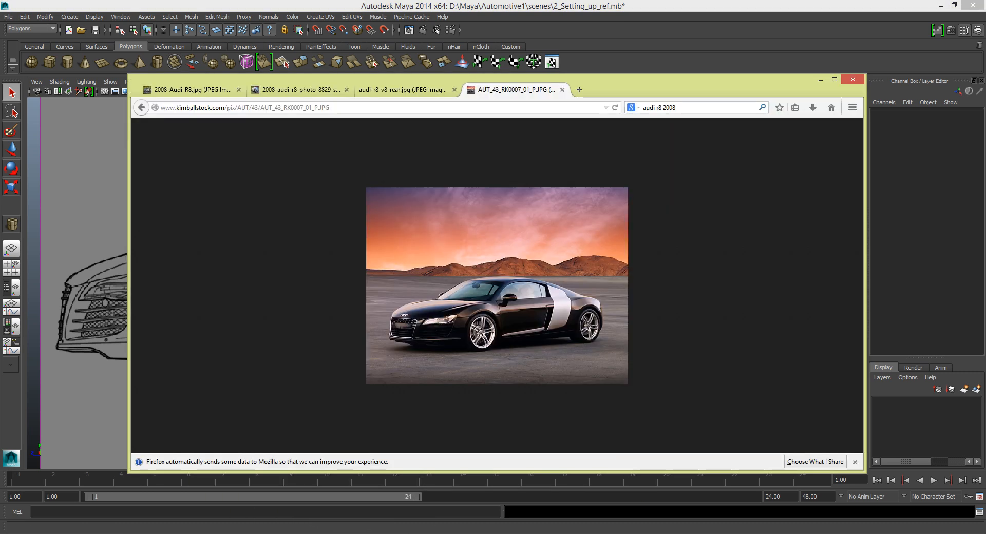
pyautogui.moveTo(192, 89)
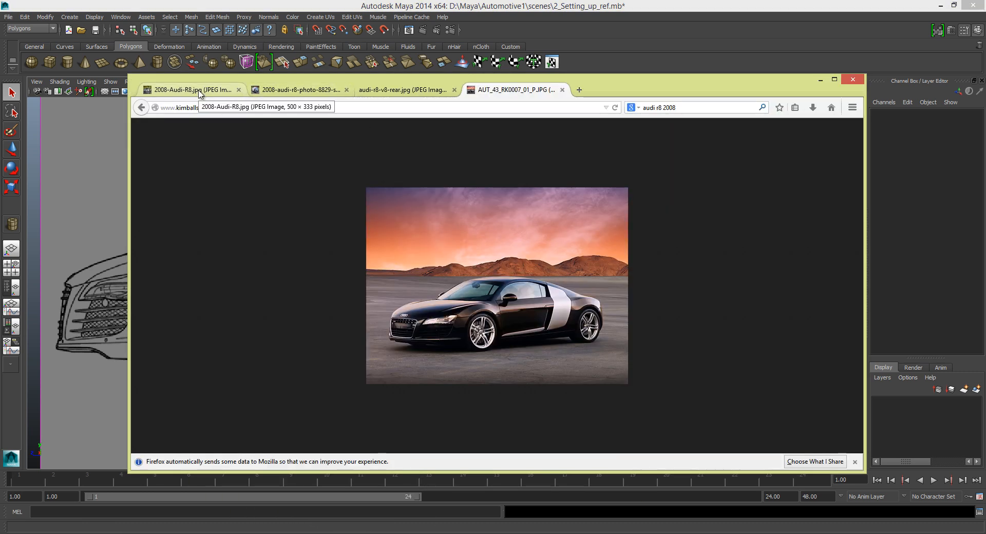
# View the silver R8 photo tab, then return to the black desert R8 photo
pyautogui.click(189, 89)
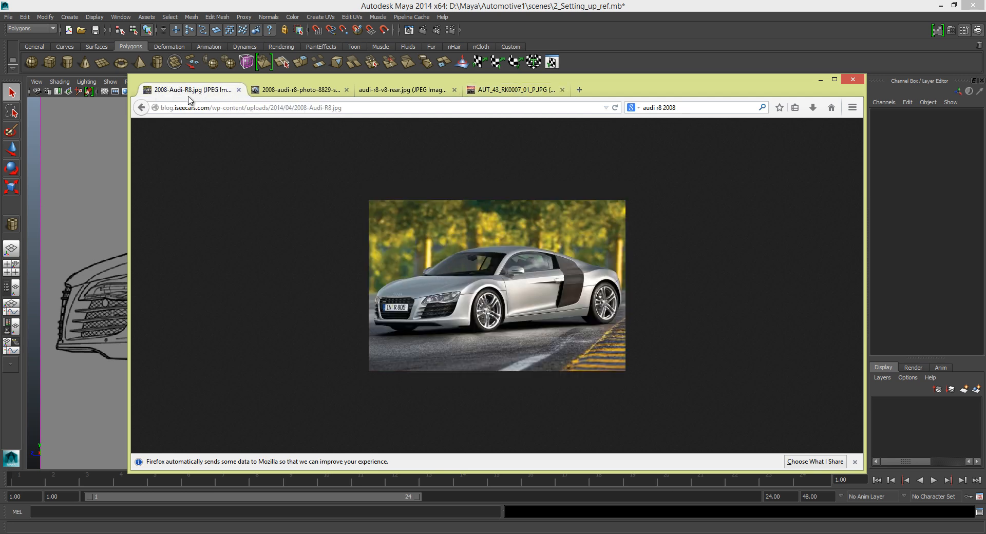
pyautogui.click(512, 89)
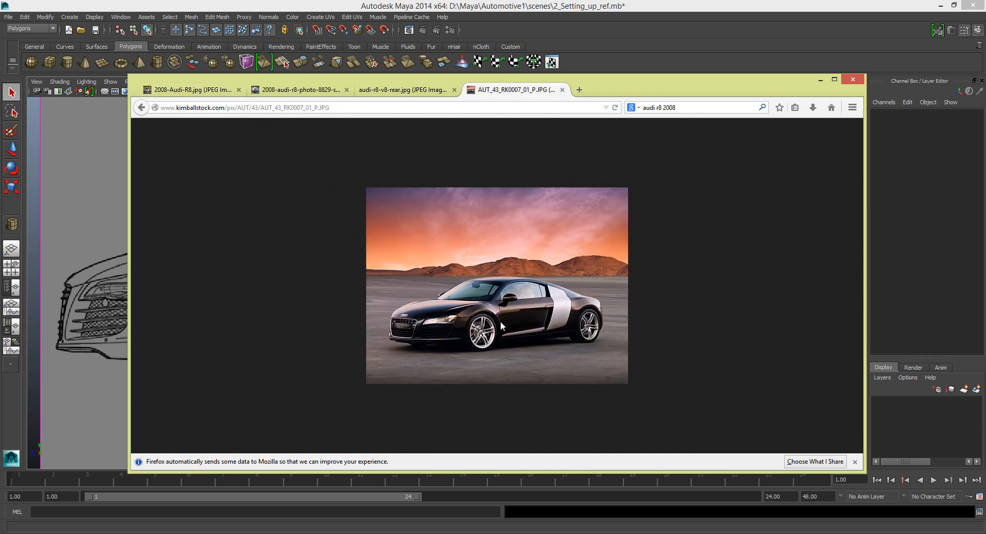
pyautogui.moveTo(503, 326)
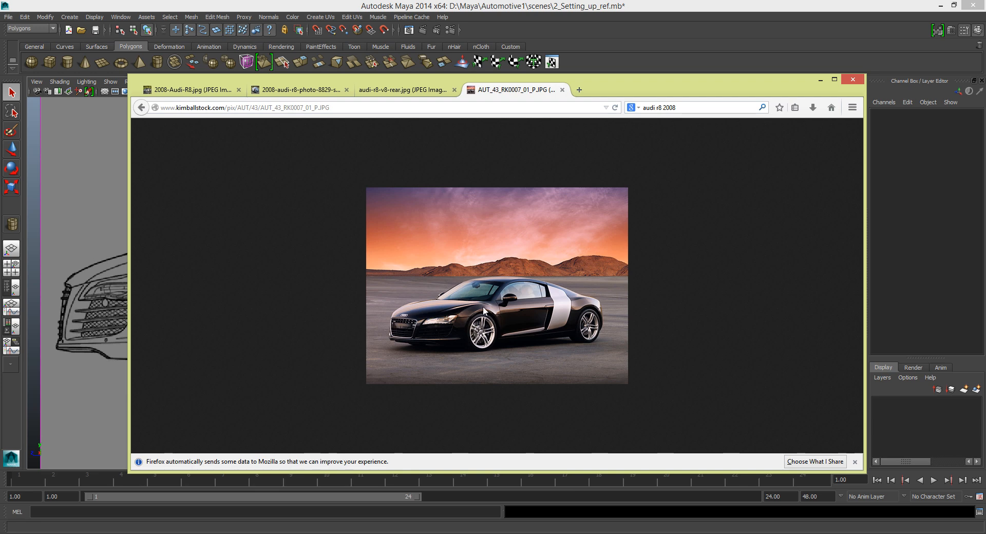
# Switch to the audi-r8-v8-rear.jpg tab showing the R8's taillights and exhausts
pyautogui.click(402, 89)
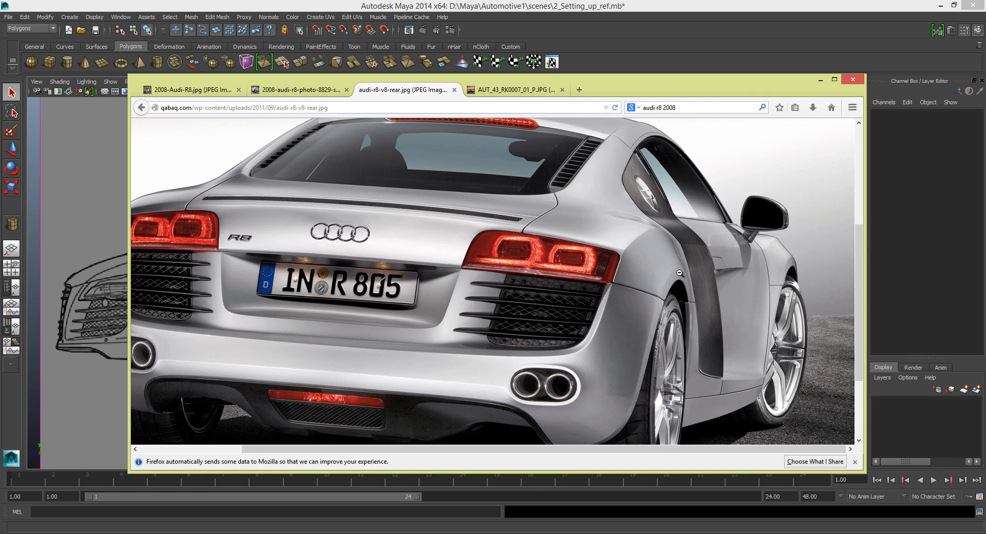
pyautogui.moveTo(669, 286)
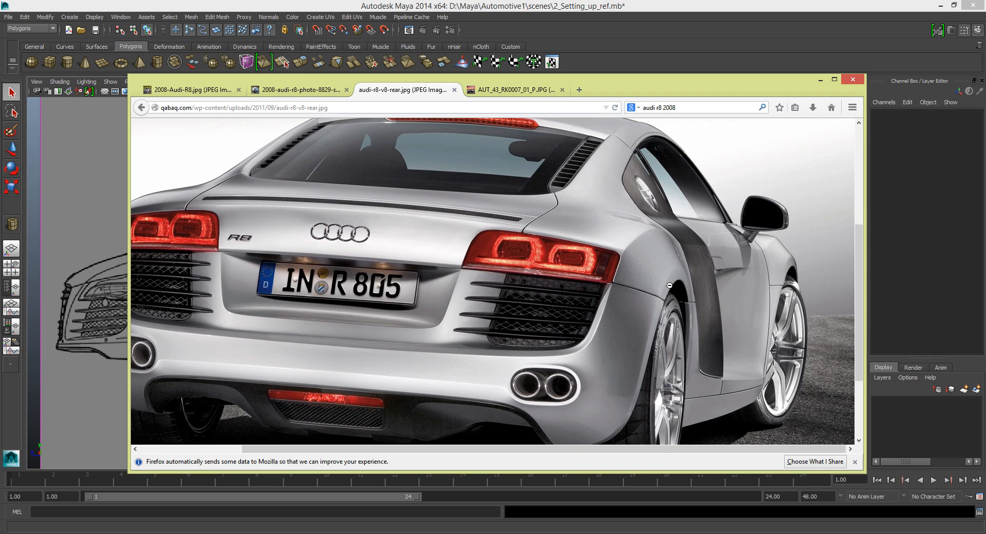
pyautogui.moveTo(628, 273)
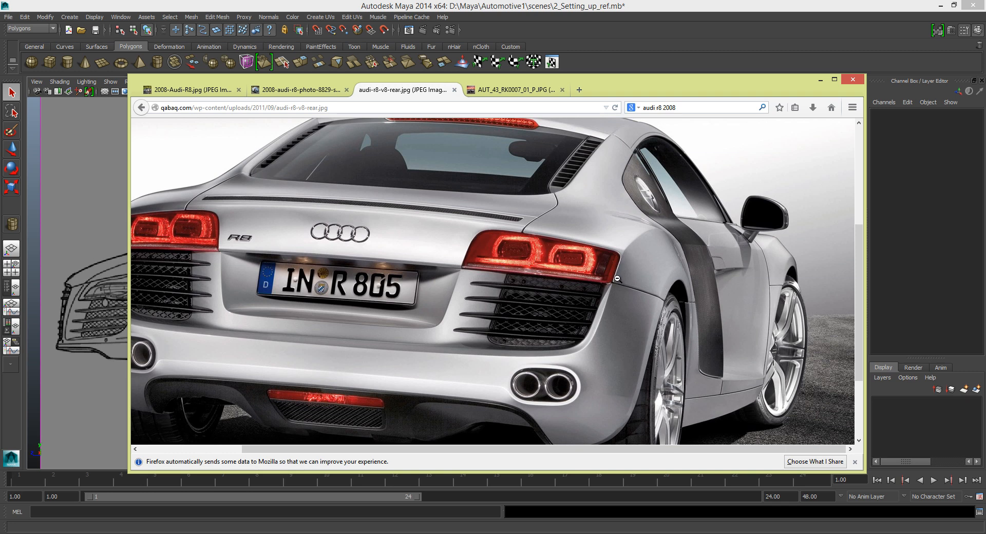
pyautogui.moveTo(658, 306)
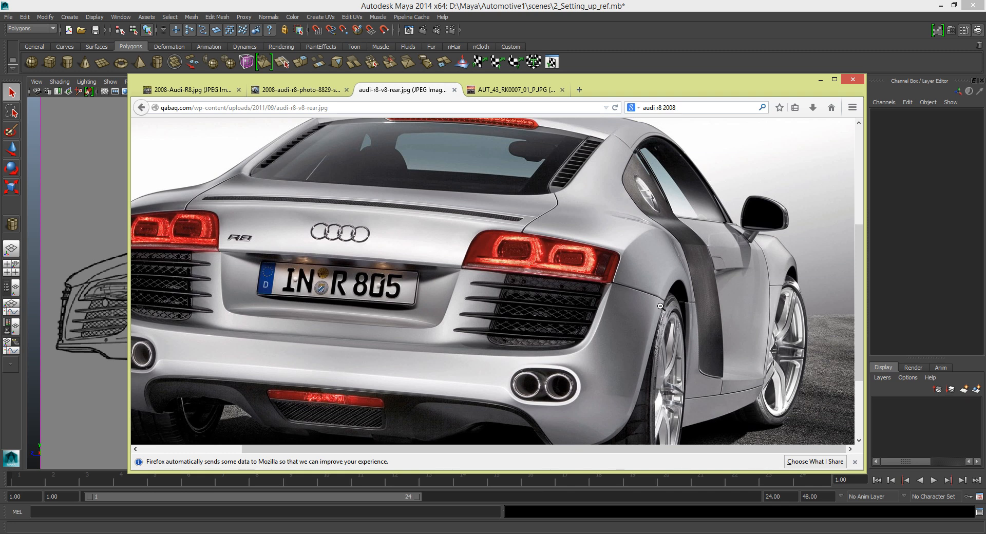
pyautogui.moveTo(659, 309)
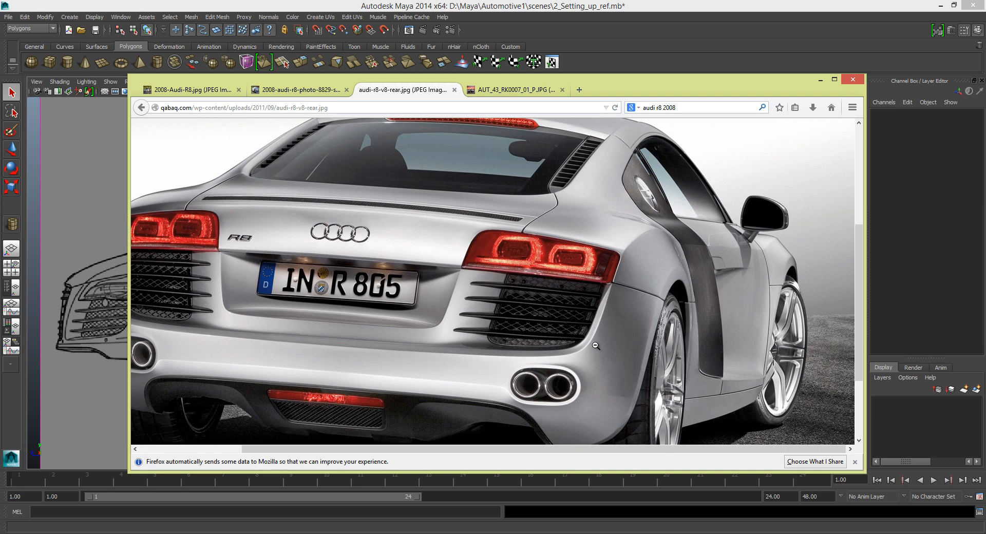
pyautogui.moveTo(660, 314)
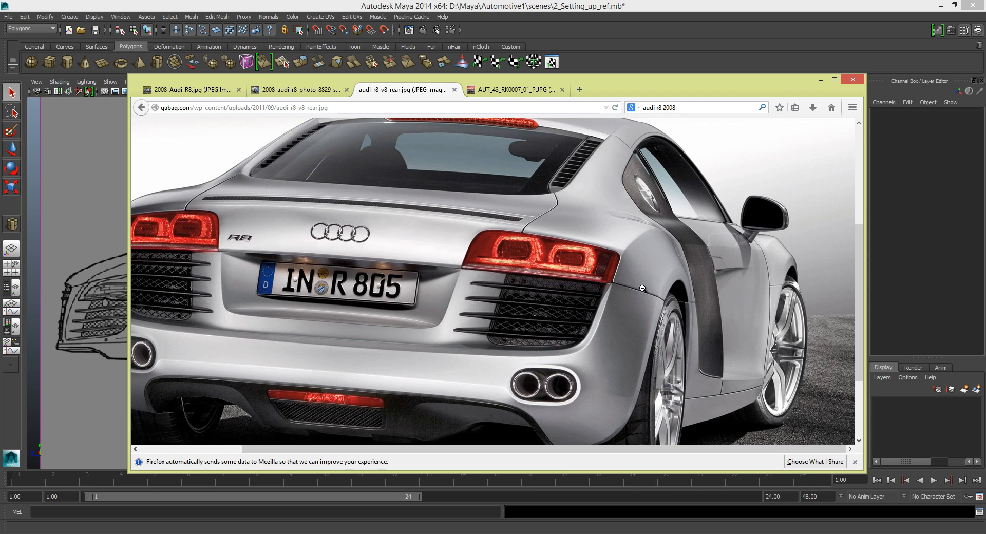
pyautogui.moveTo(636, 331)
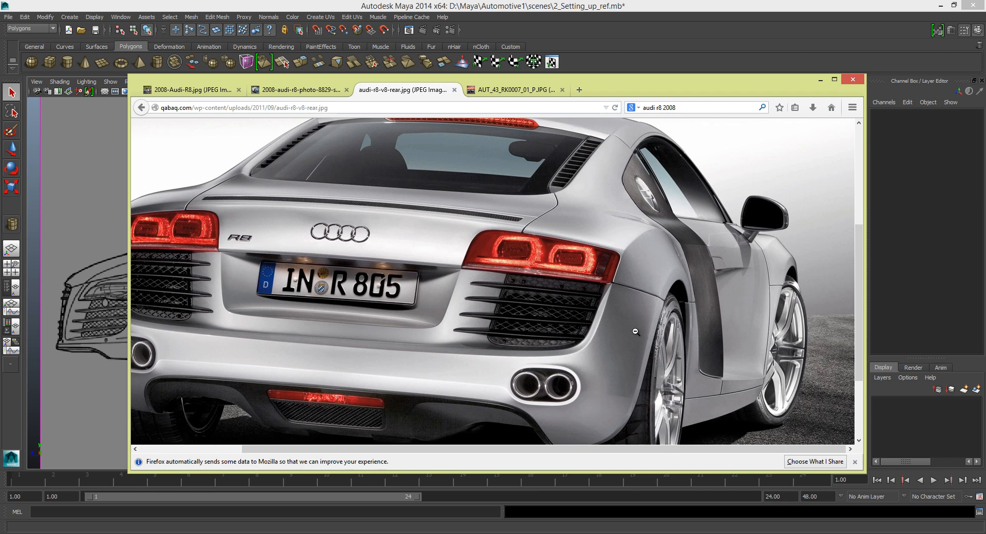
pyautogui.moveTo(610, 327)
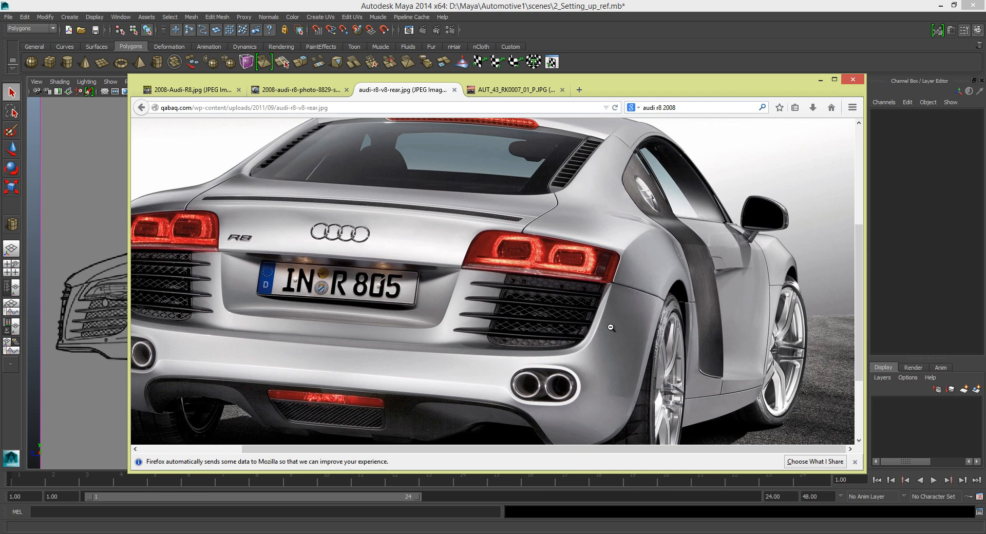
pyautogui.moveTo(615, 348)
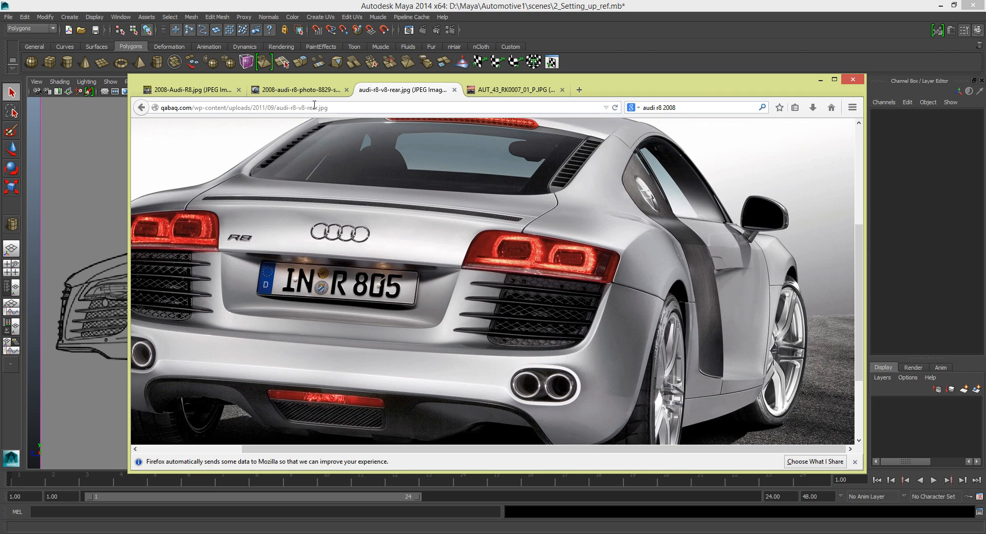
# Cycle through the rear-quarter and desert tabs, ending on 2008-Audi-R8.jpg
pyautogui.click(299, 90)
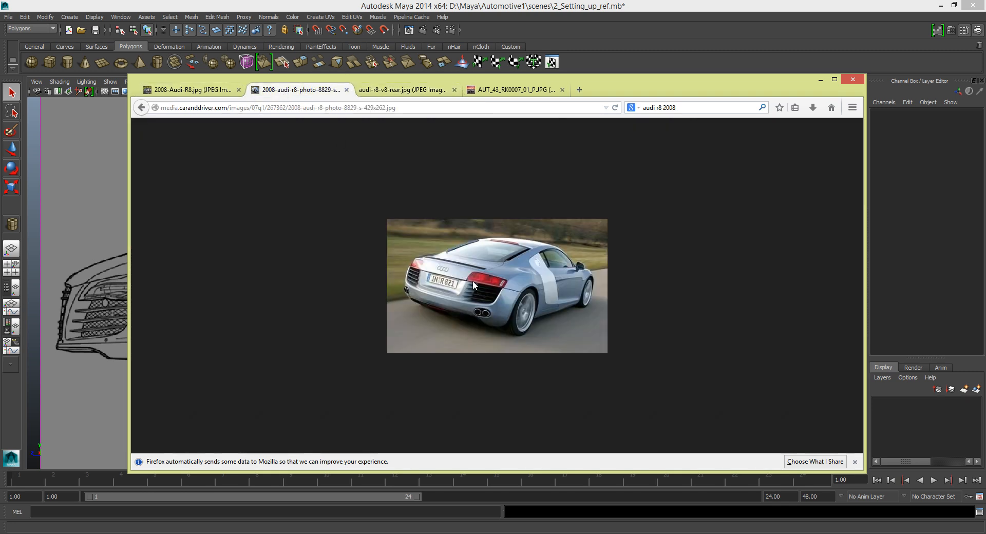
pyautogui.moveTo(514, 314)
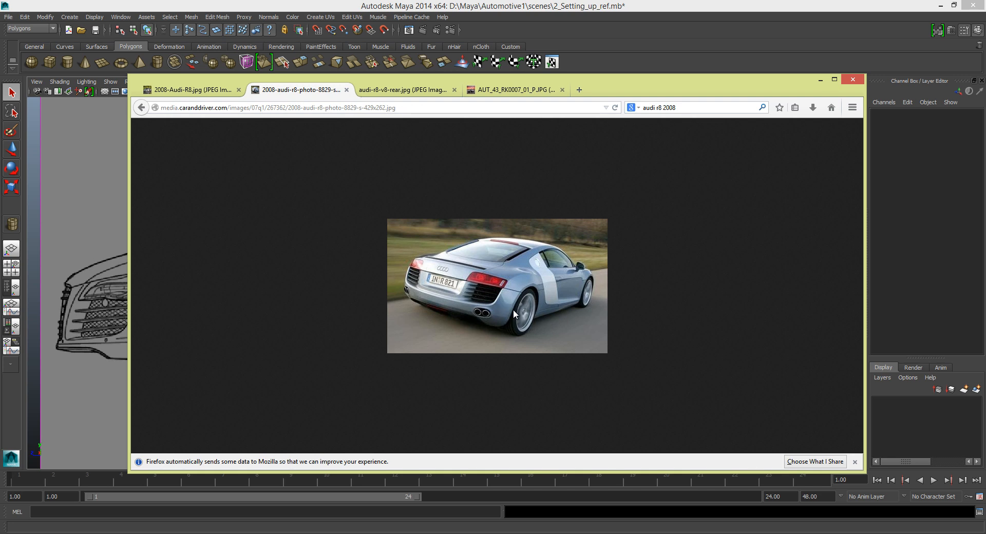
pyautogui.moveTo(514, 316)
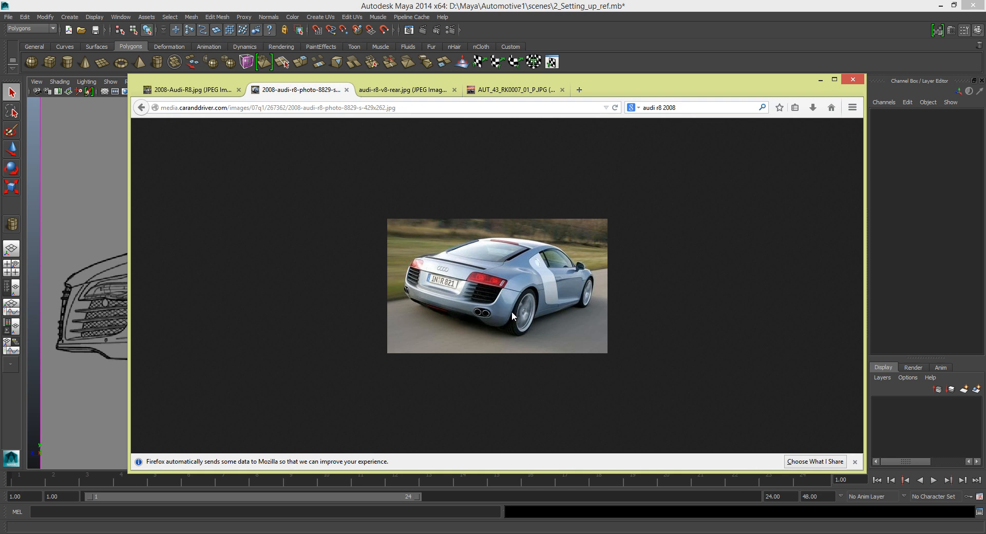
pyautogui.moveTo(509, 322)
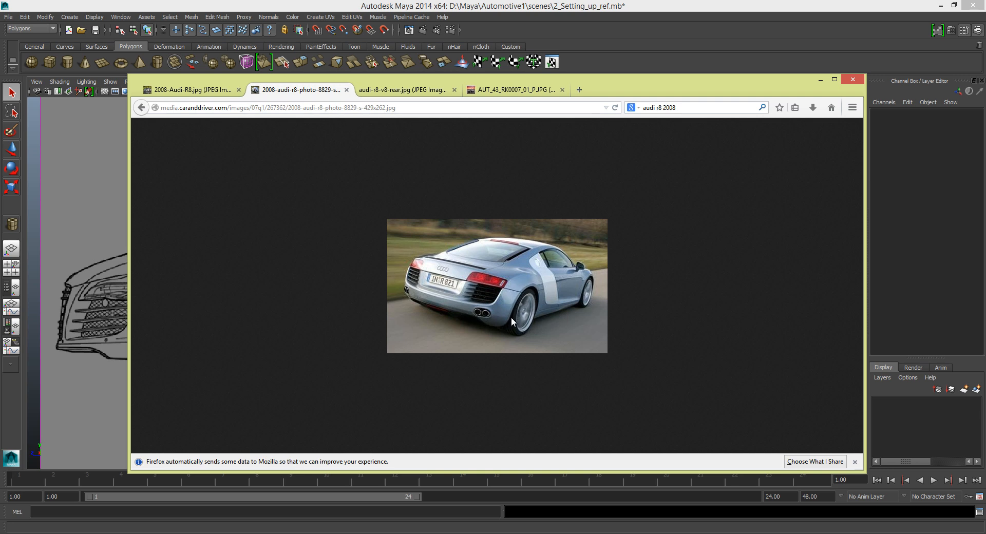
pyautogui.moveTo(512, 321)
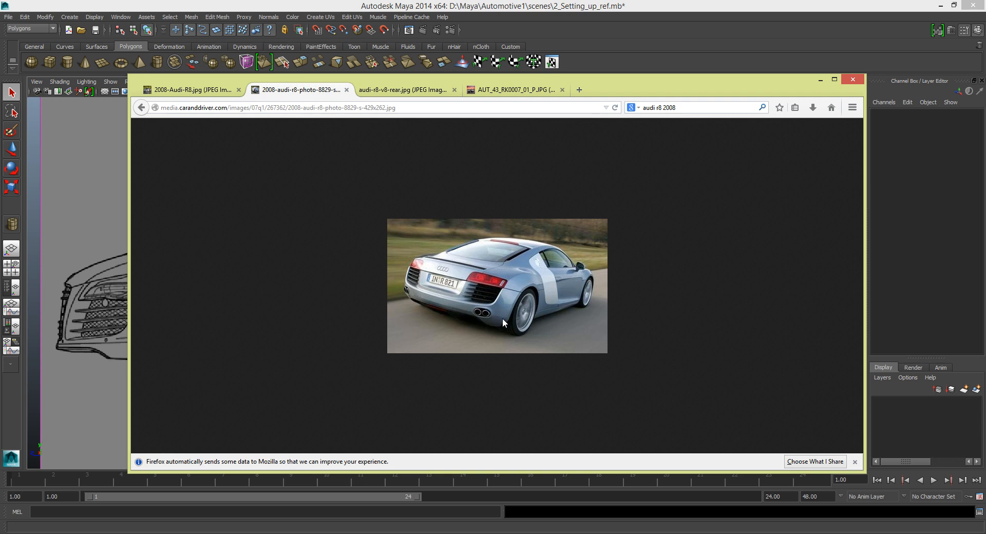
pyautogui.moveTo(481, 321)
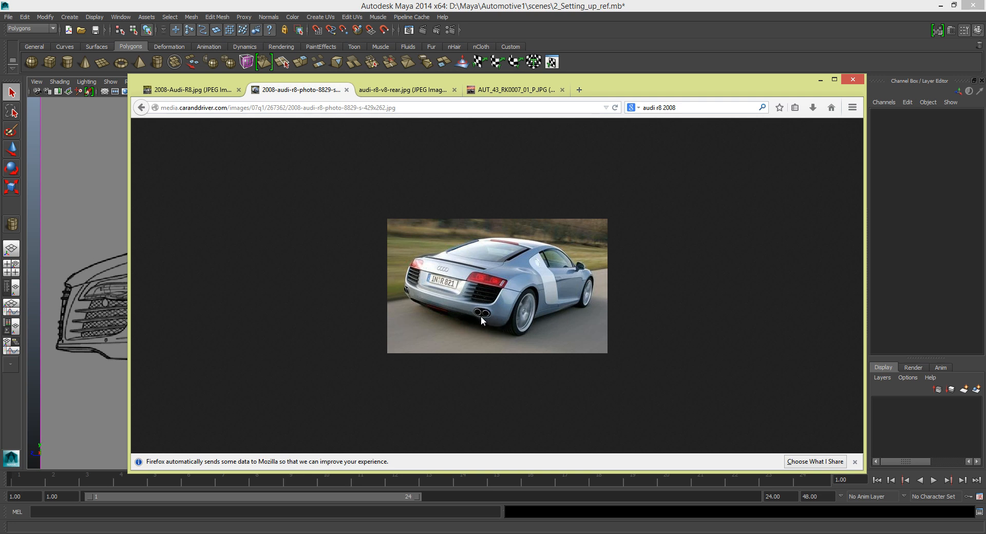
pyautogui.moveTo(489, 313)
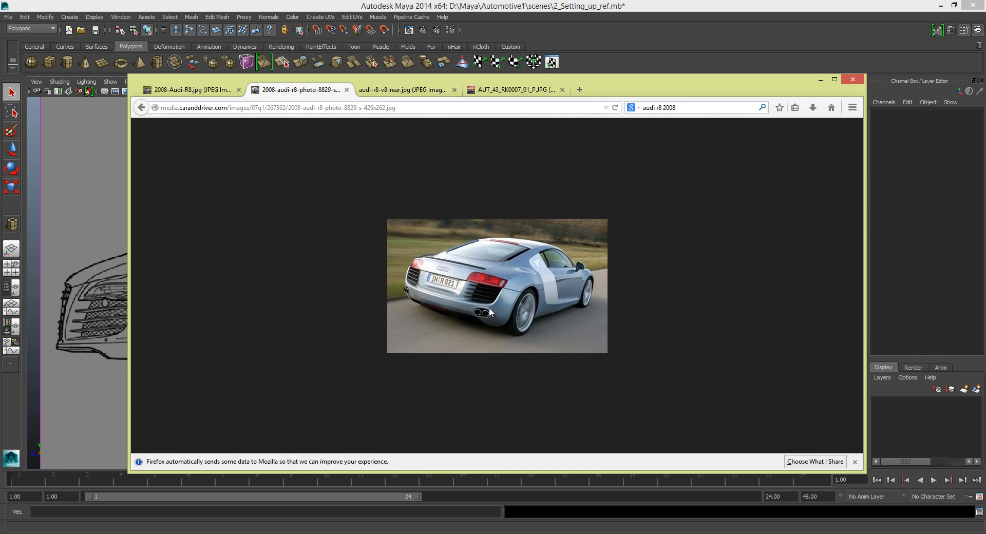
pyautogui.moveTo(496, 315)
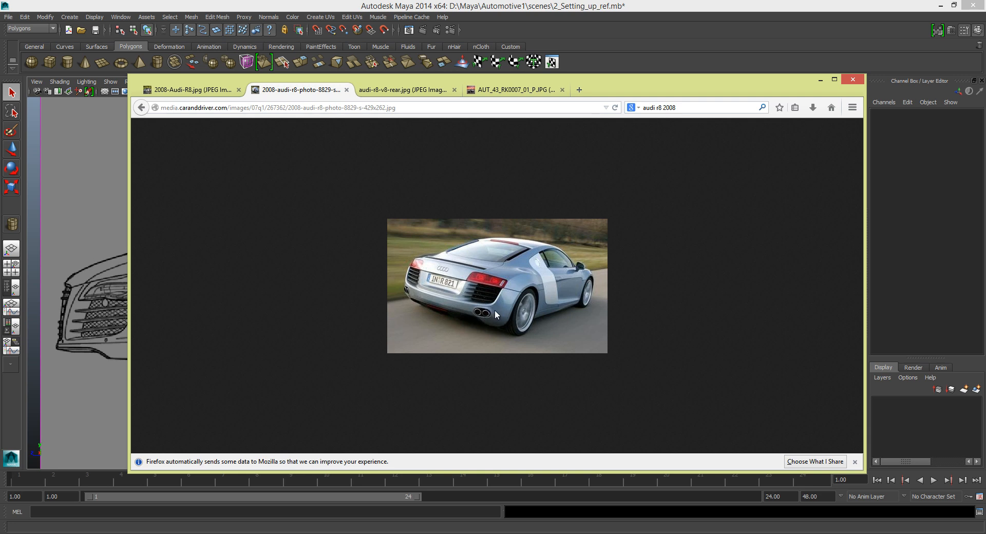
pyautogui.moveTo(495, 313)
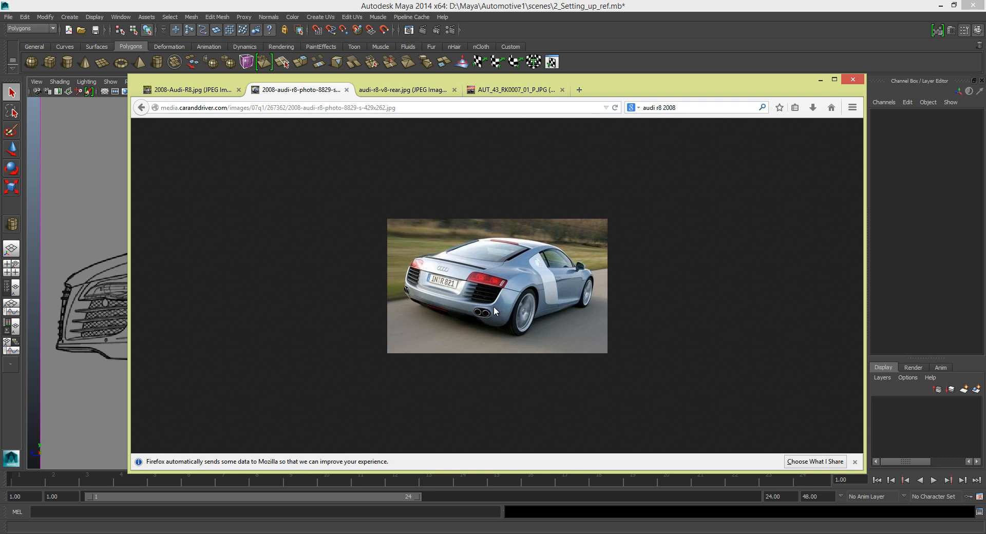
pyautogui.moveTo(405, 100)
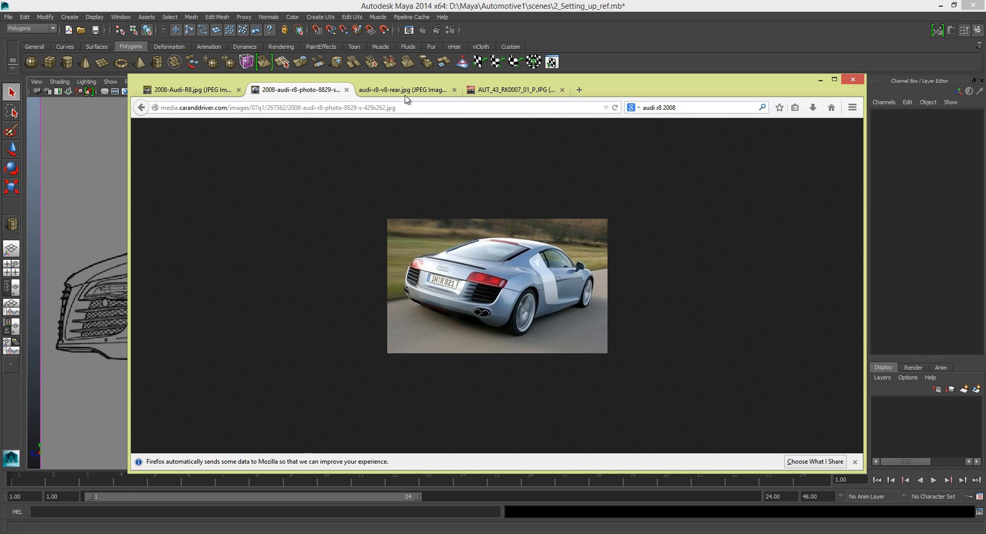
pyautogui.click(403, 89)
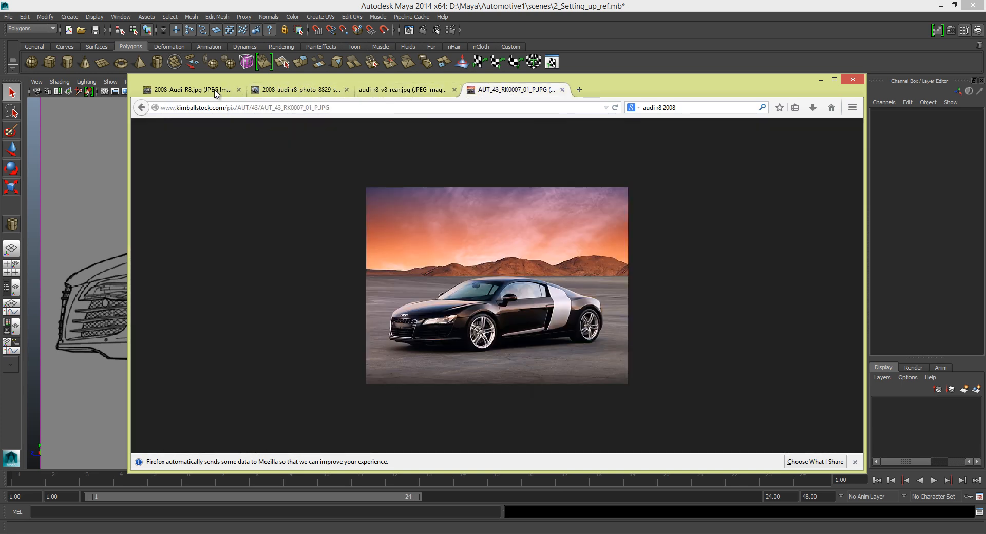
pyautogui.click(191, 90)
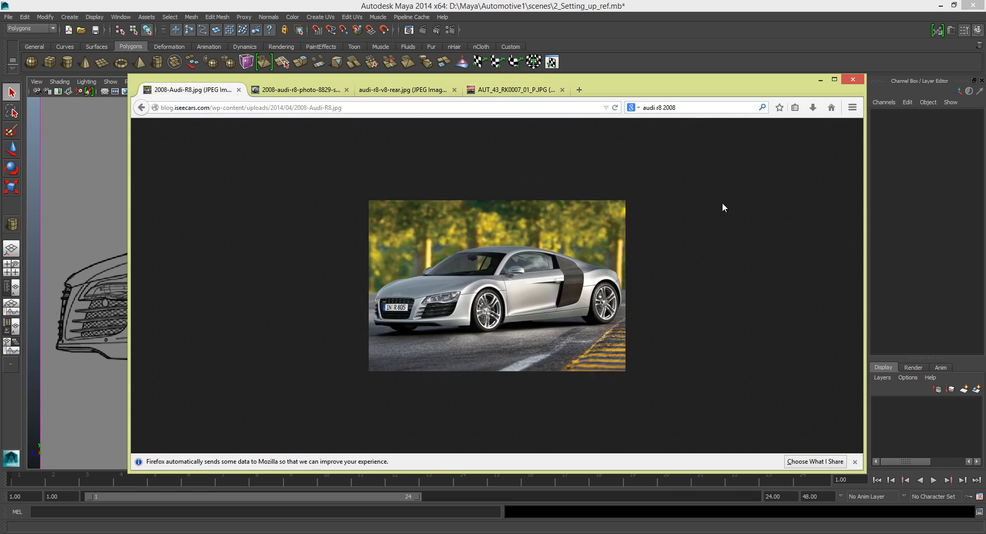
pyautogui.moveTo(642, 305)
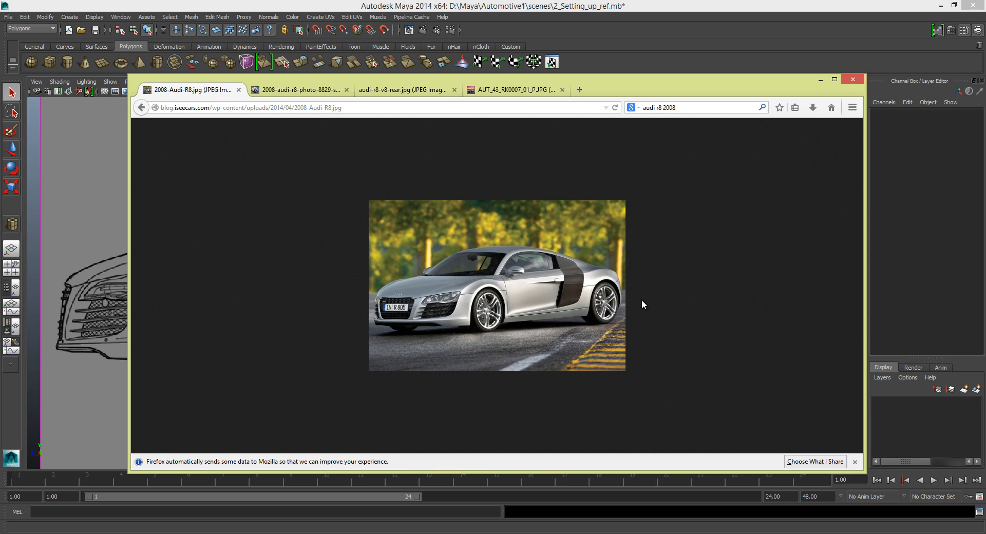
pyautogui.moveTo(627, 308)
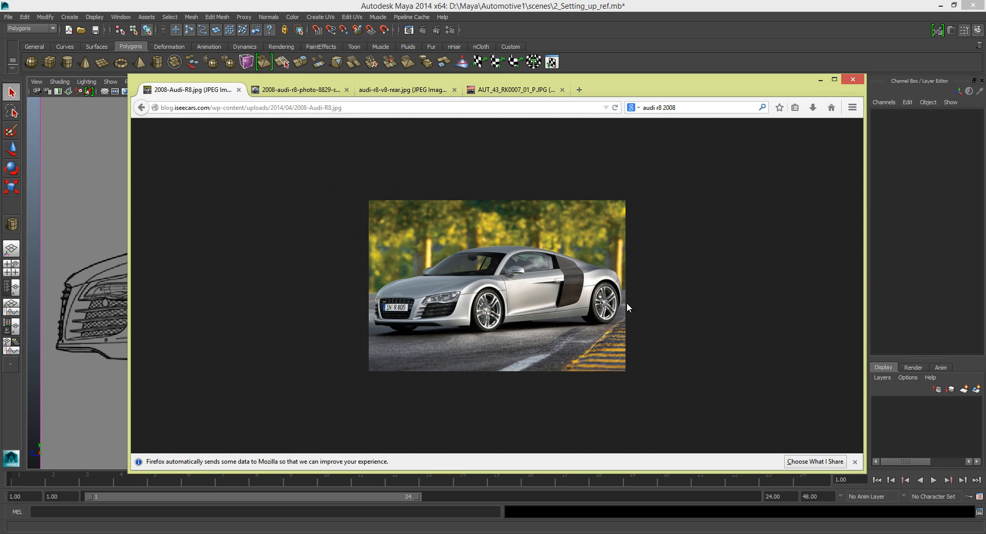
pyautogui.moveTo(515, 308)
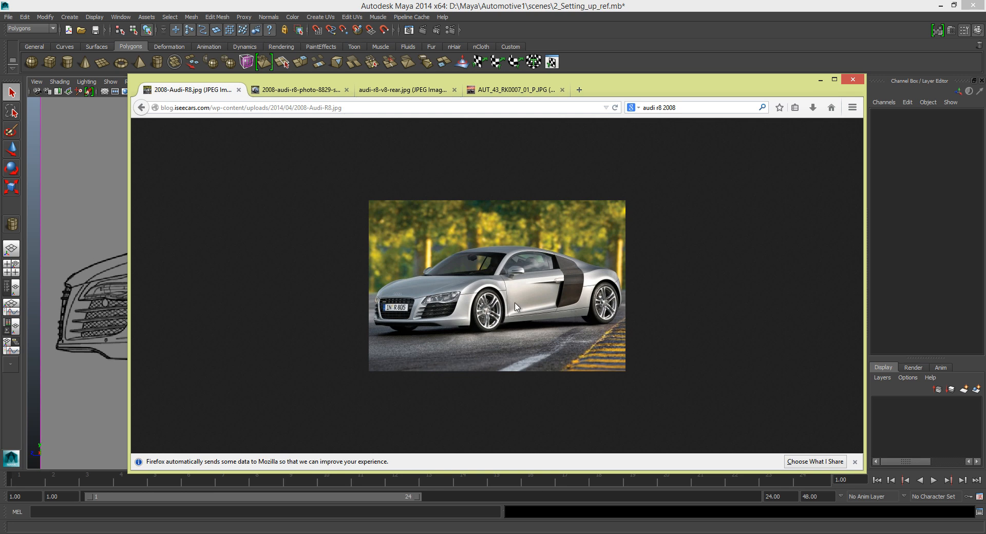
pyautogui.moveTo(438, 296)
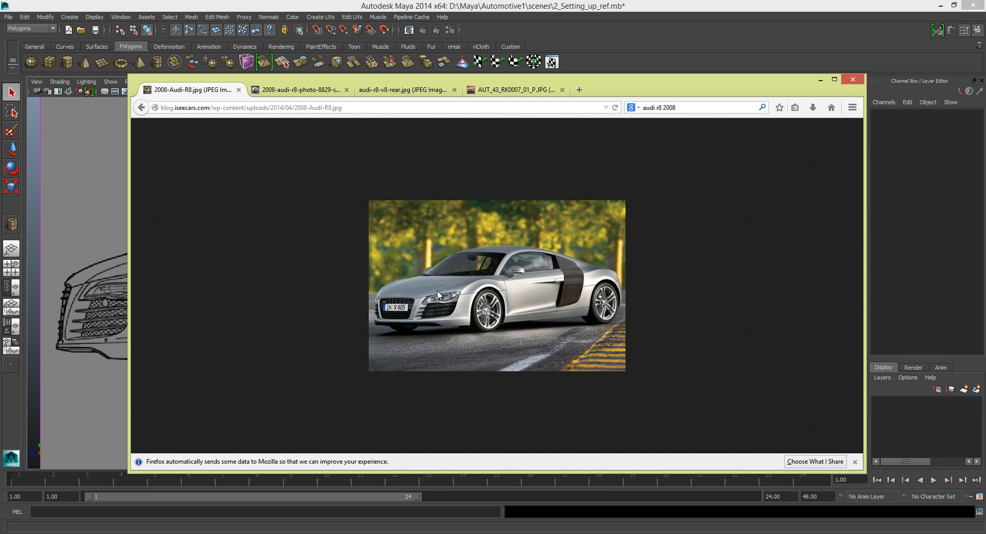
pyautogui.moveTo(401, 296)
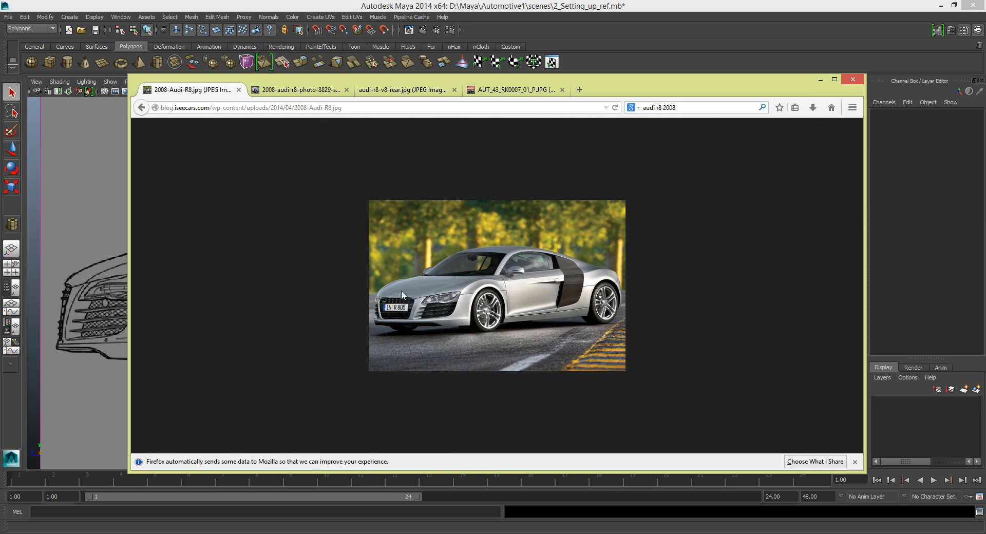
pyautogui.moveTo(471, 285)
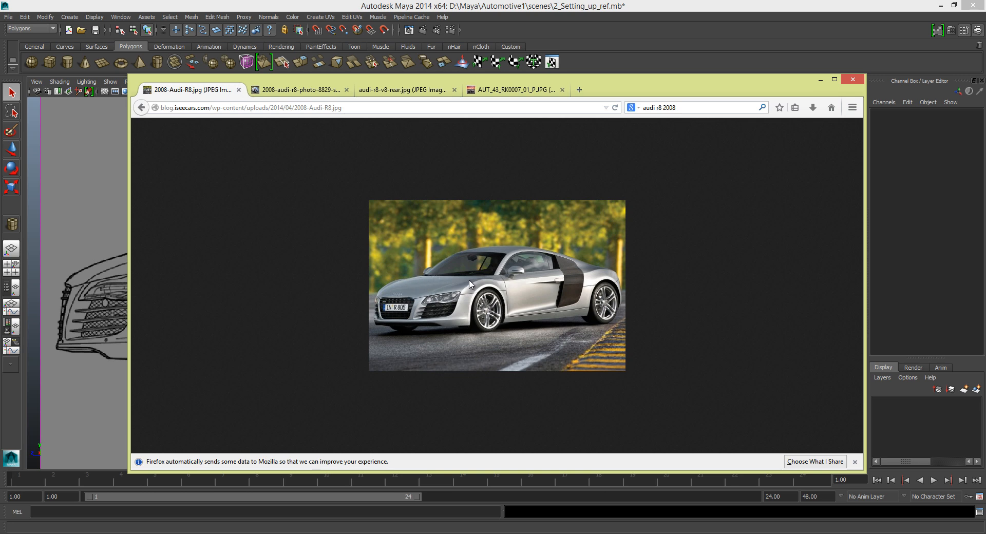
pyautogui.moveTo(408, 279)
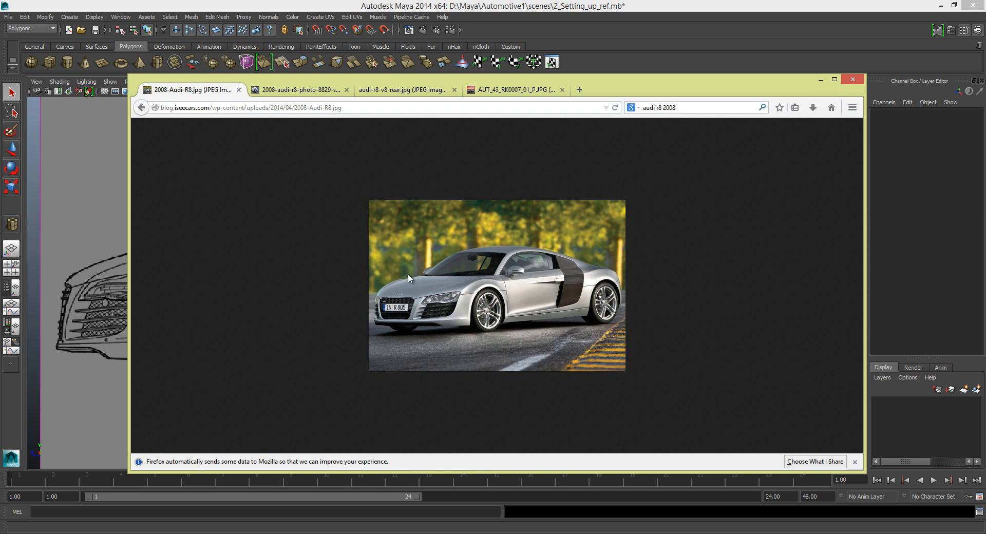
pyautogui.moveTo(436, 294)
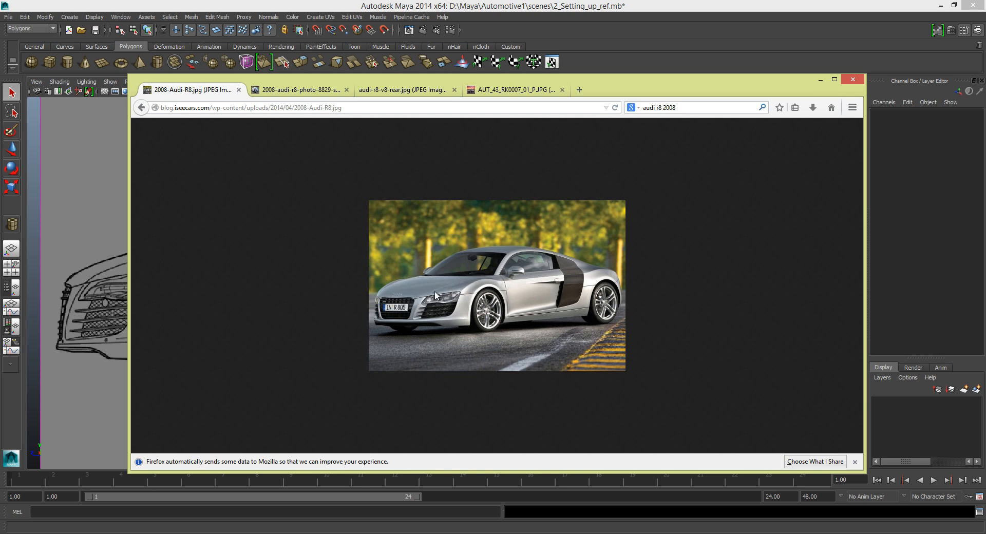
pyautogui.moveTo(423, 299)
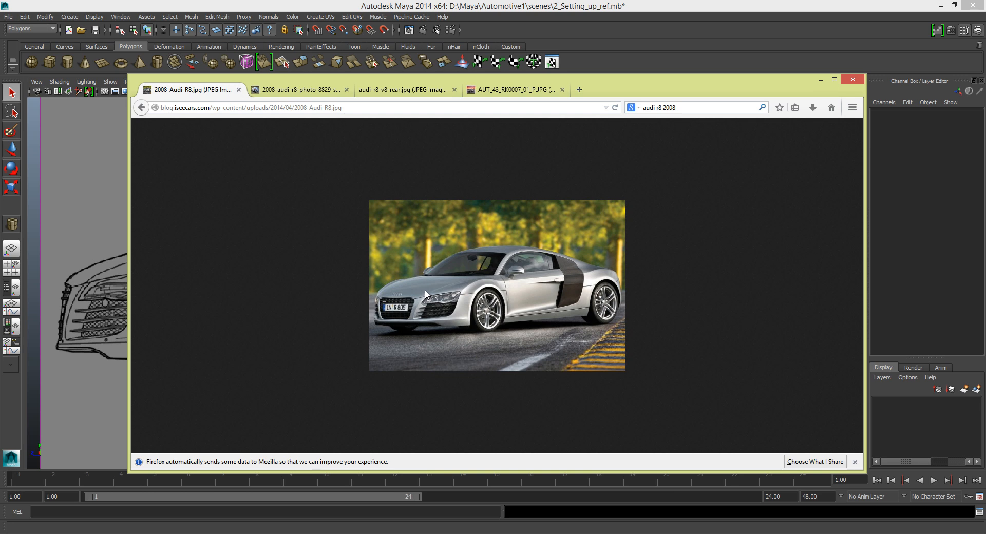
pyautogui.moveTo(478, 326)
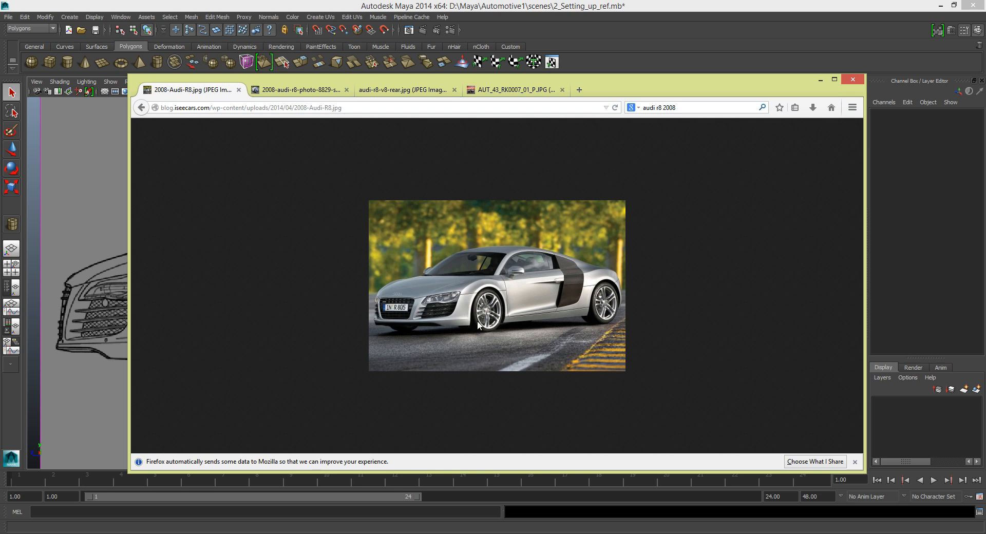
pyautogui.moveTo(419, 288)
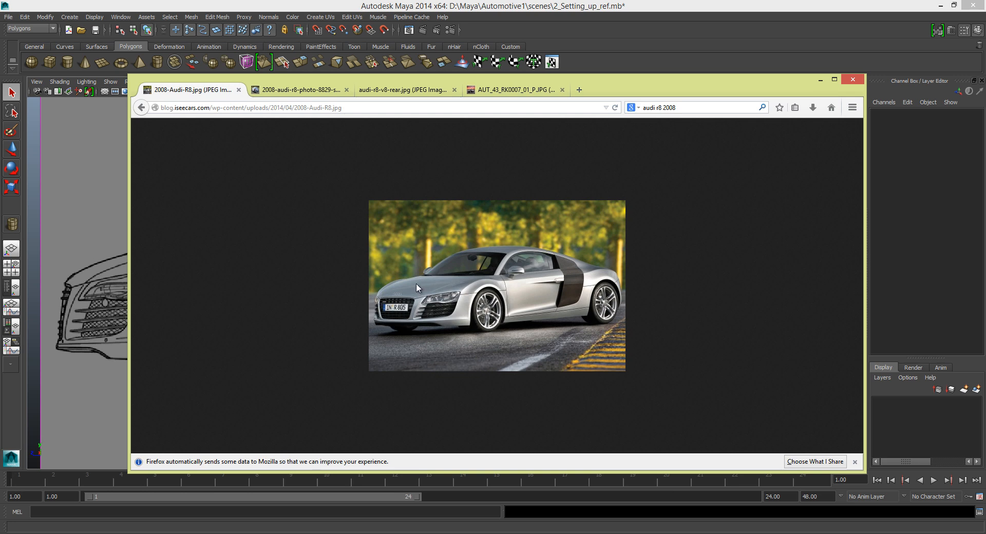
pyautogui.moveTo(701, 123)
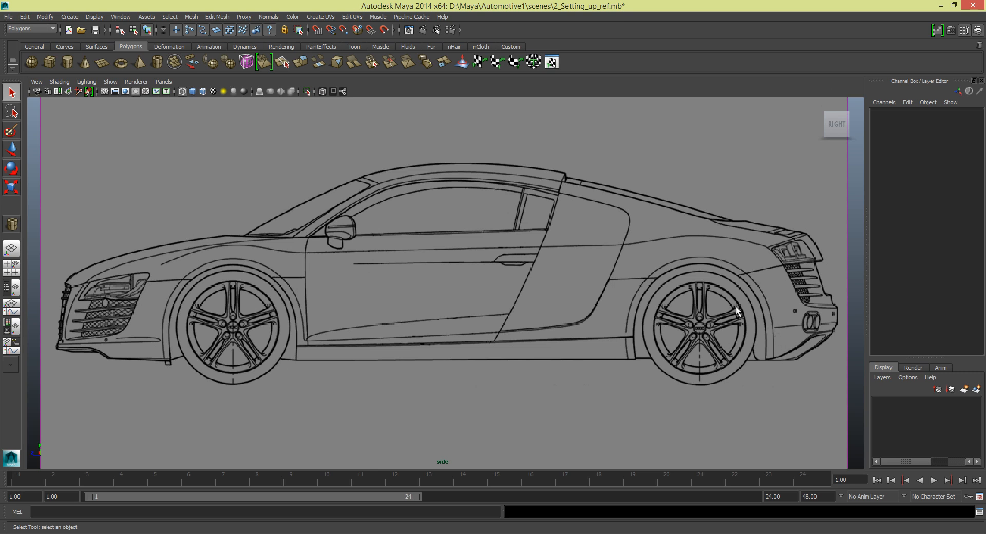
pyautogui.moveTo(787, 263)
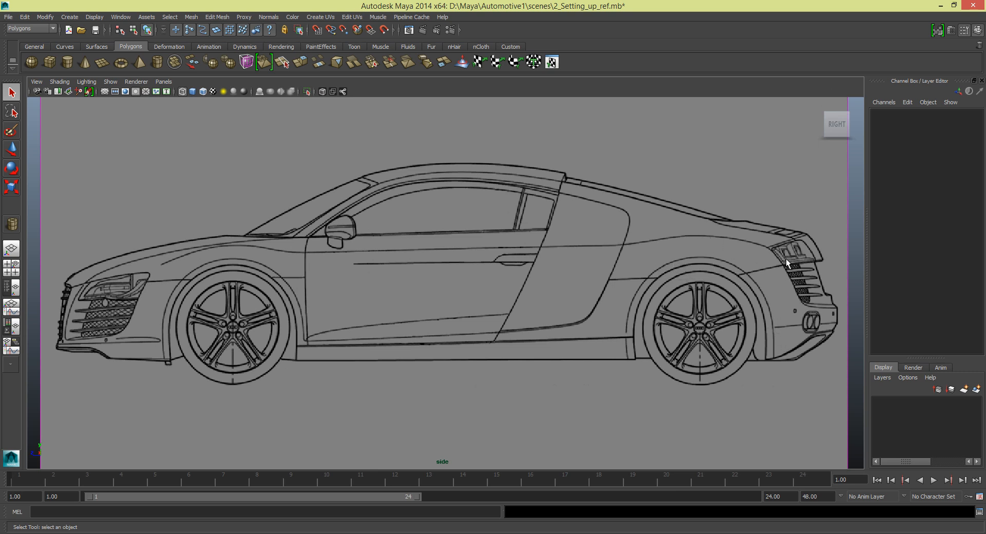
pyautogui.moveTo(308, 337)
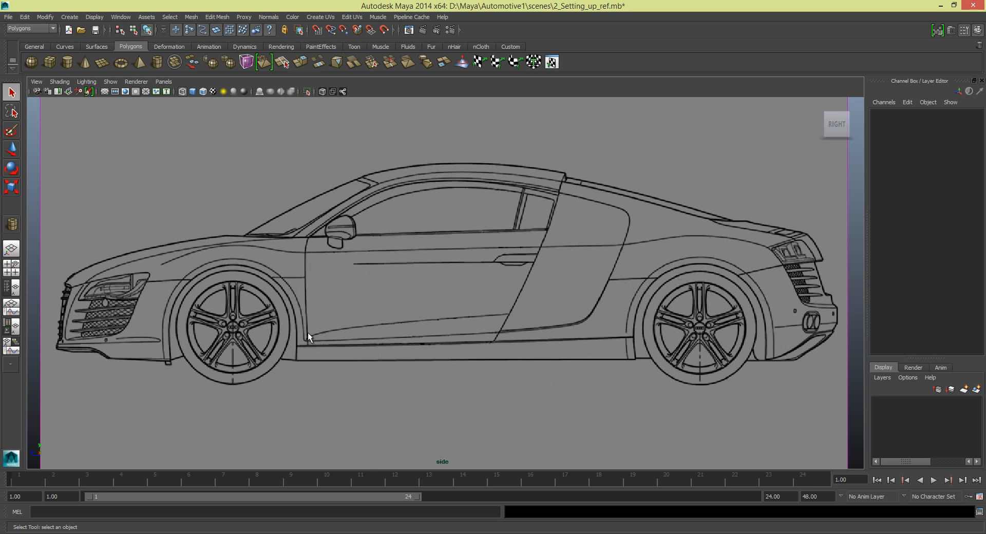
pyautogui.moveTo(182, 274)
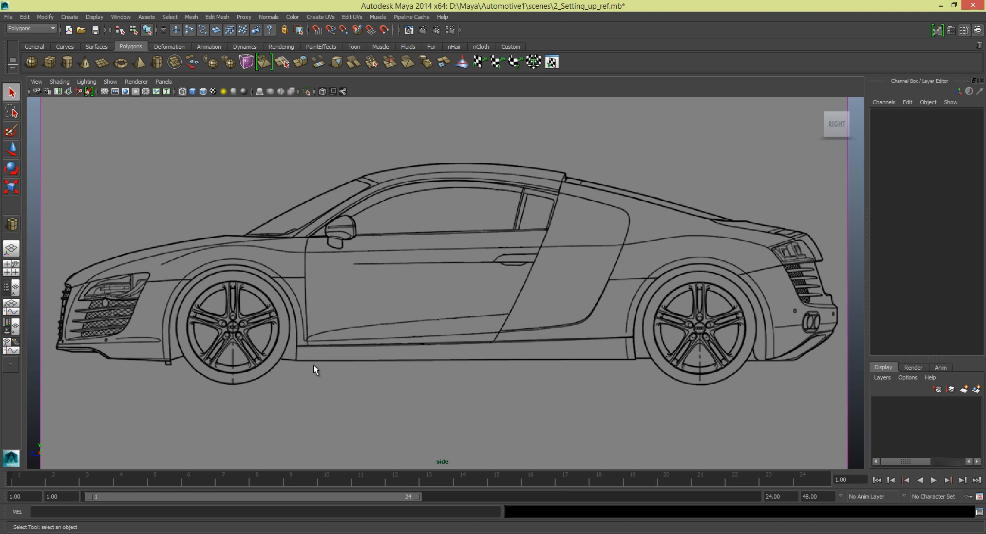
pyautogui.moveTo(278, 372)
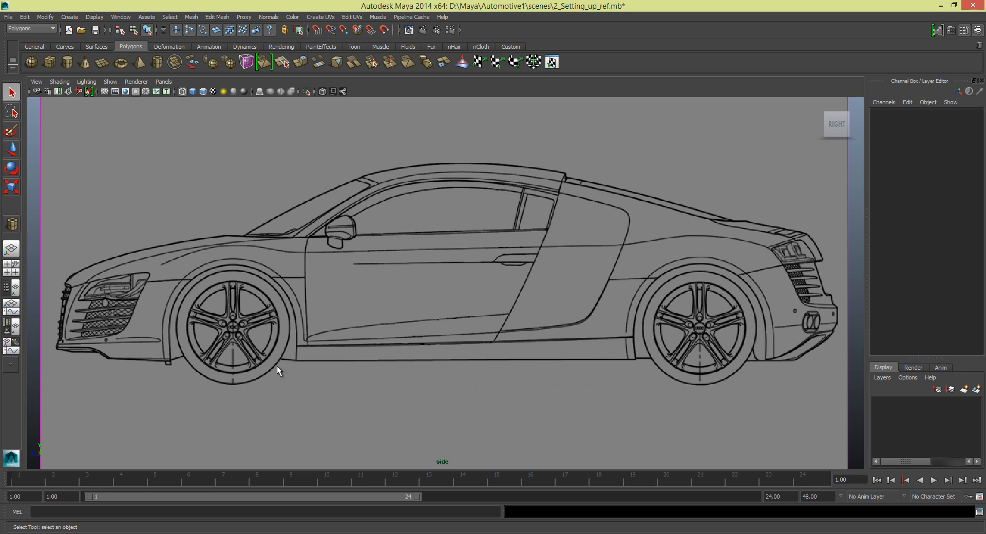
pyautogui.moveTo(266, 373)
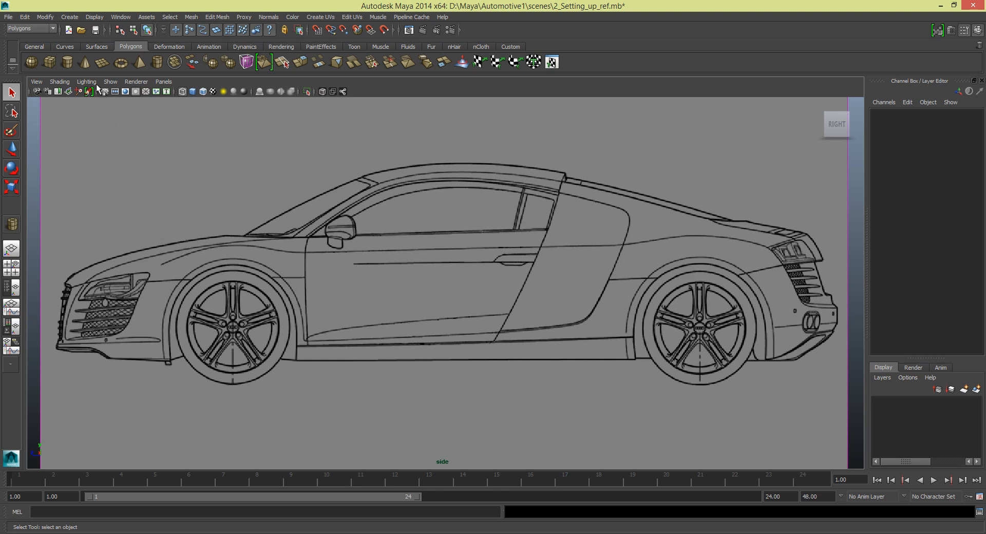
# Uncheck Interactive Creation under Create > Polygon Primitives, then reopen that menu
pyautogui.click(69, 17)
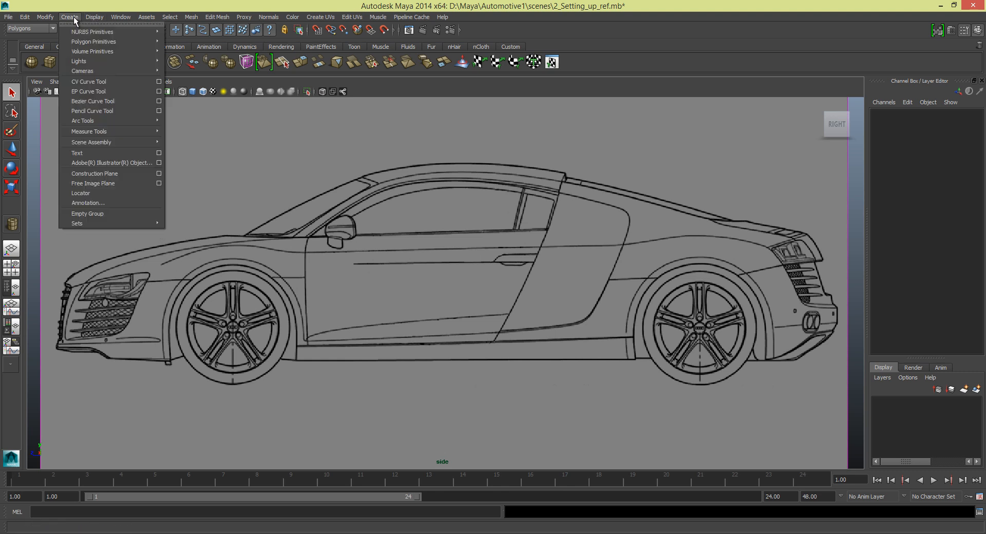
pyautogui.moveTo(93, 42)
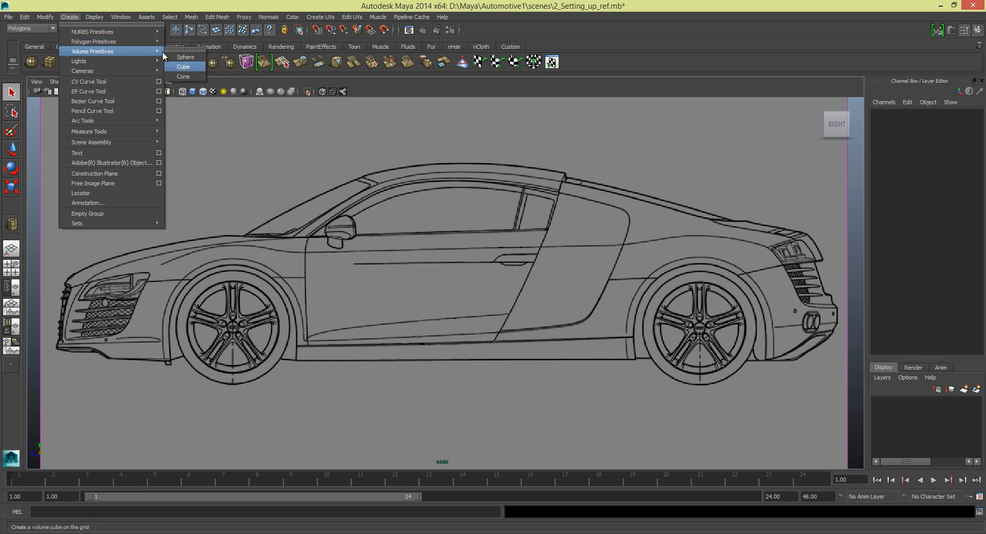
pyautogui.moveTo(94, 41)
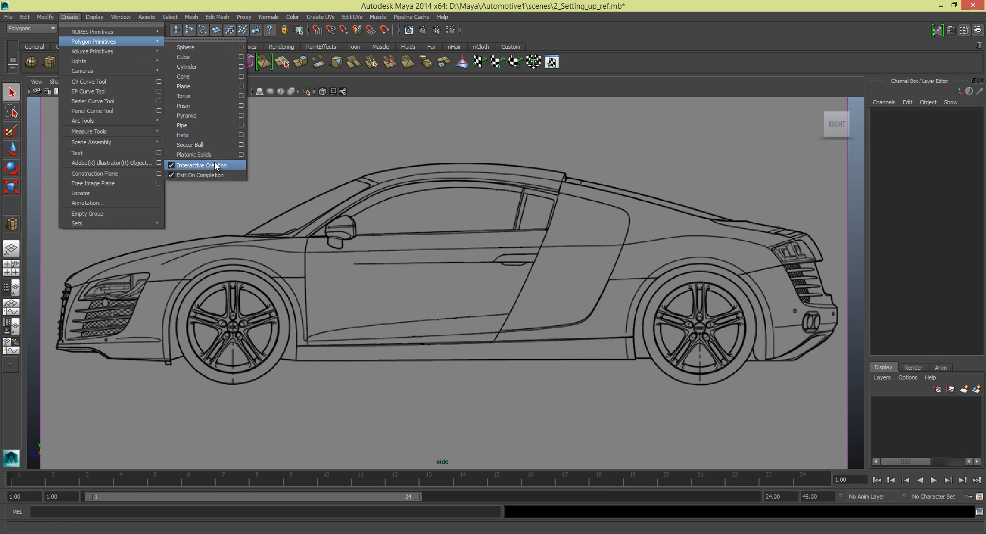
pyautogui.moveTo(202, 167)
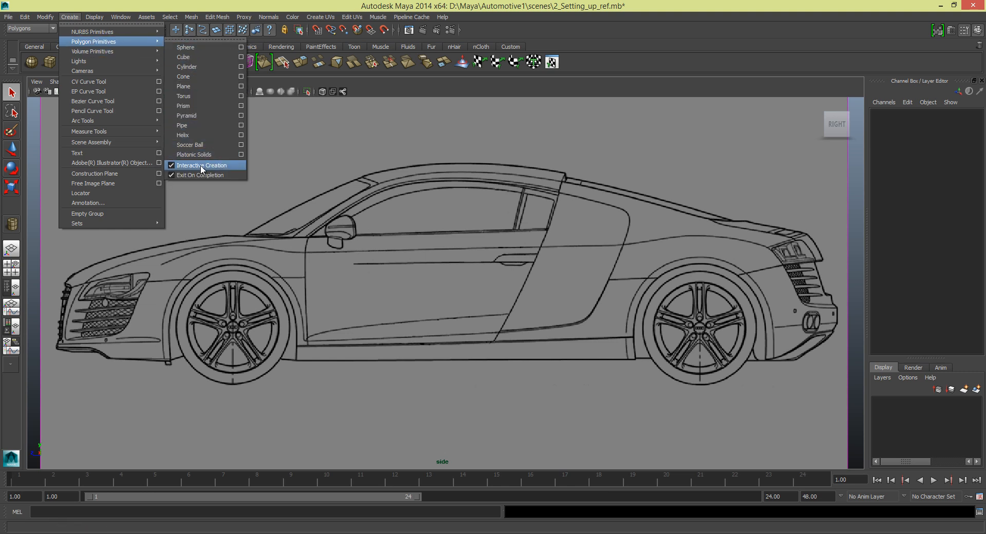
pyautogui.moveTo(195, 165)
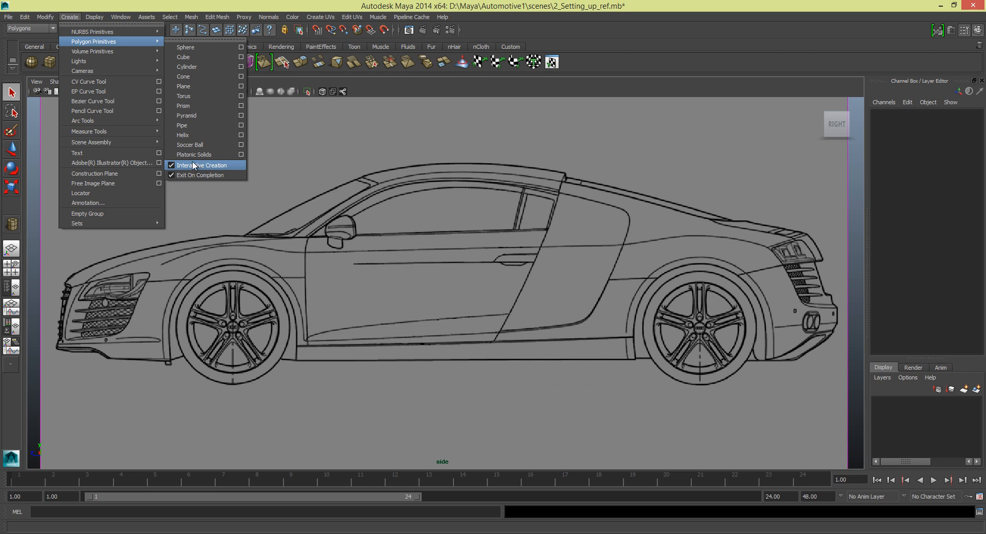
pyautogui.moveTo(183, 76)
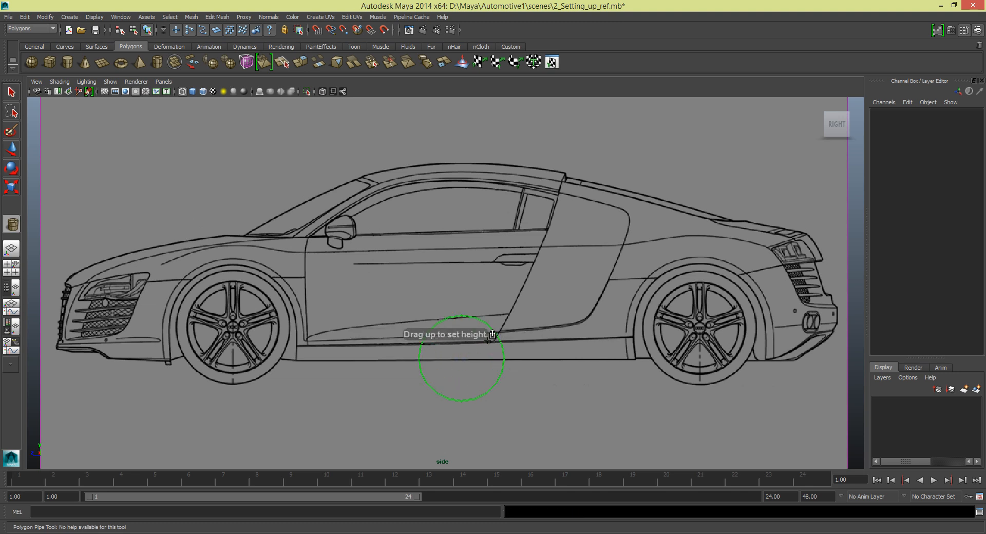
pyautogui.moveTo(487, 297)
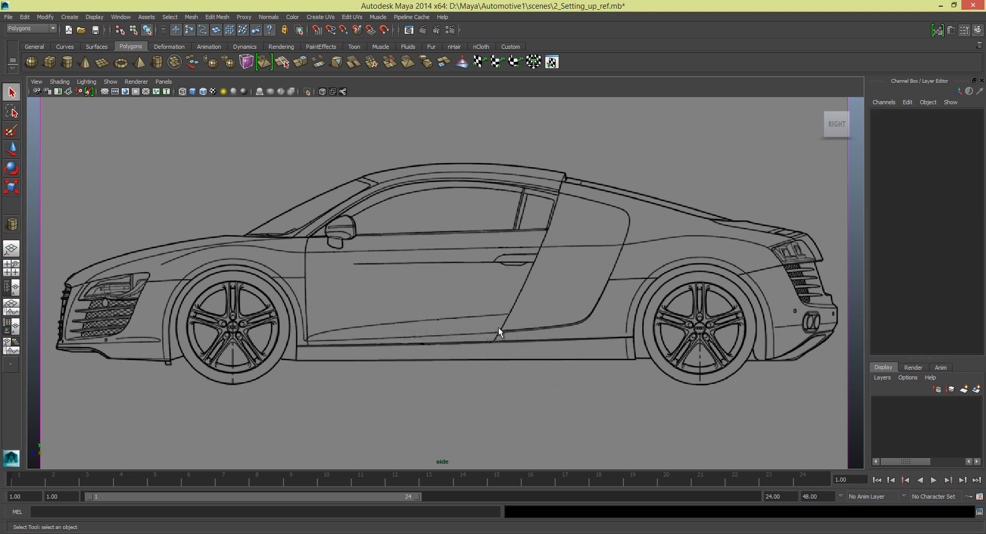
pyautogui.moveTo(93, 16)
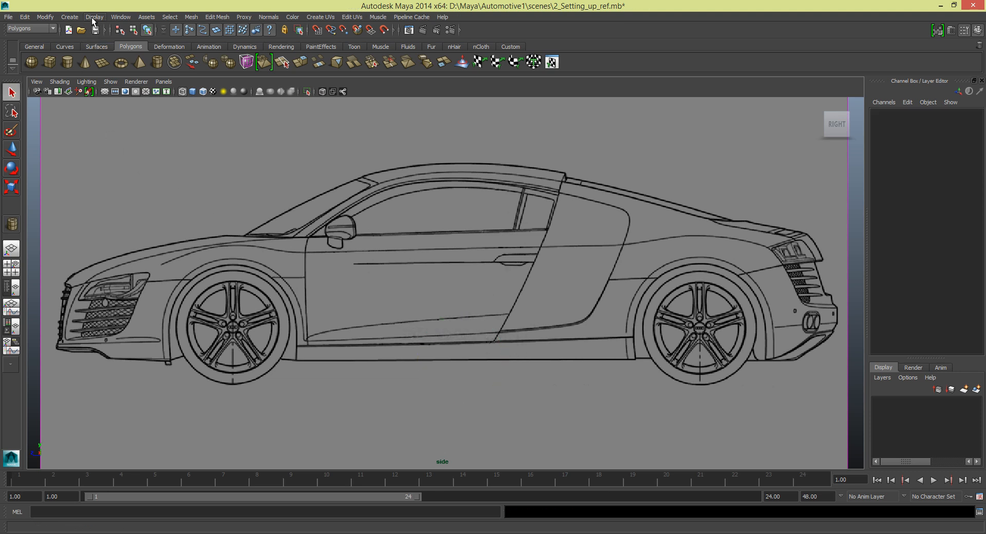
pyautogui.click(70, 17)
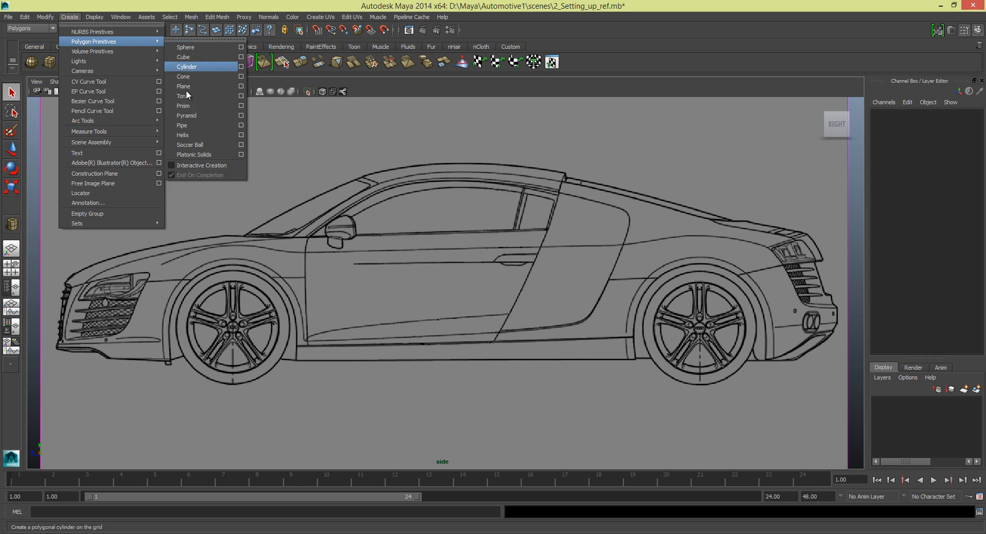
pyautogui.moveTo(195, 126)
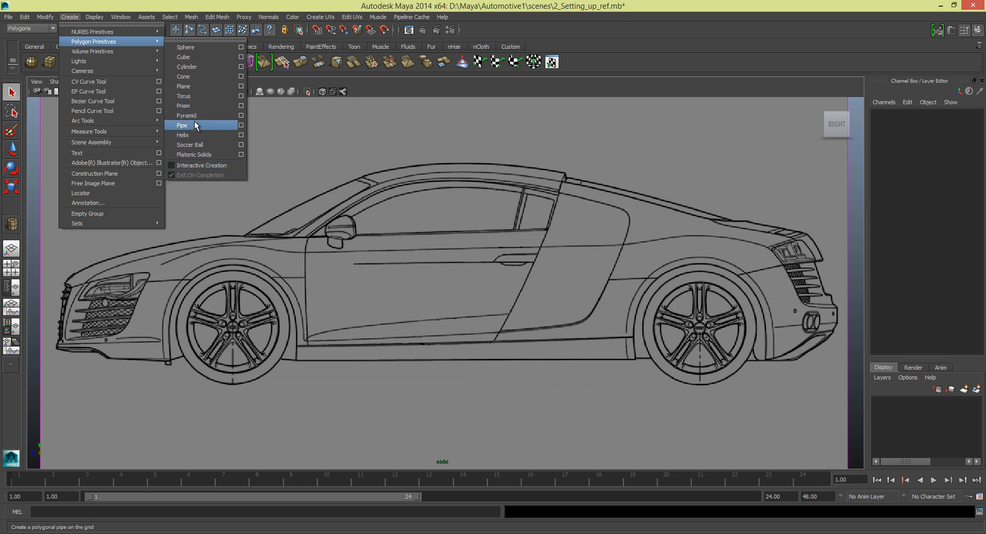
# Create a polygon pipe at the origin and select its Radius channel
pyautogui.click(182, 124)
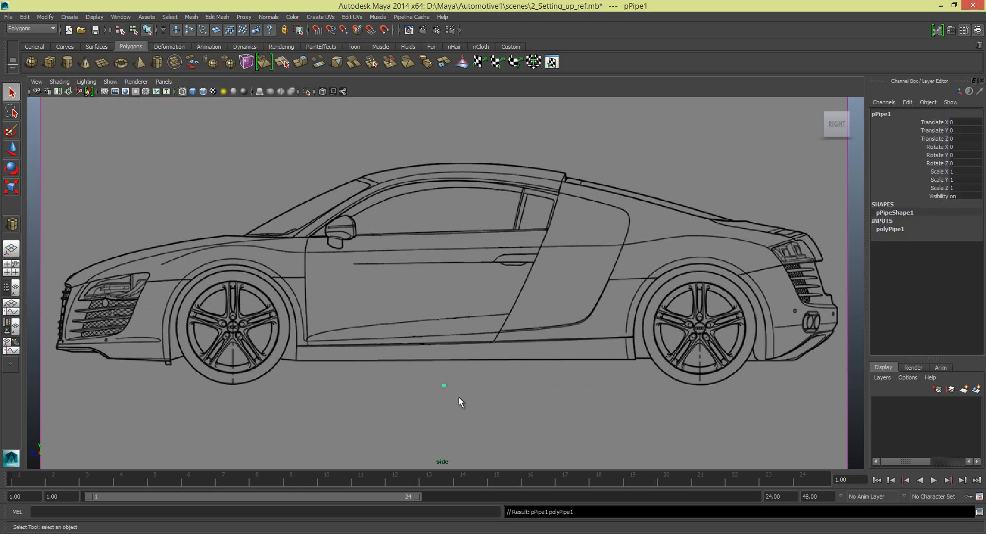
pyautogui.click(110, 81)
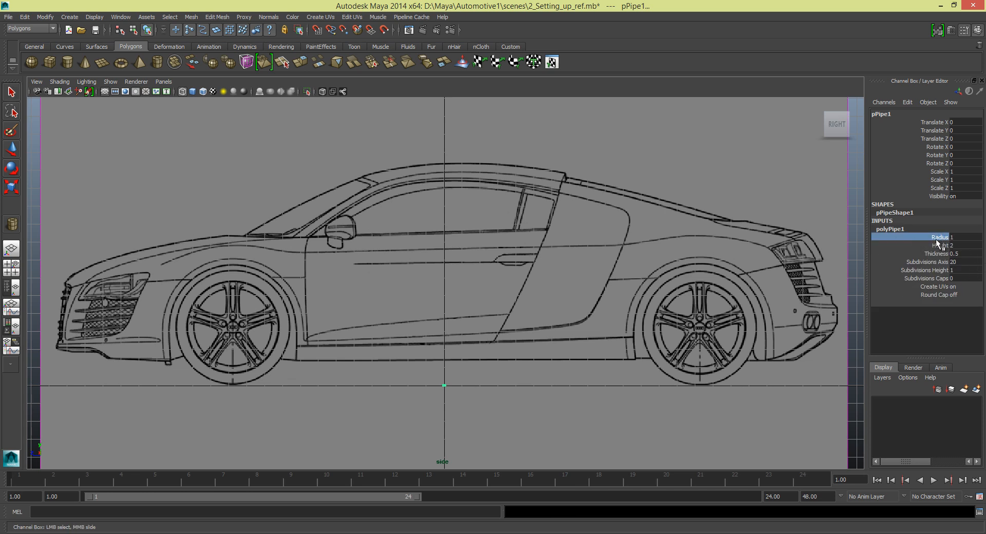
pyautogui.moveTo(544, 343)
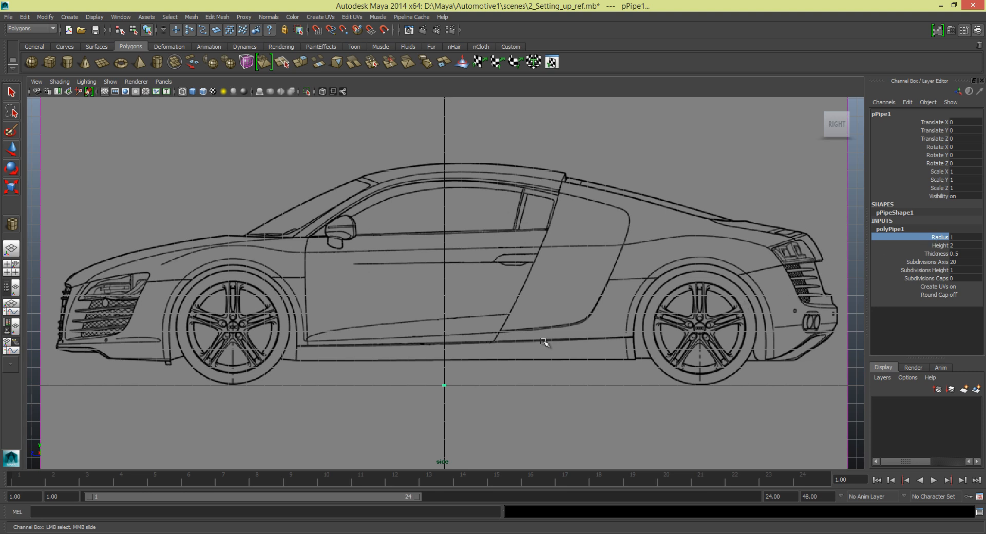
pyautogui.moveTo(448, 298)
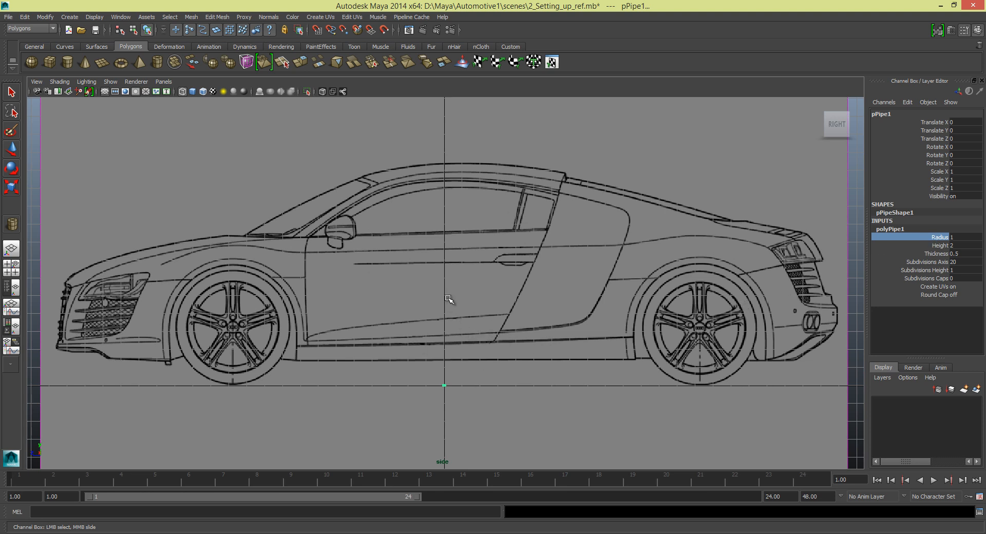
pyautogui.moveTo(528, 310)
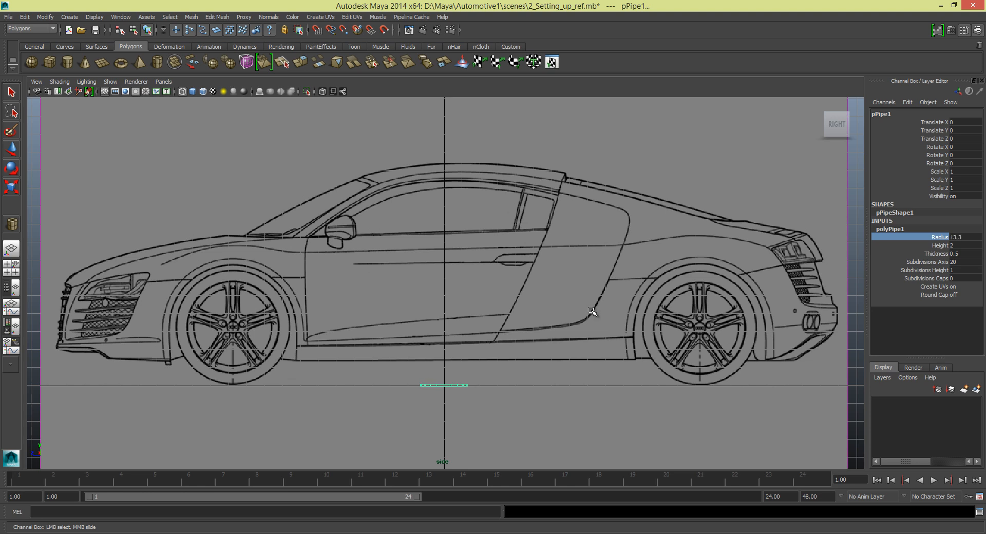
pyautogui.moveTo(585, 311)
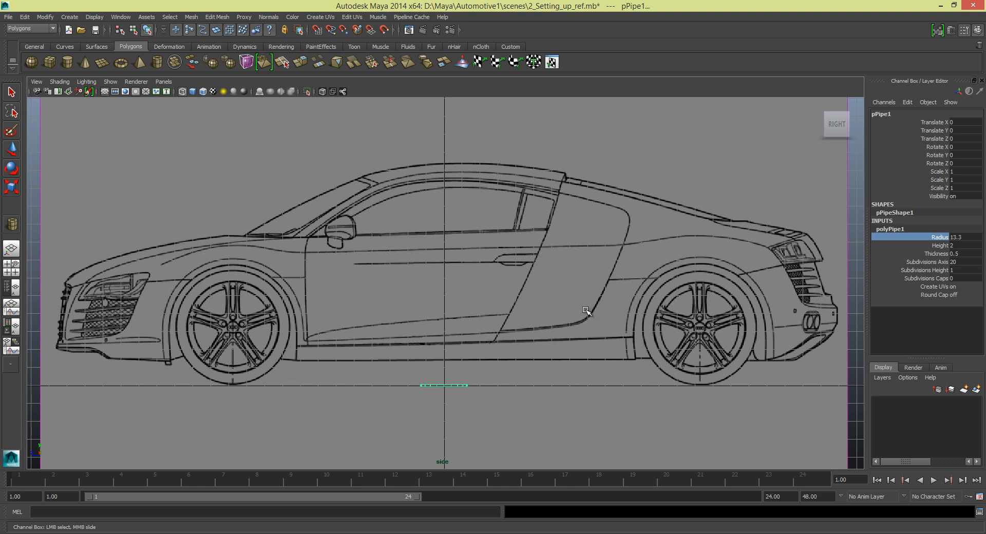
pyautogui.moveTo(943, 255)
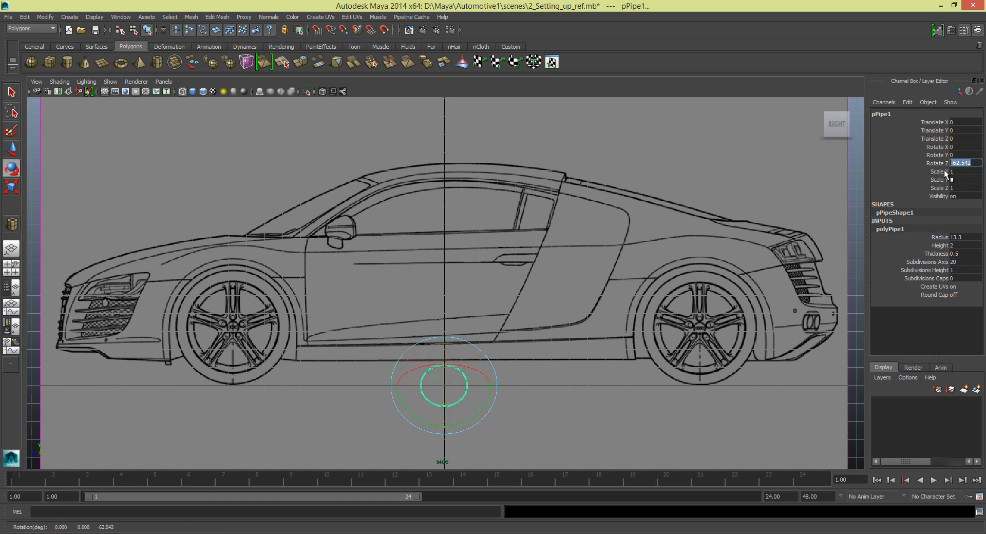
# Set pPipe1 Rotate Z to 90 in the Channel Box
pyautogui.write('90')
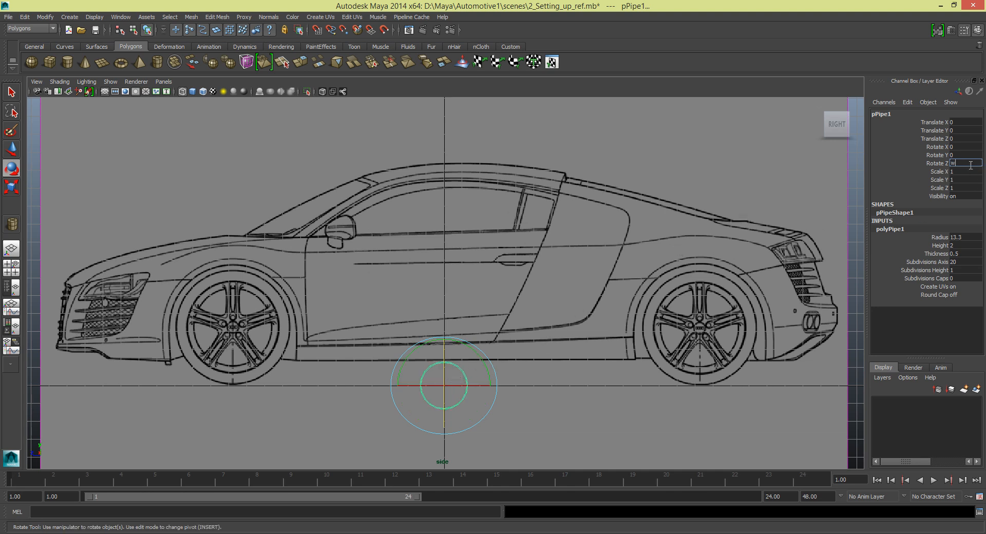
pyautogui.write('90')
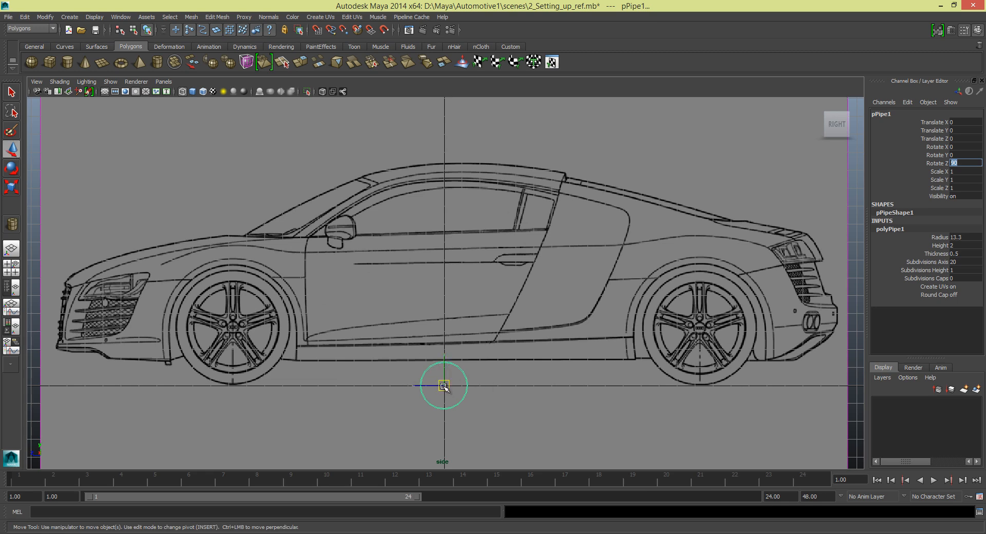
# Center the pipe on the front wheel hub, setting radius 39 and thickness 4
pyautogui.moveTo(443, 385); pyautogui.dragTo(232, 326)
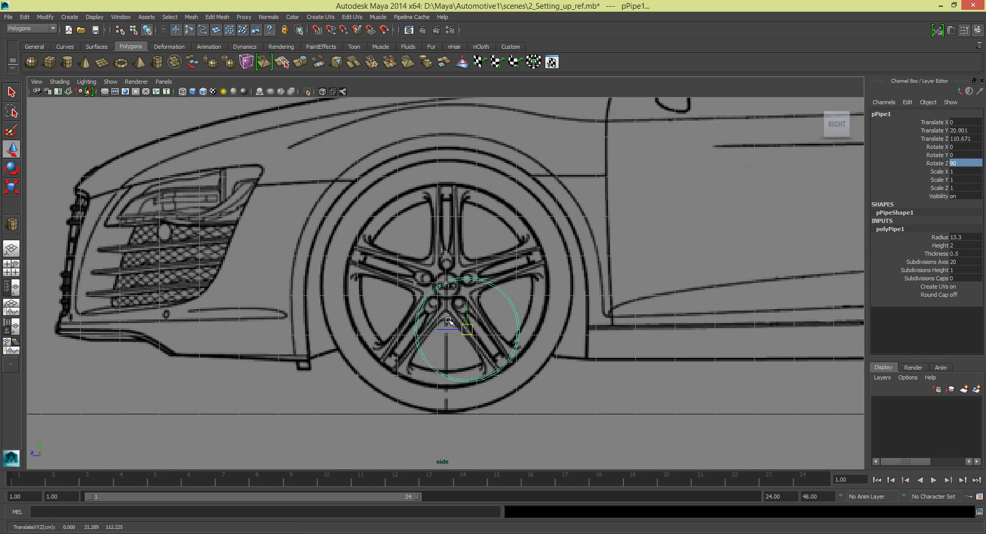
pyautogui.moveTo(448, 322); pyautogui.dragTo(445, 286)
pyautogui.write('4.5')
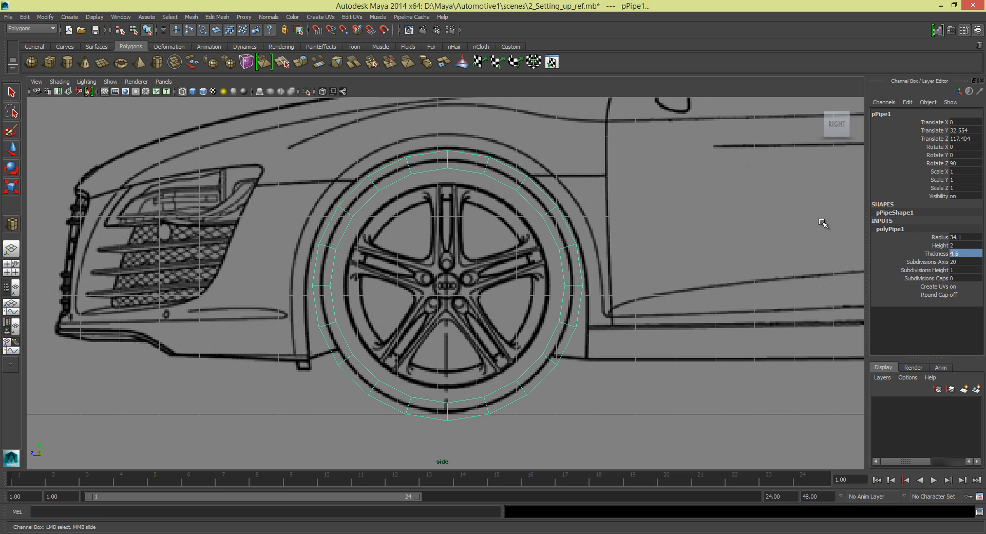
pyautogui.click(936, 237)
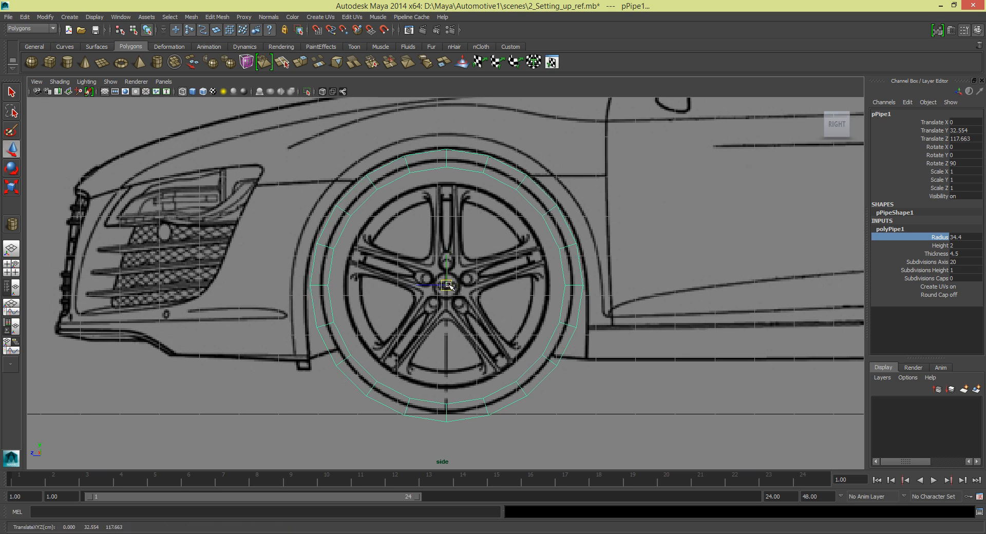
pyautogui.moveTo(446, 284); pyautogui.dragTo(448, 283)
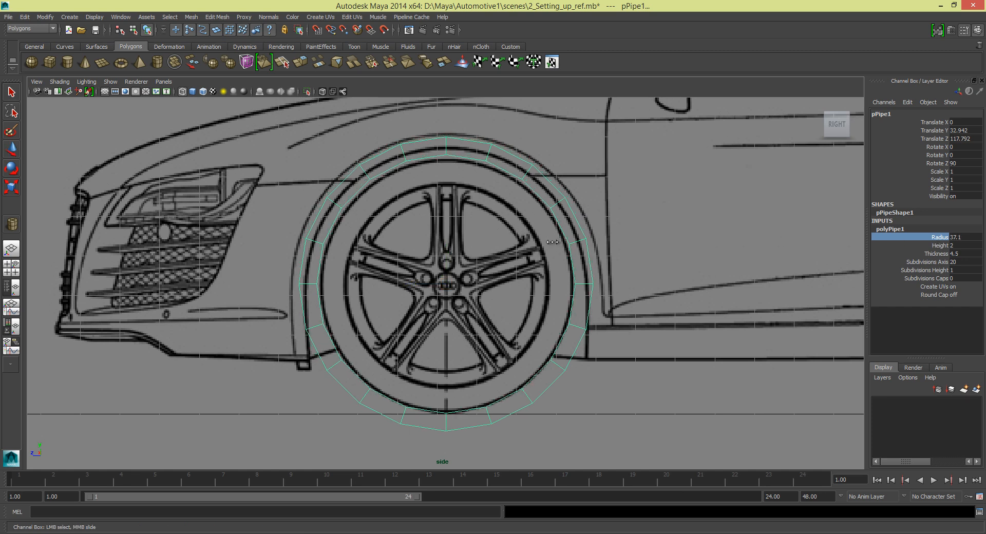
pyautogui.moveTo(554, 241); pyautogui.dragTo(572, 241)
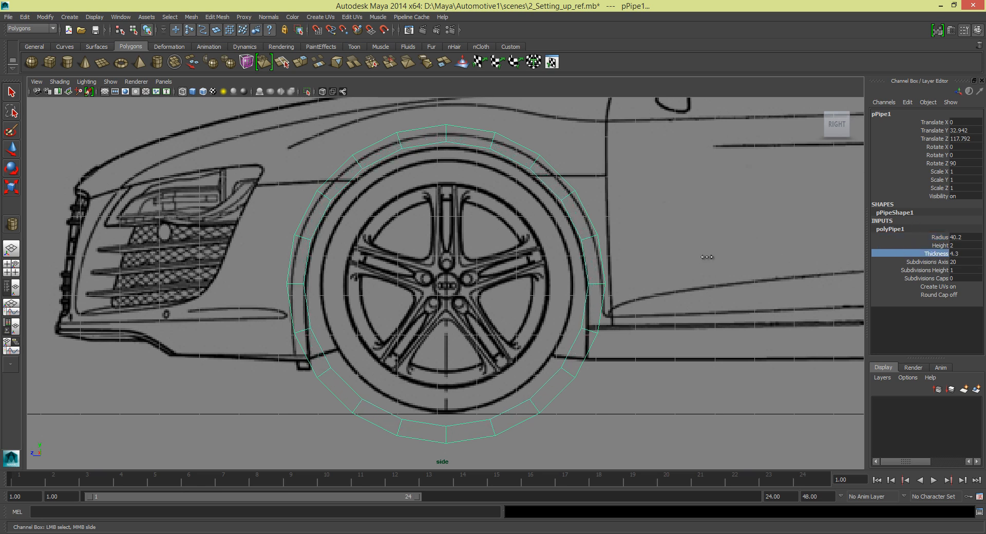
pyautogui.moveTo(711, 257); pyautogui.dragTo(702, 257)
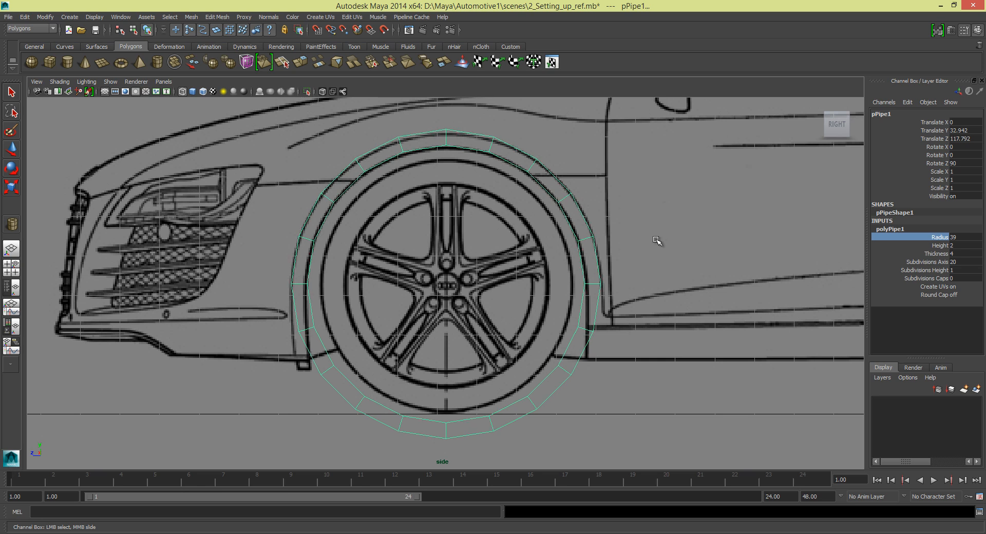
pyautogui.moveTo(348, 399)
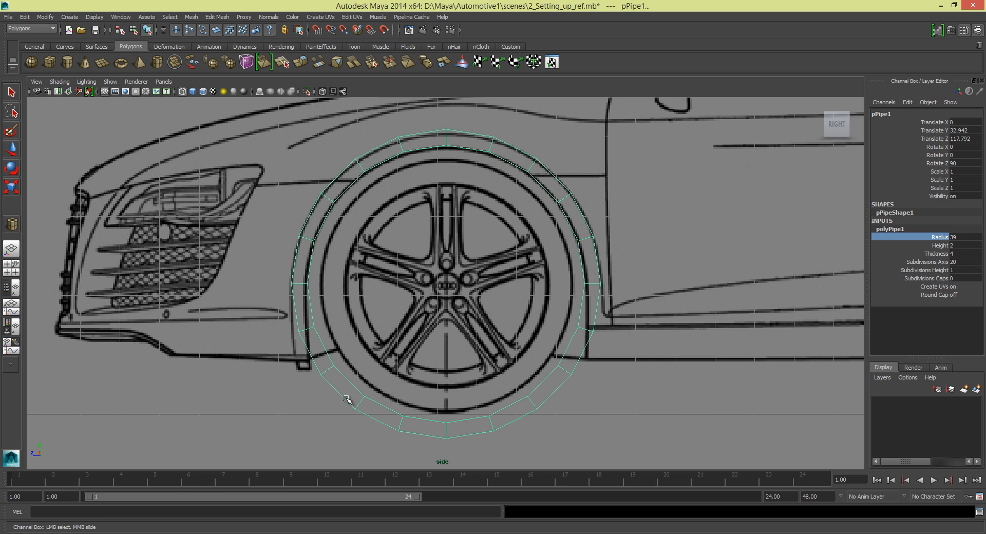
pyautogui.moveTo(455, 139)
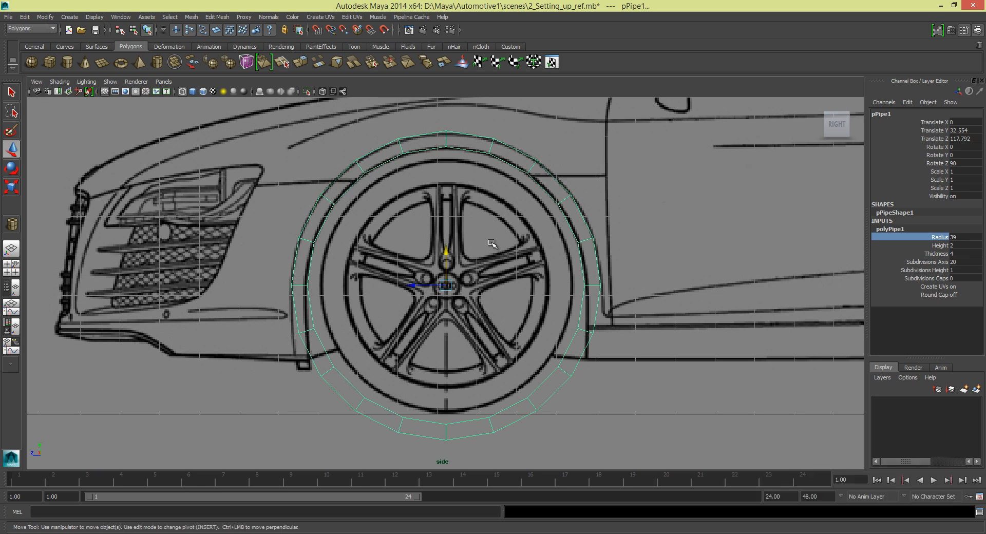
pyautogui.moveTo(473, 241)
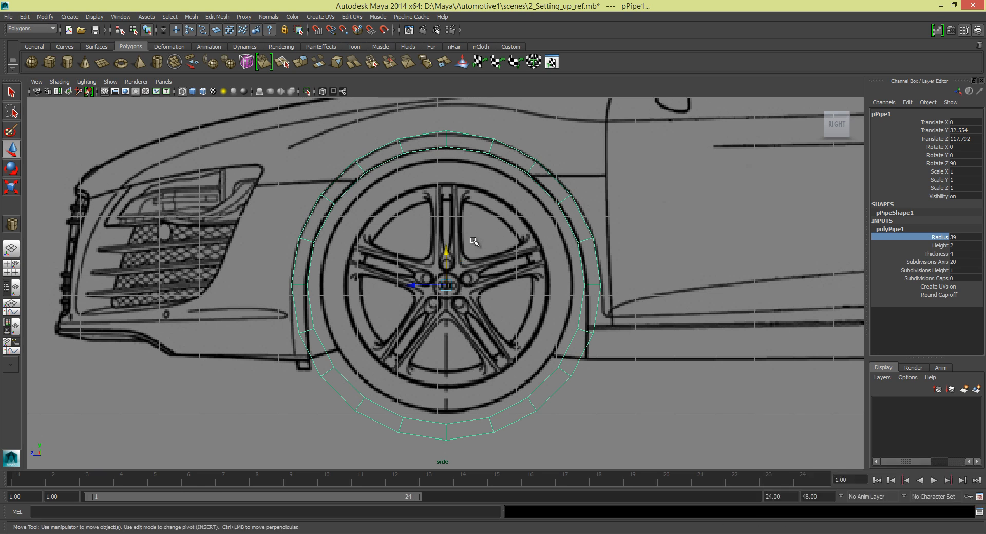
pyautogui.moveTo(394, 165)
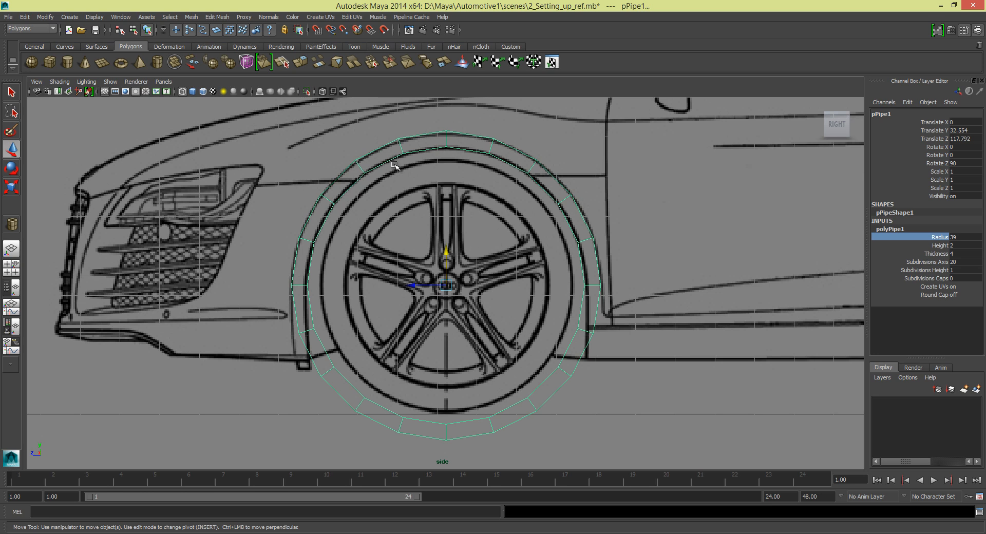
pyautogui.moveTo(296, 344)
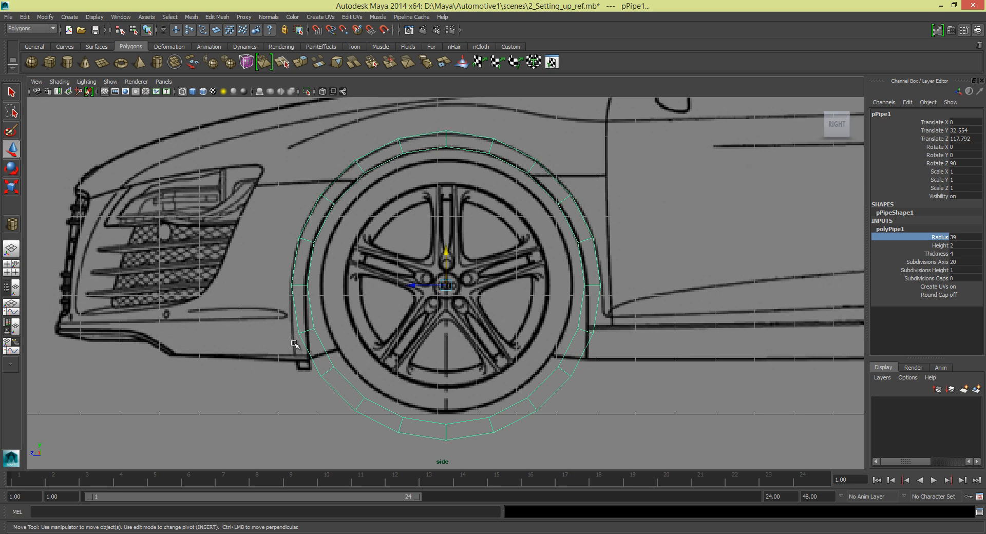
pyautogui.moveTo(581, 319)
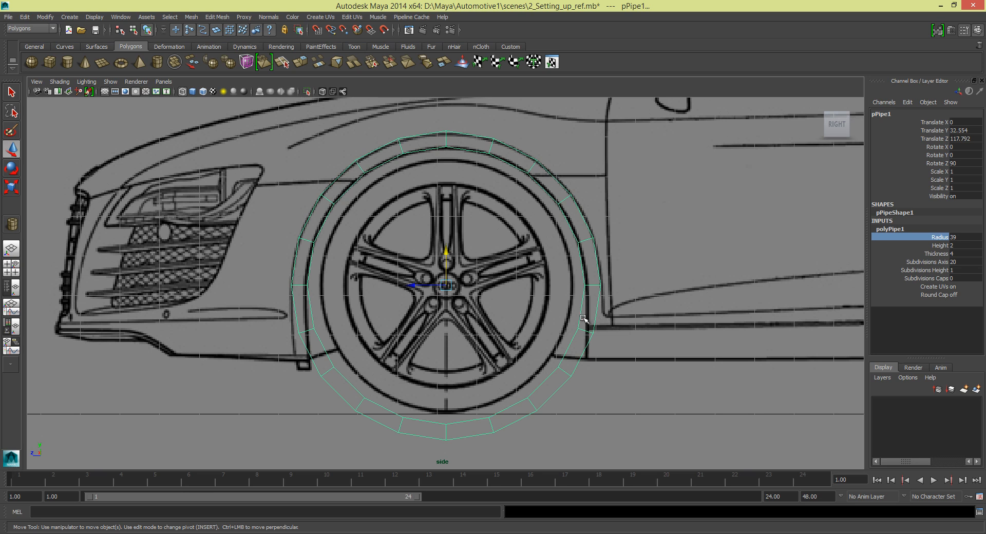
pyautogui.moveTo(340, 330)
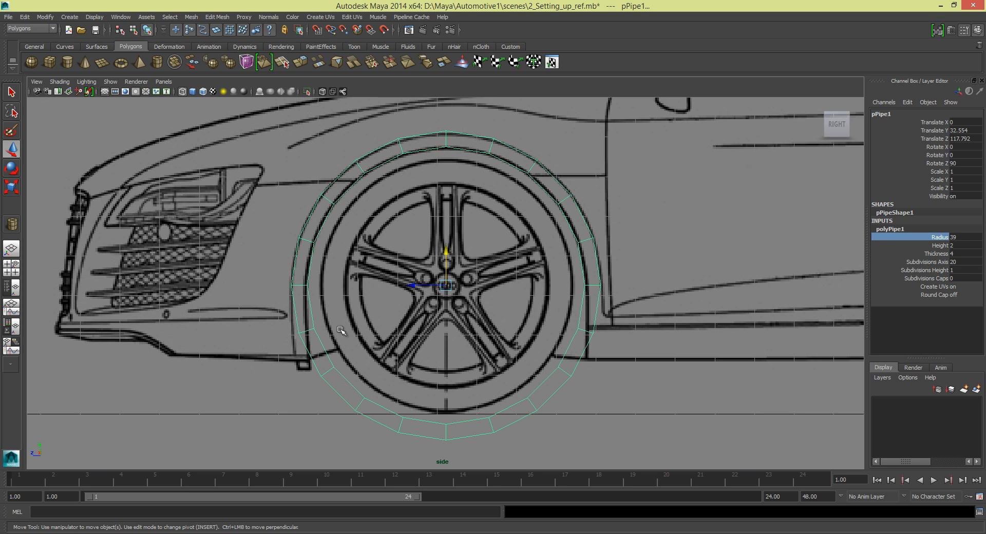
pyautogui.moveTo(307, 324)
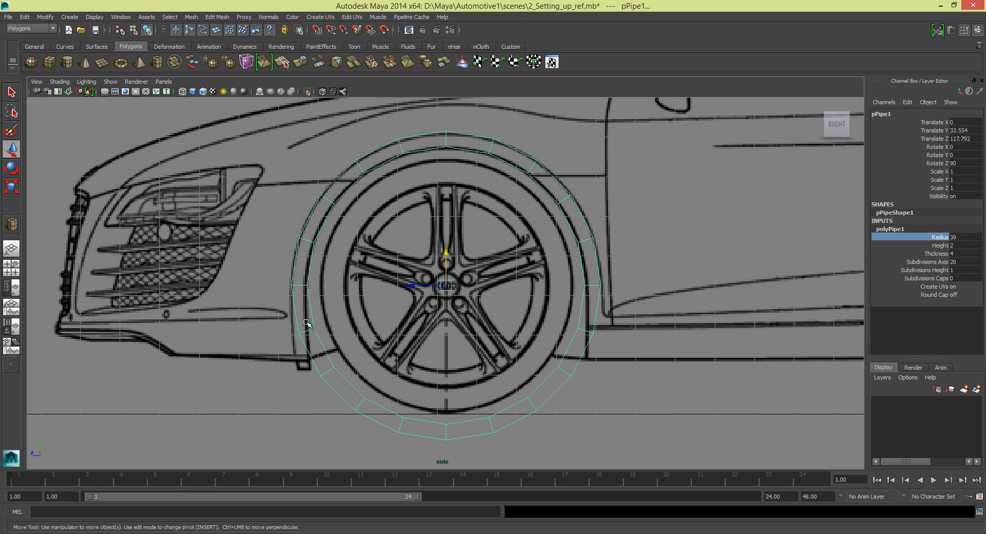
pyautogui.moveTo(254, 324)
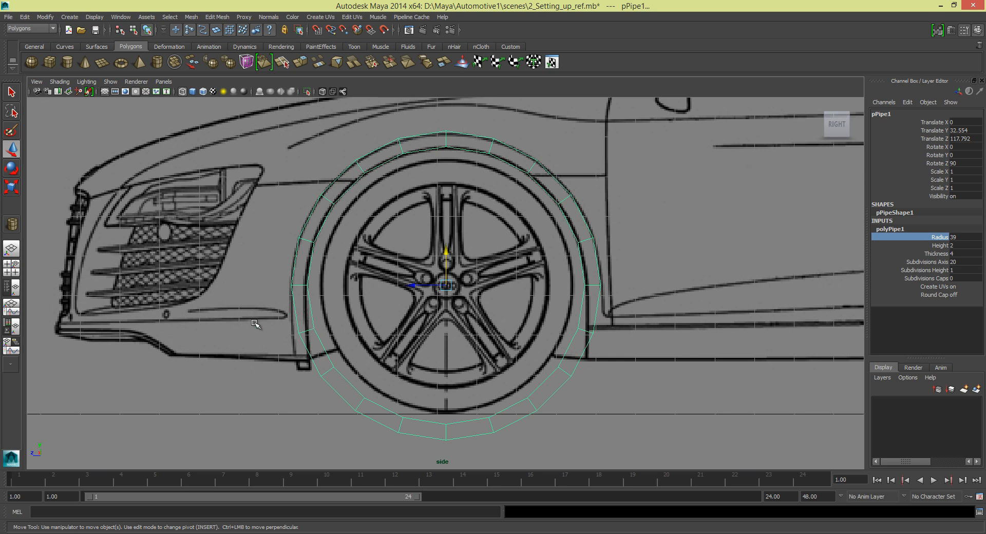
pyautogui.moveTo(297, 260)
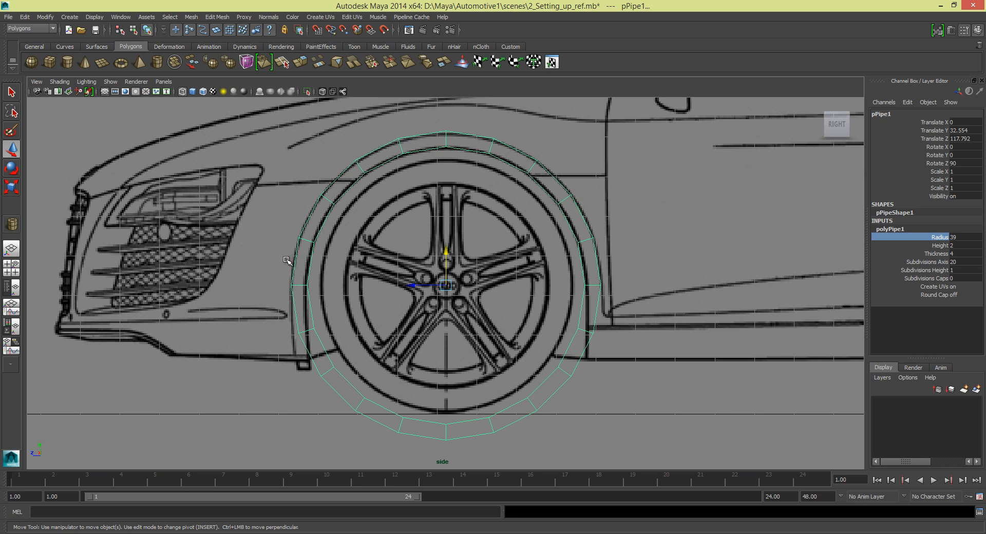
pyautogui.moveTo(451, 273)
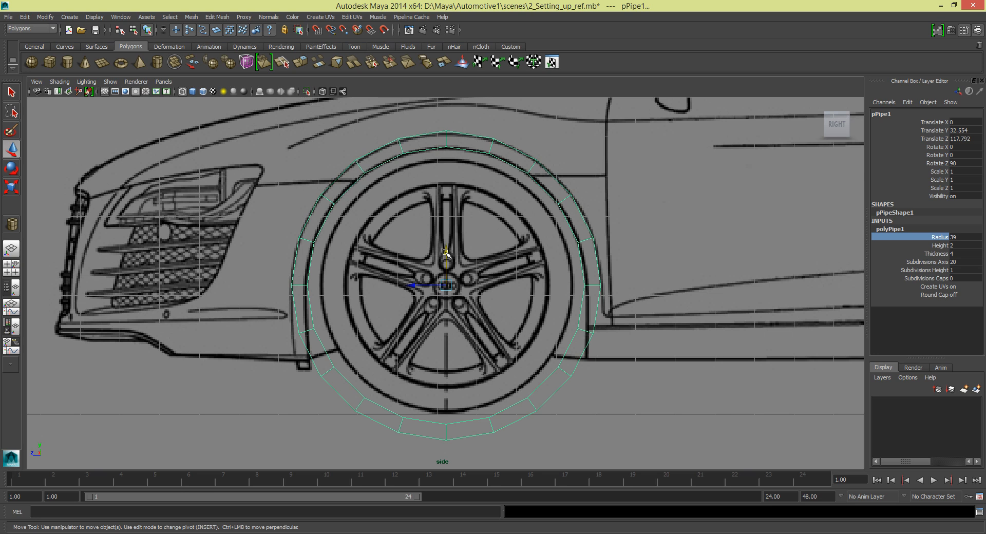
pyautogui.moveTo(542, 238)
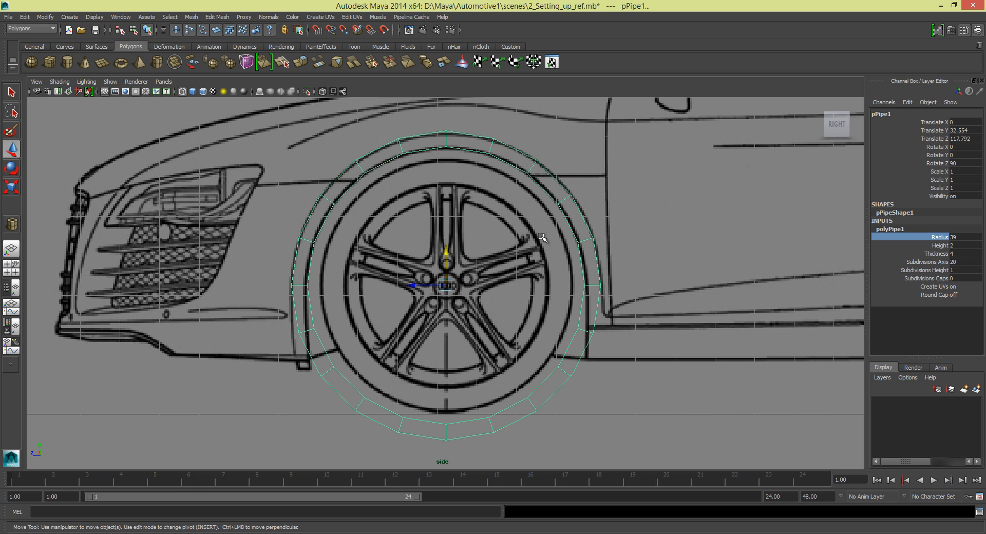
# Give the pipe 24 axis subdivisions and radius 39.1, and nudge it lower
pyautogui.click(924, 262)
pyautogui.write('24')
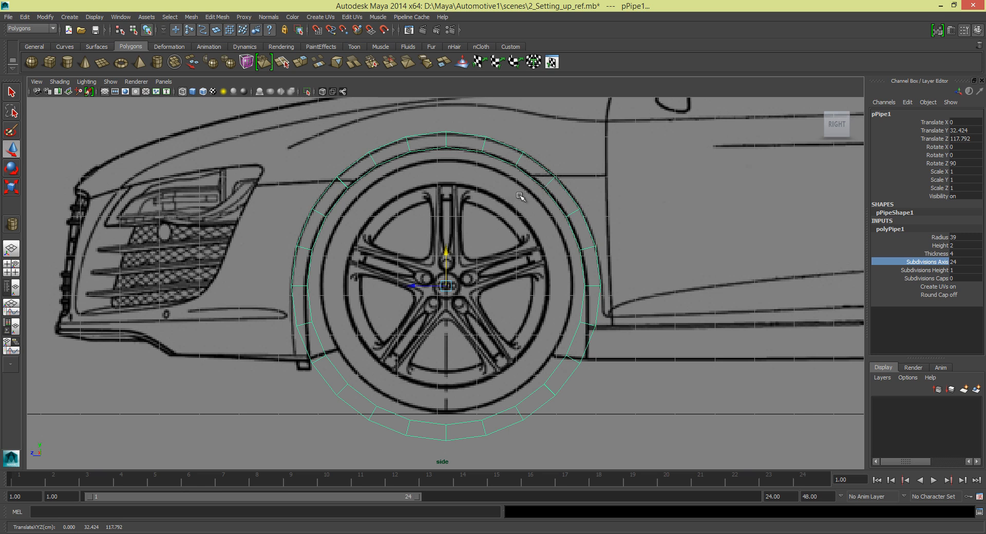
pyautogui.moveTo(446, 251); pyautogui.dragTo(446, 249)
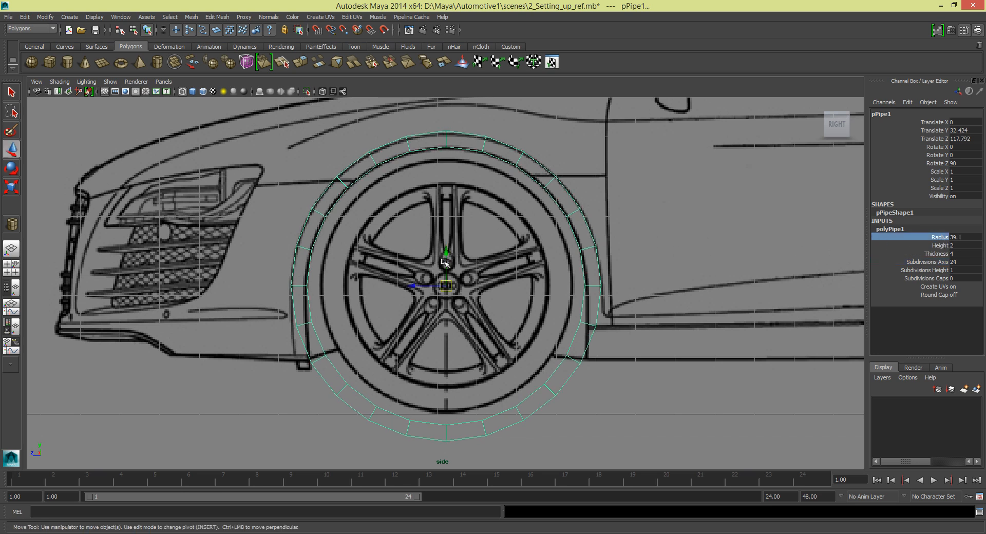
pyautogui.moveTo(446, 252); pyautogui.dragTo(446, 260)
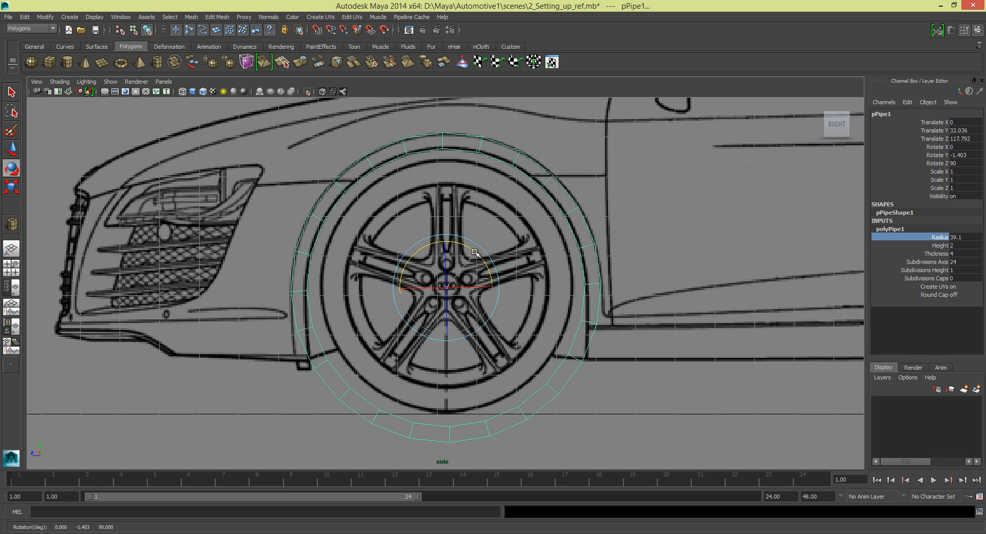
pyautogui.moveTo(339, 182)
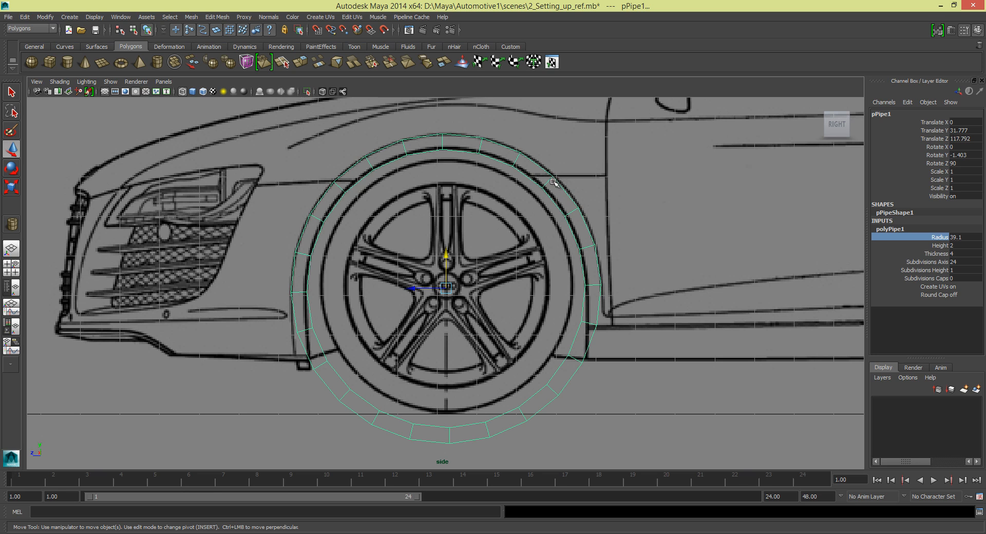
pyautogui.moveTo(330, 185)
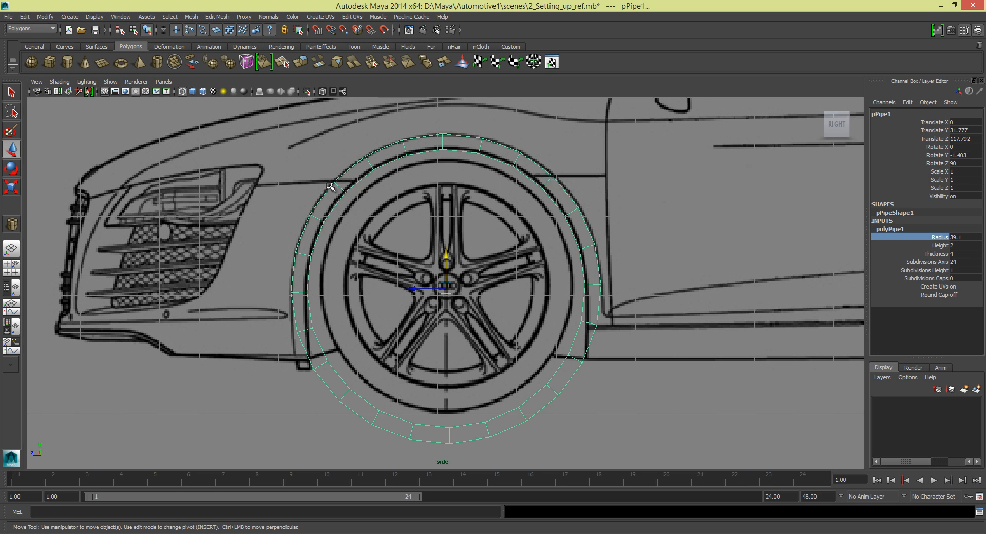
pyautogui.moveTo(253, 193)
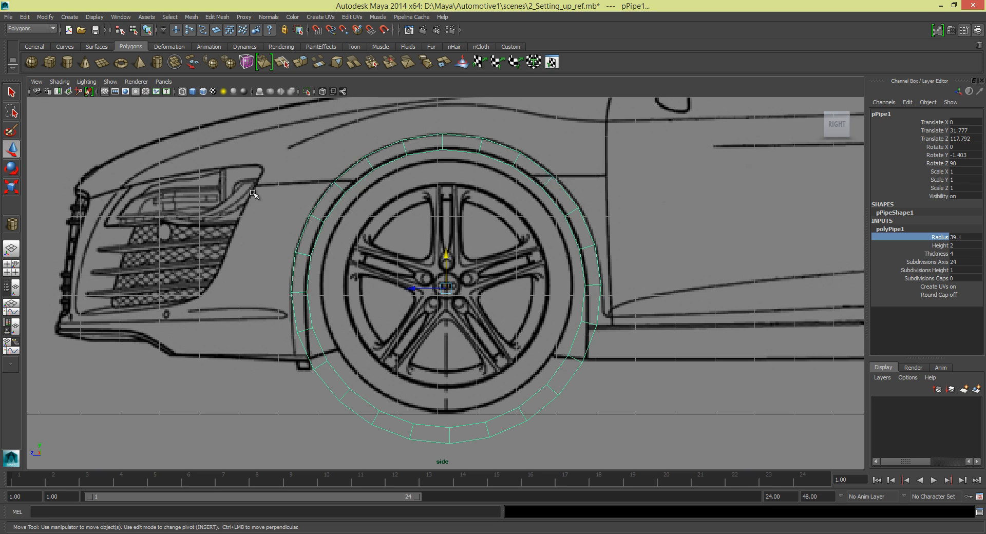
pyautogui.moveTo(250, 187)
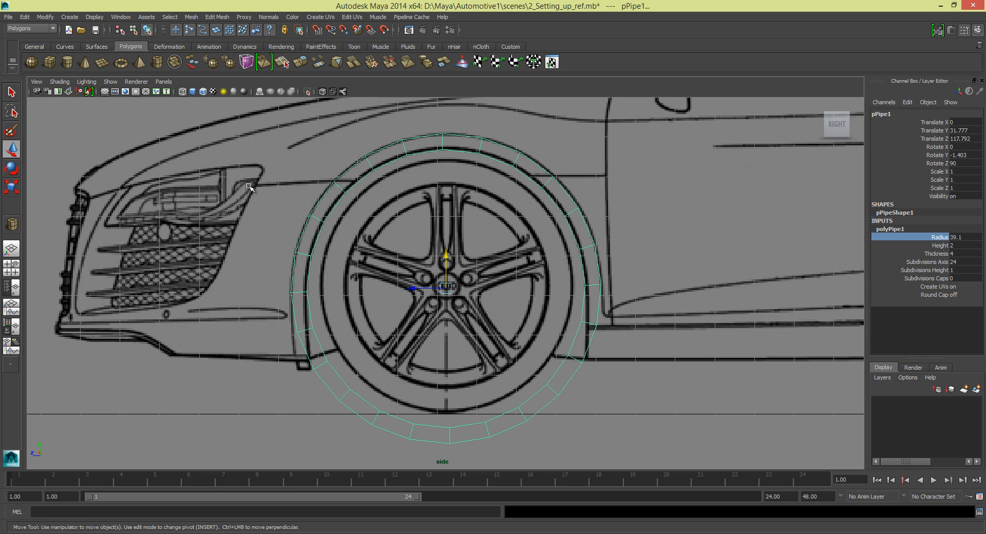
pyautogui.moveTo(454, 265)
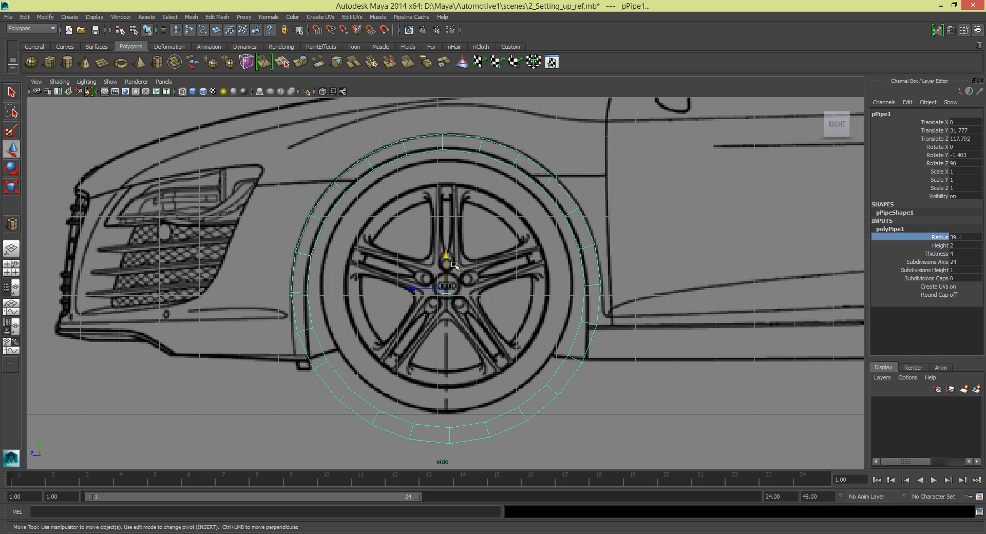
pyautogui.moveTo(445, 257)
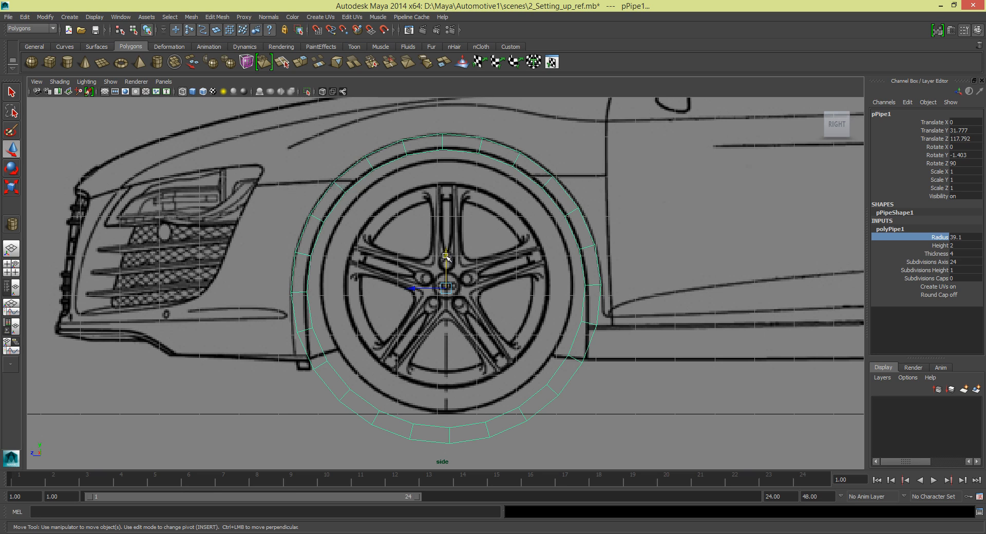
pyautogui.moveTo(311, 344)
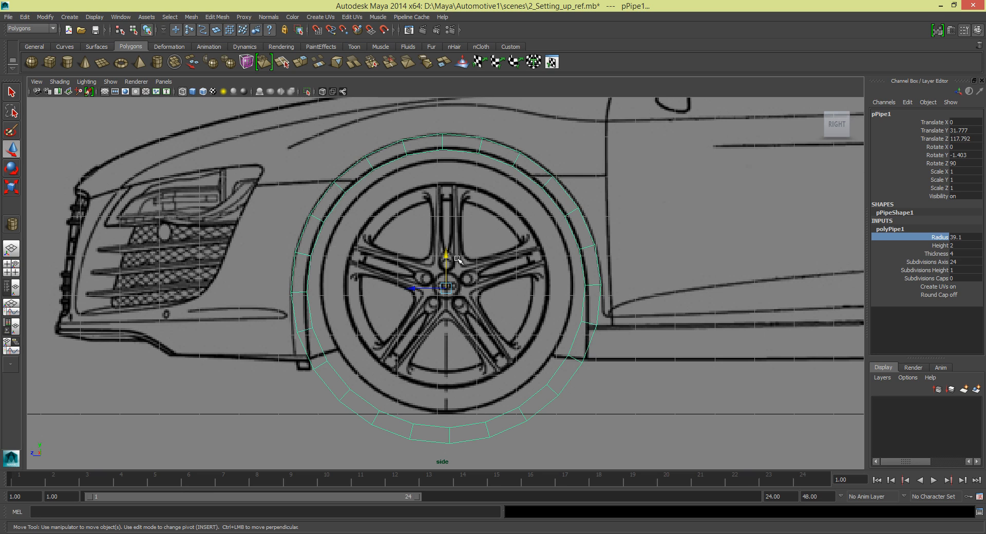
# Fine-tune the pipe's height over the front wheel to about 31.777
pyautogui.moveTo(446, 258); pyautogui.dragTo(447, 255)
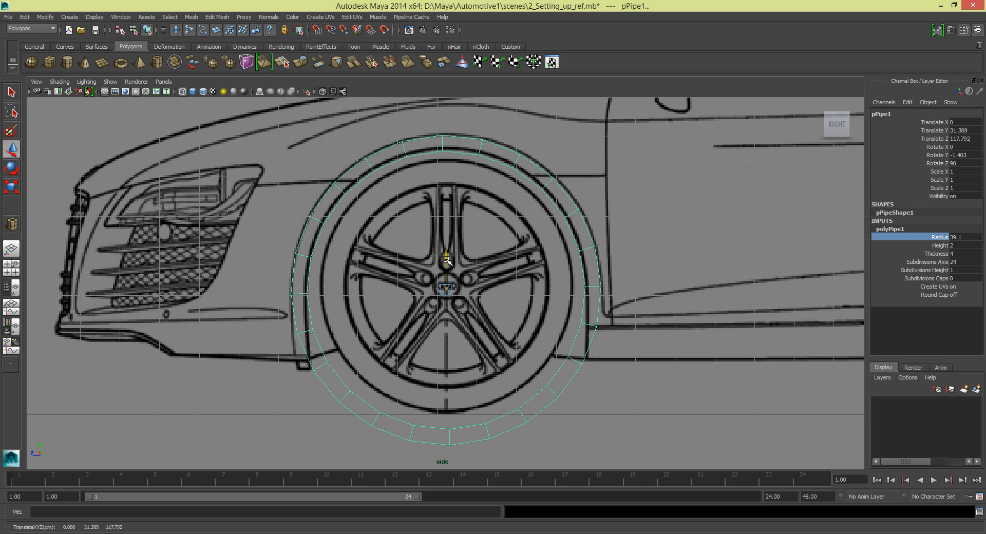
pyautogui.moveTo(445, 253); pyautogui.dragTo(446, 252)
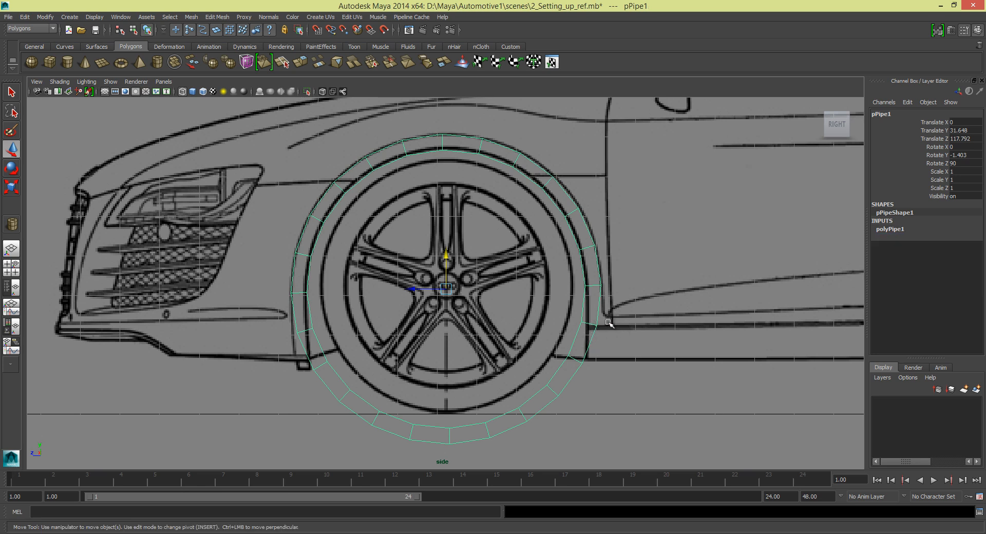
pyautogui.moveTo(603, 328)
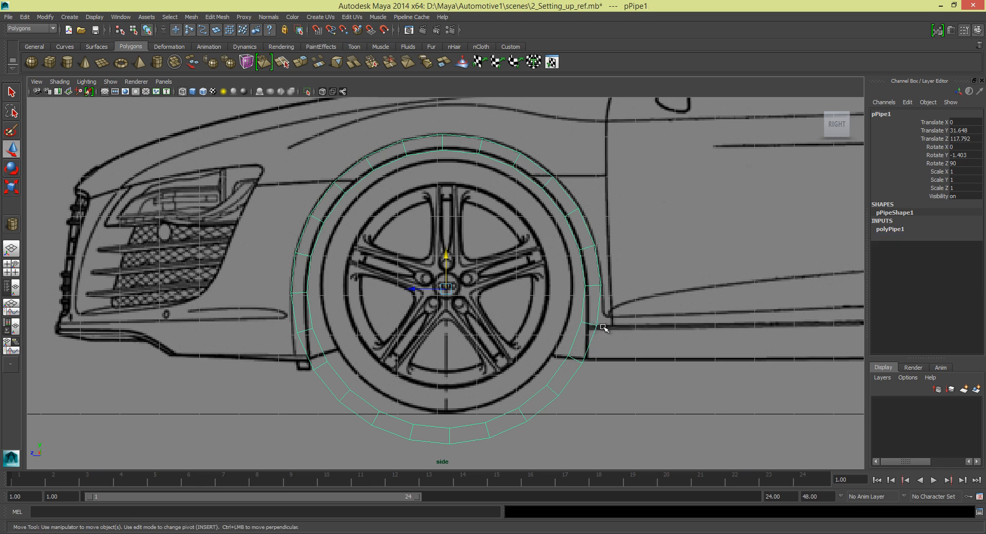
pyautogui.moveTo(608, 326)
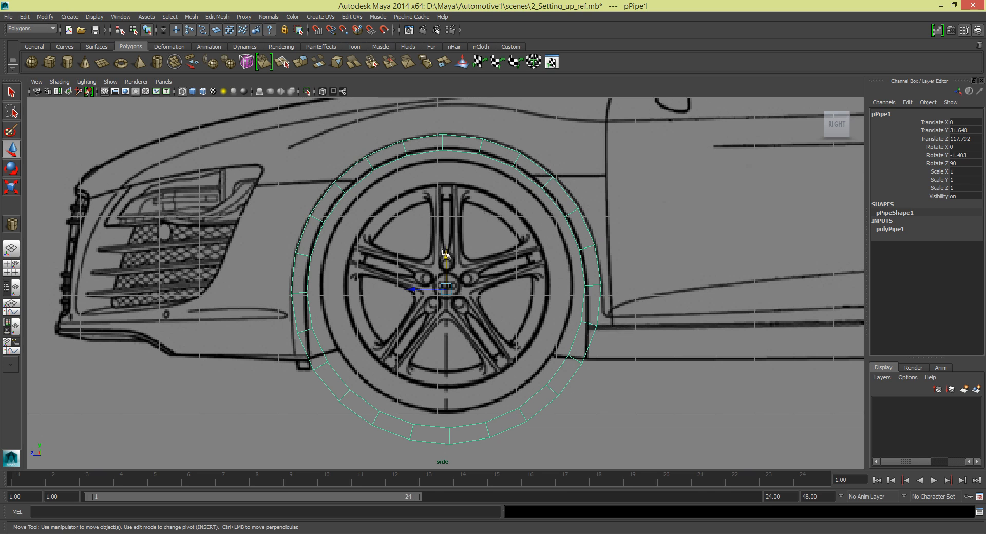
pyautogui.moveTo(445, 252); pyautogui.dragTo(448, 258)
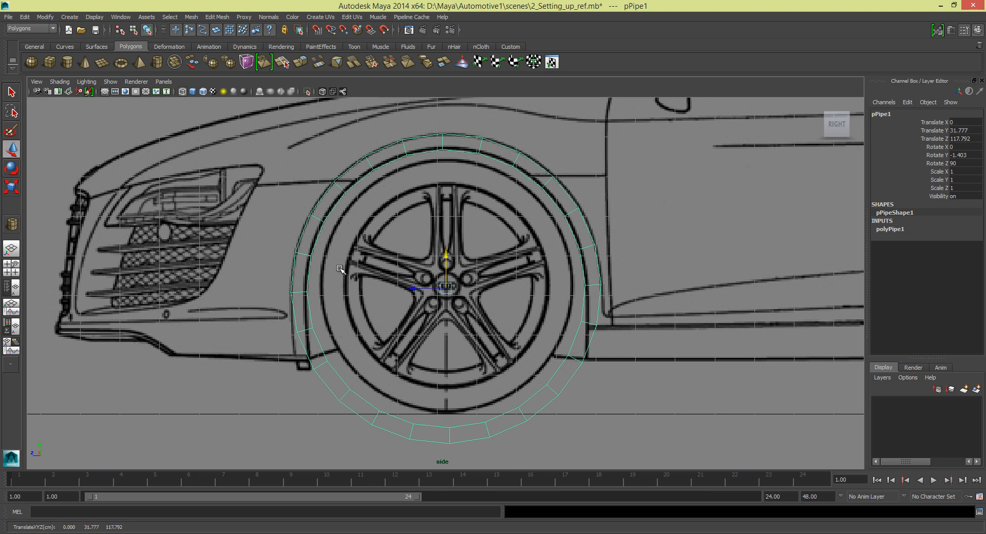
pyautogui.moveTo(335, 178)
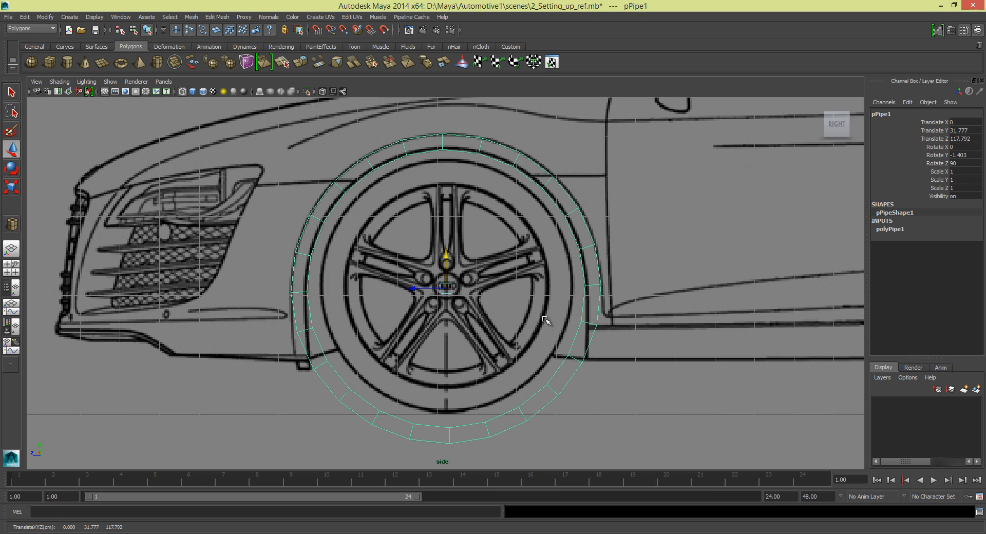
pyautogui.moveTo(425, 279)
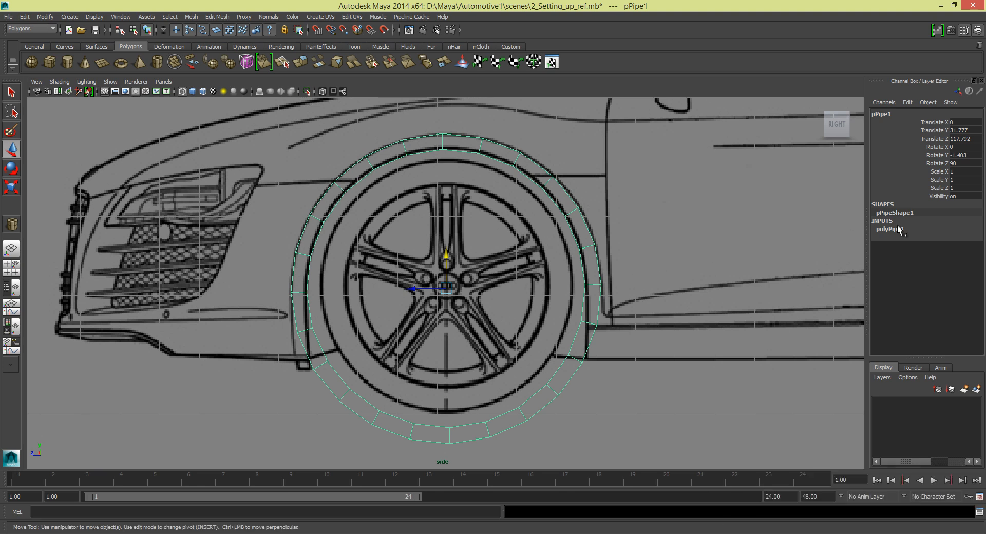
# Set the polyPipe1 radius to 39.6 so the ring fits the front wheel arch
pyautogui.click(890, 229)
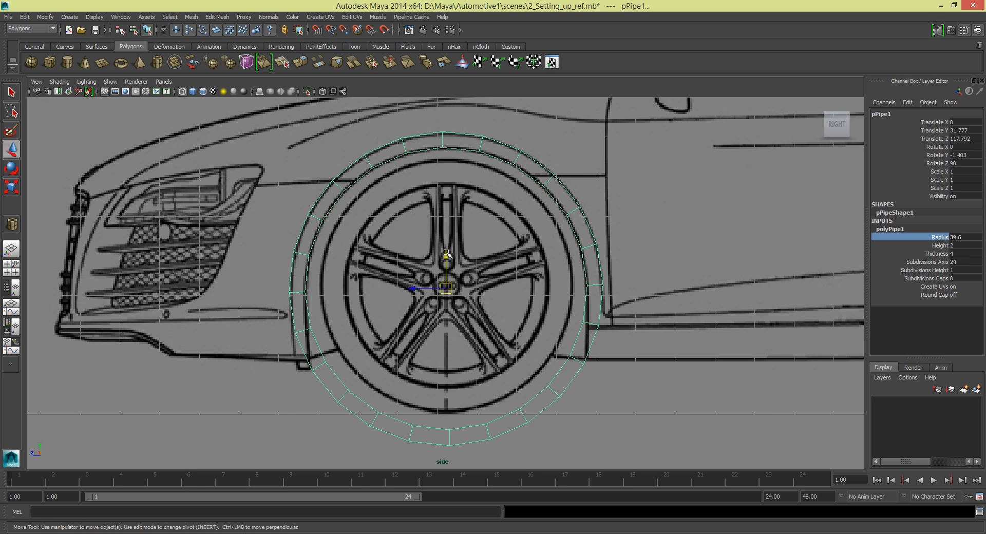
pyautogui.moveTo(446, 264); pyautogui.dragTo(445, 255)
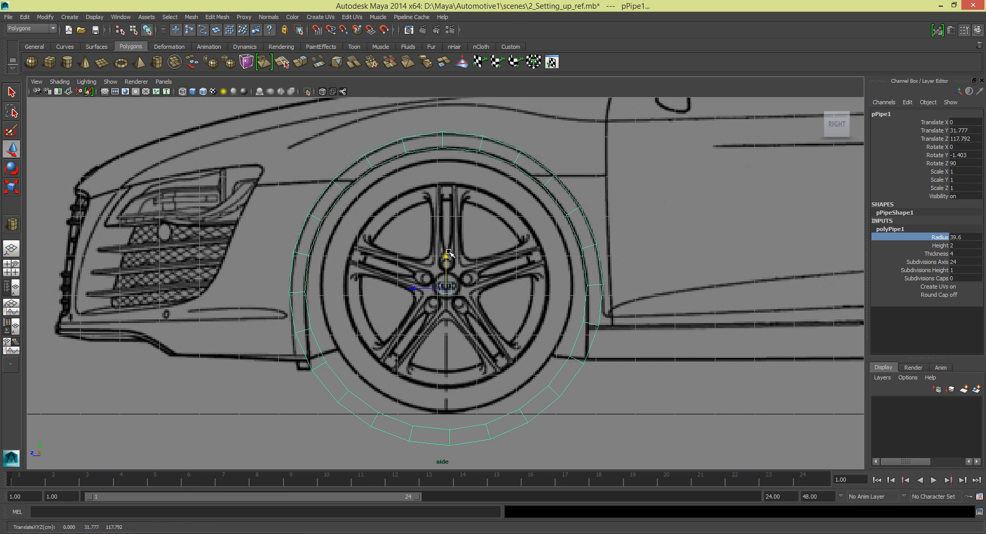
pyautogui.moveTo(417, 349)
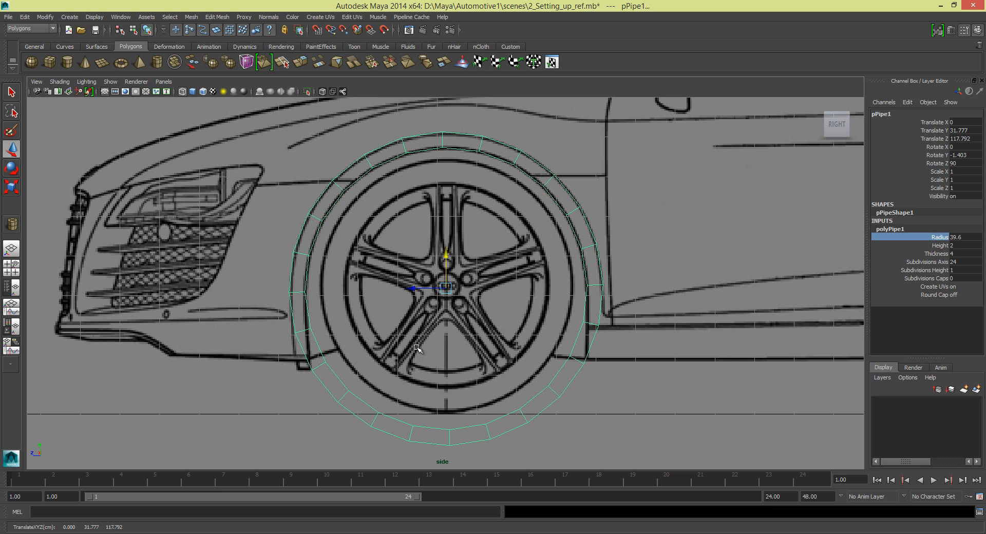
pyautogui.moveTo(764, 263)
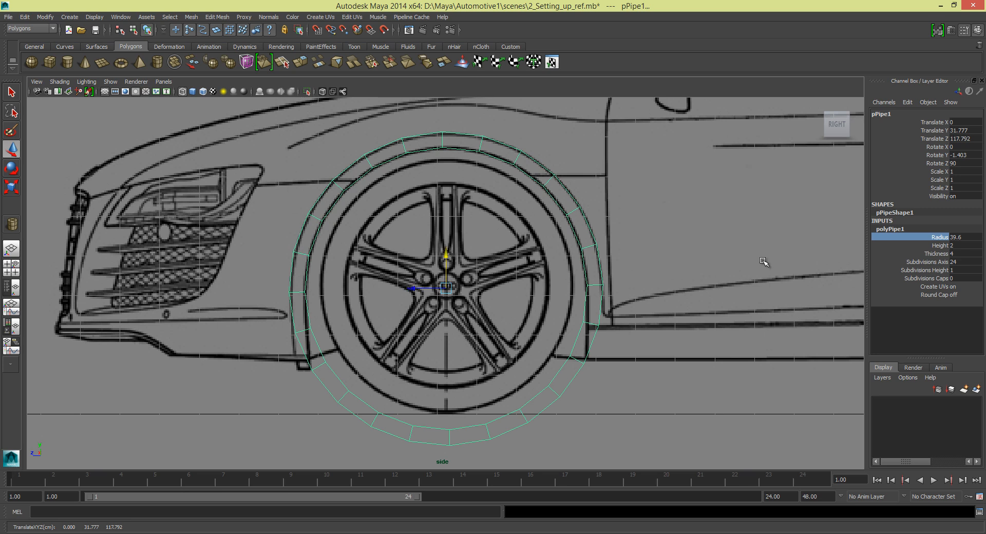
pyautogui.moveTo(607, 260)
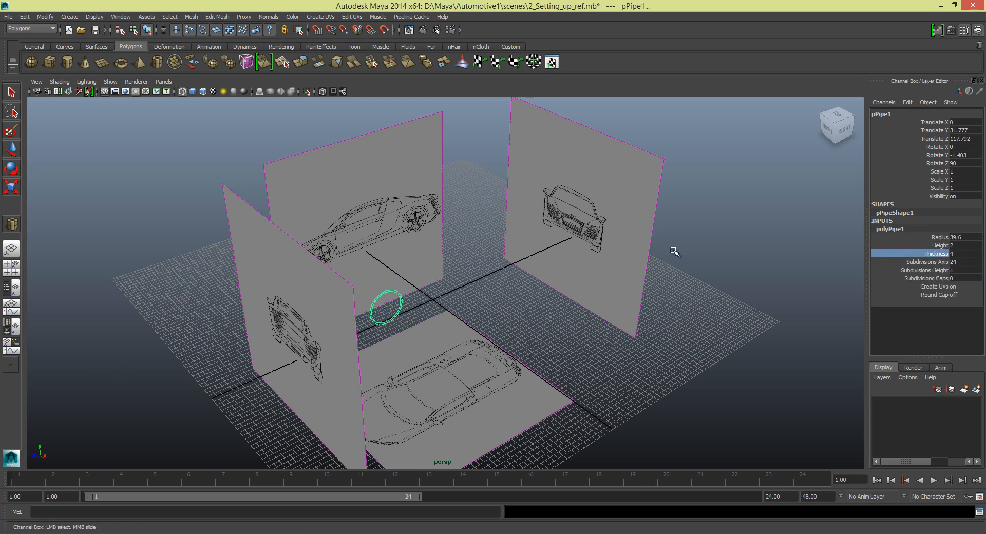
# Slide pPipe1 outward to X 107.947 in top view, onto the car's right body edge
pyautogui.moveTo(674, 251); pyautogui.dragTo(660, 257)
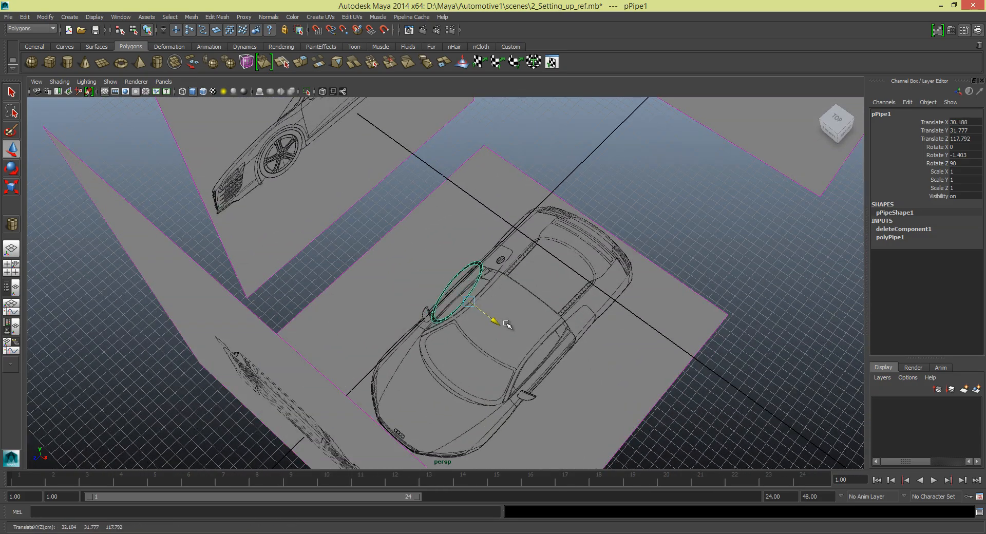
pyautogui.moveTo(503, 324); pyautogui.dragTo(538, 285)
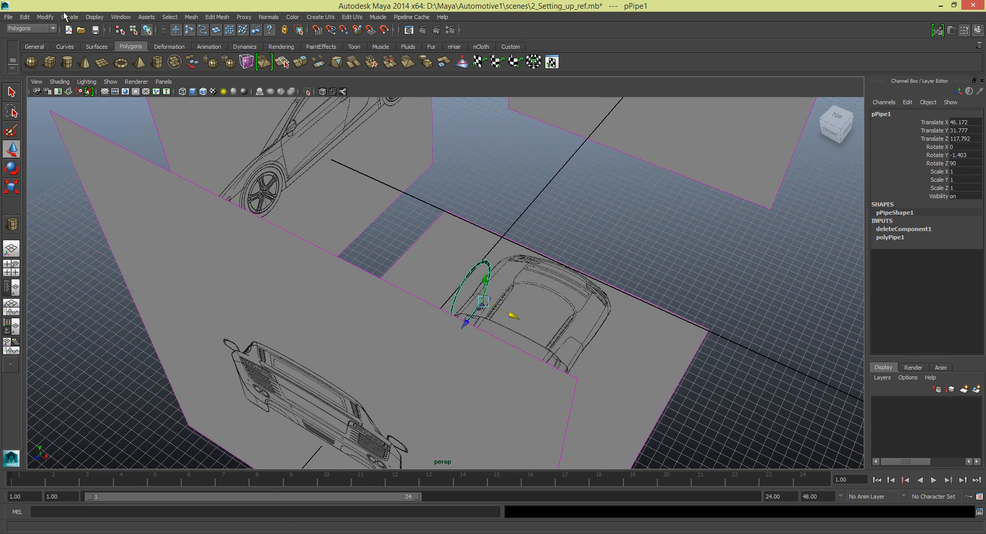
pyautogui.click(44, 17)
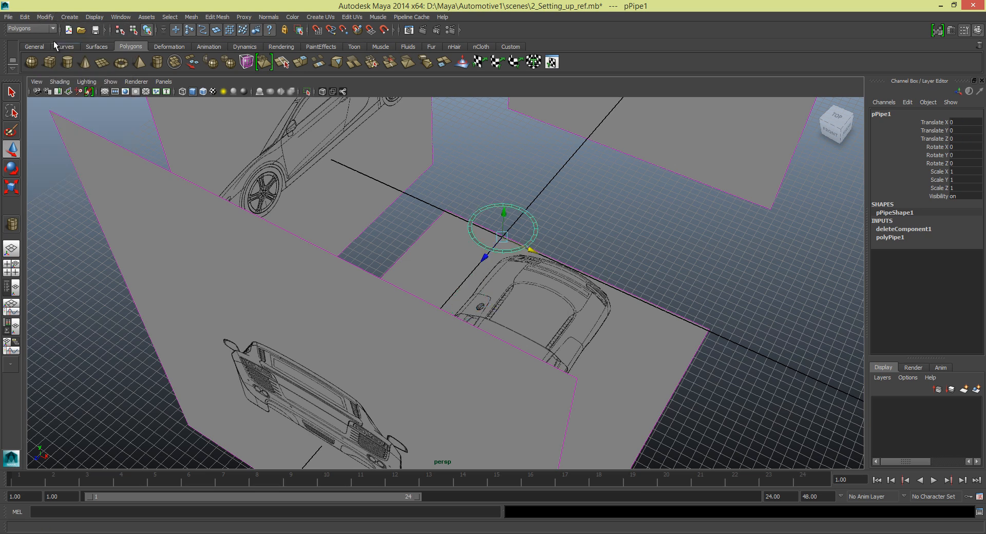
pyautogui.click(44, 17)
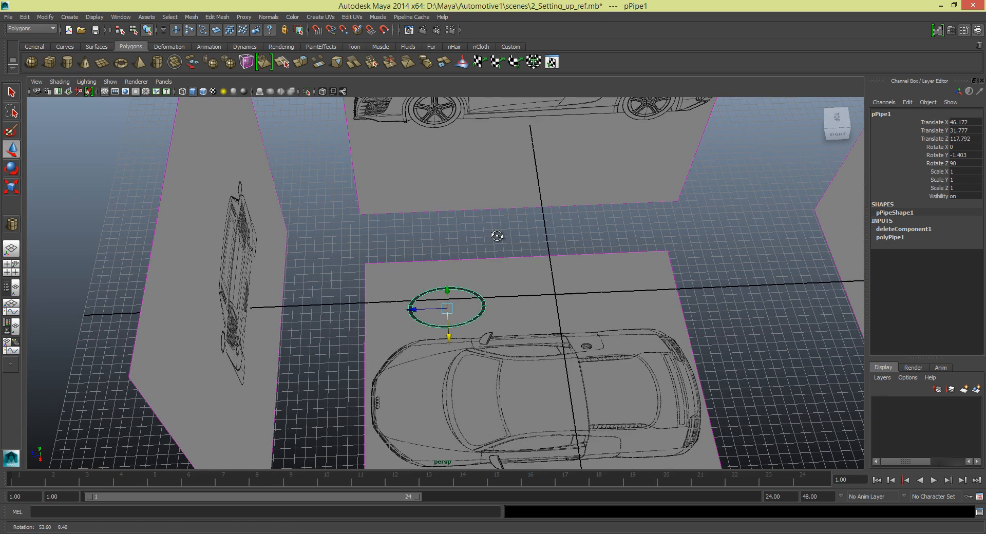
pyautogui.moveTo(496, 236); pyautogui.dragTo(487, 349)
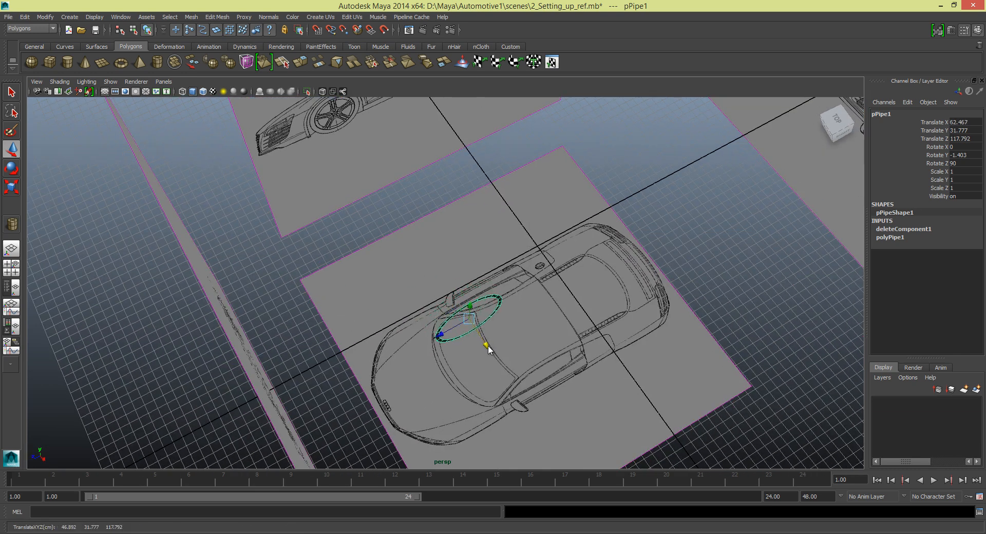
pyautogui.press('space')
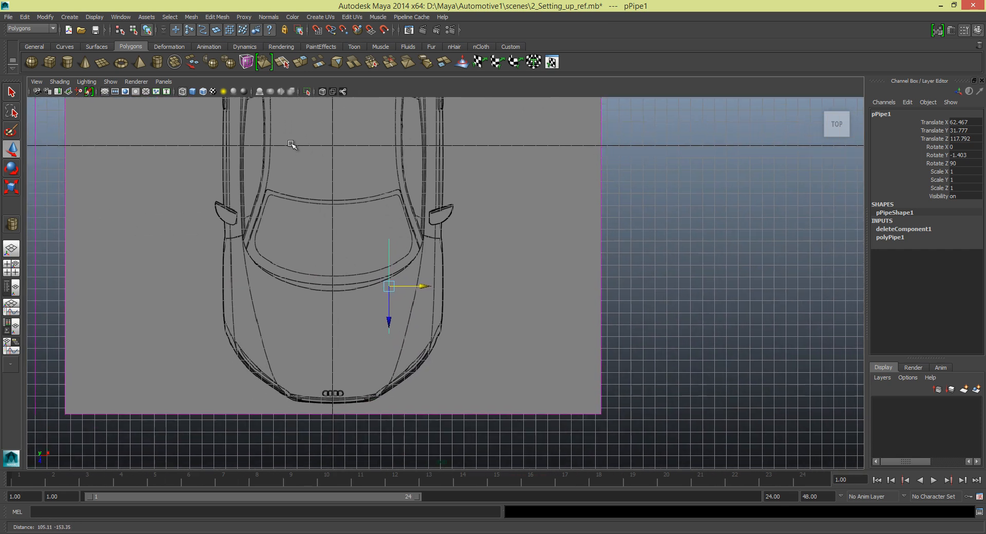
pyautogui.moveTo(427, 286); pyautogui.dragTo(456, 275)
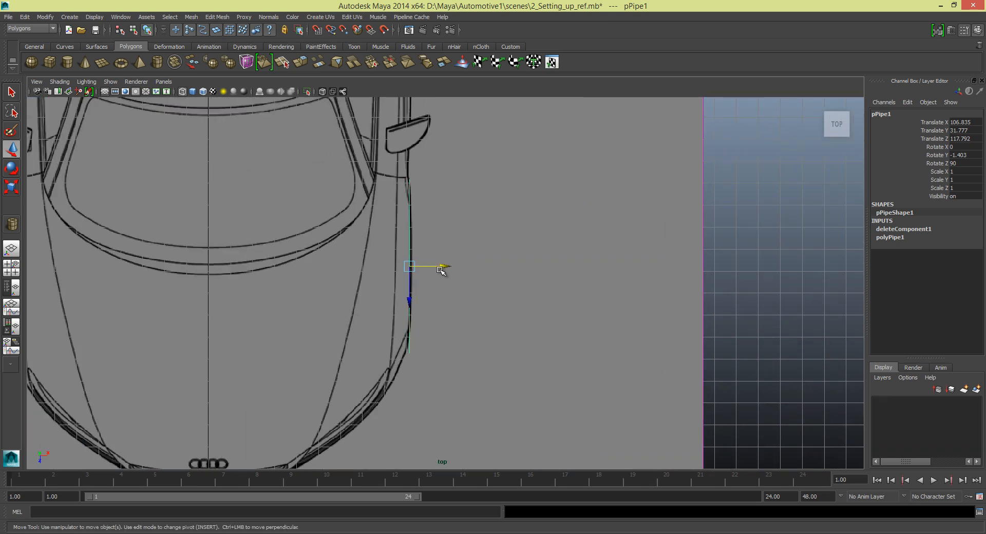
pyautogui.moveTo(444, 269); pyautogui.dragTo(448, 268)
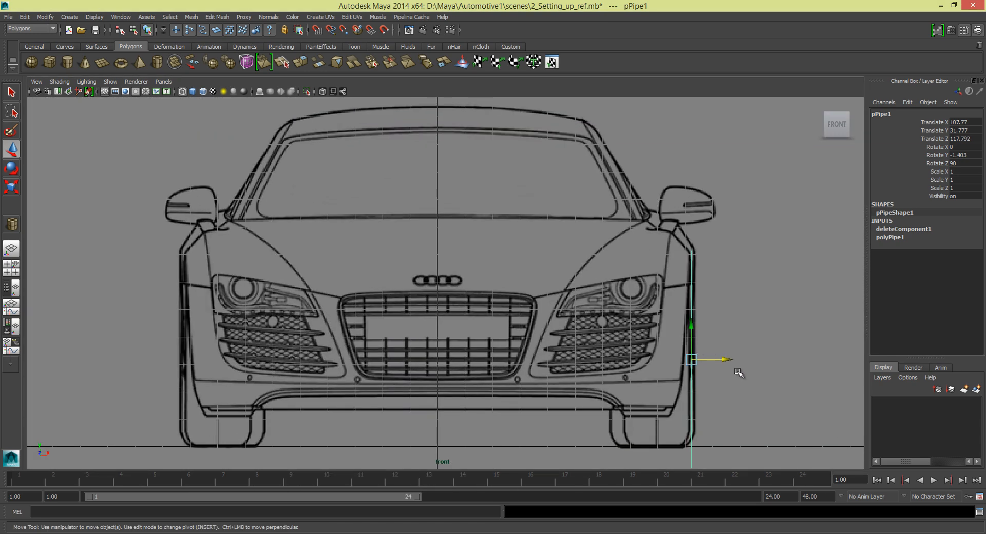
pyautogui.scroll(-3)
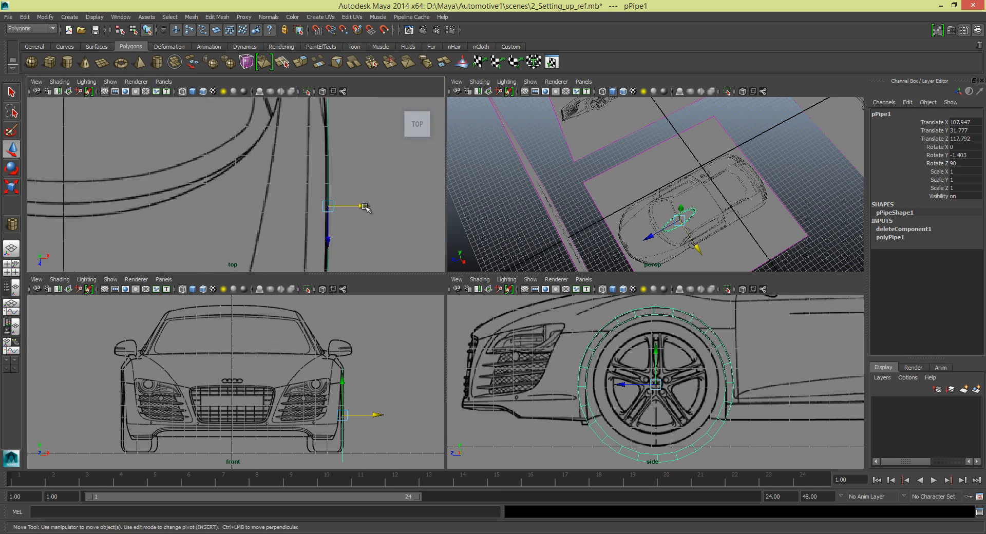
# Nudge the pipe back against the body edge and maximize the side view
pyautogui.moveTo(327, 207); pyautogui.dragTo(363, 212)
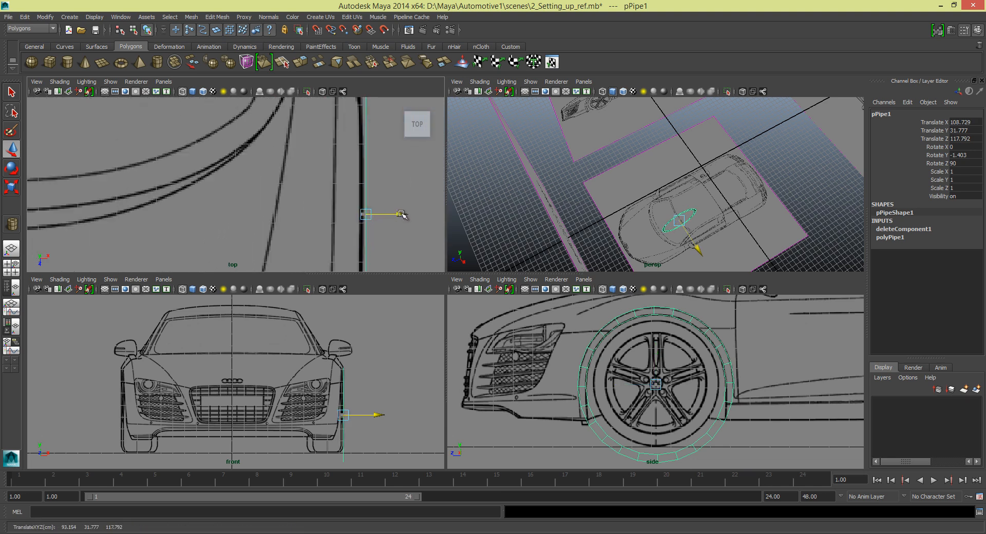
pyautogui.moveTo(390, 213); pyautogui.dragTo(381, 216)
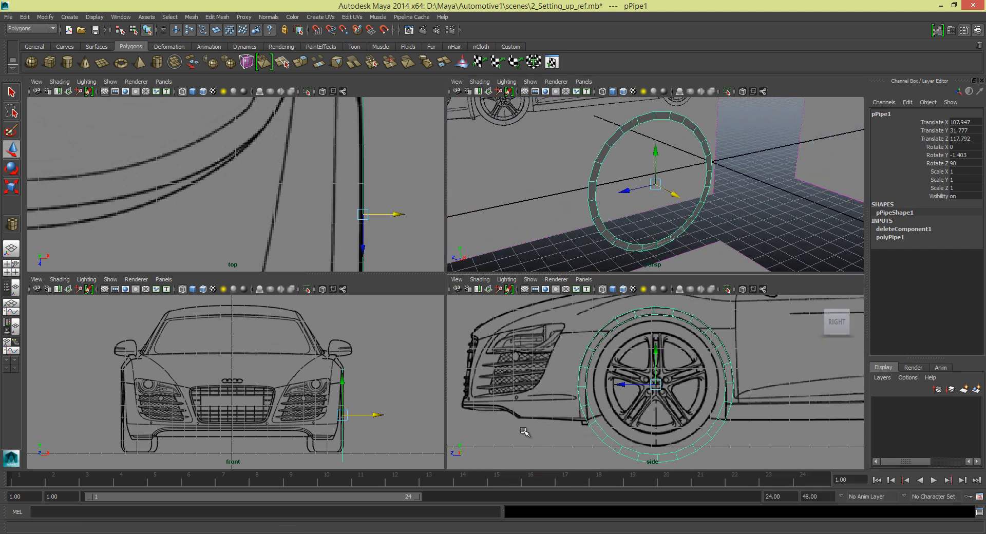
pyautogui.click(531, 430)
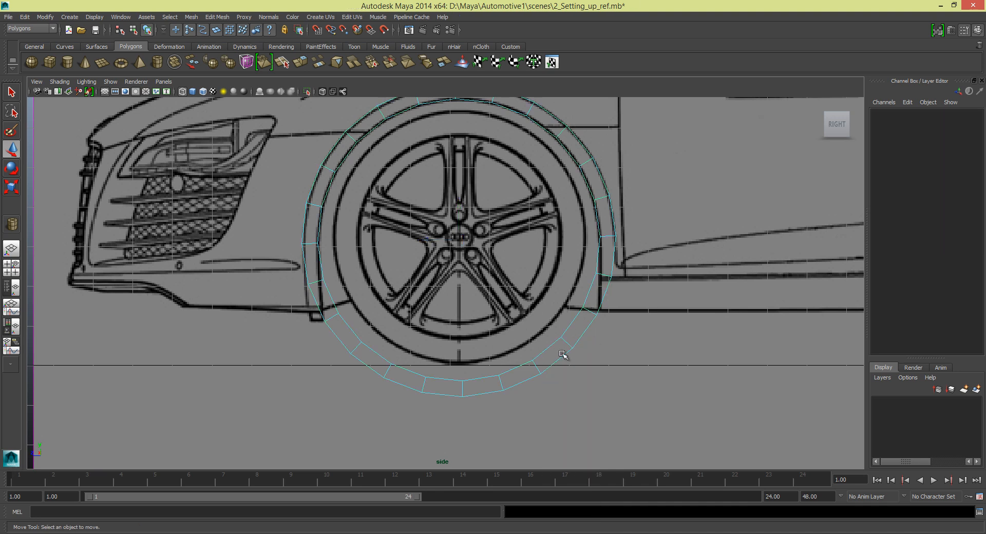
# Select and delete the pipe's bottom faces beneath the front wheel
pyautogui.click(561, 353)
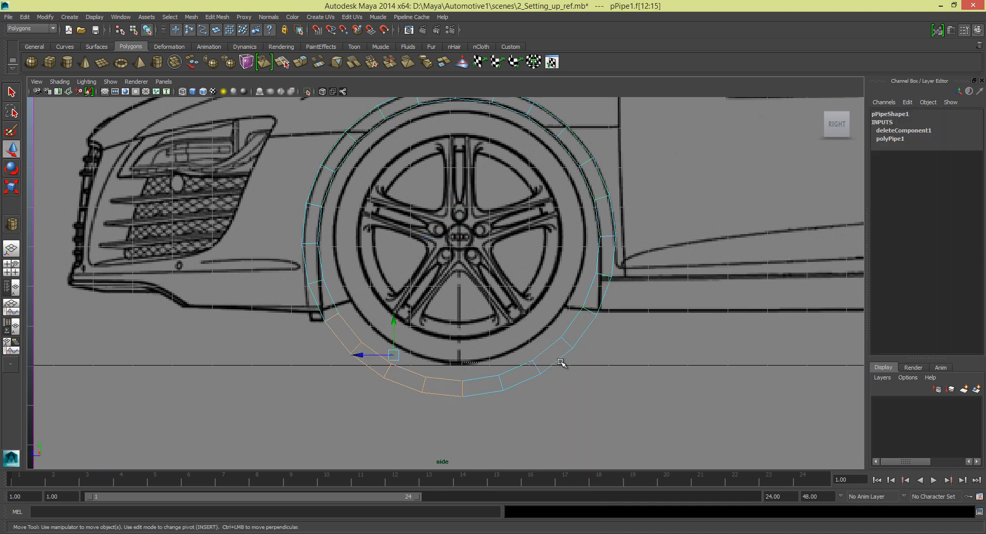
pyautogui.click(641, 319)
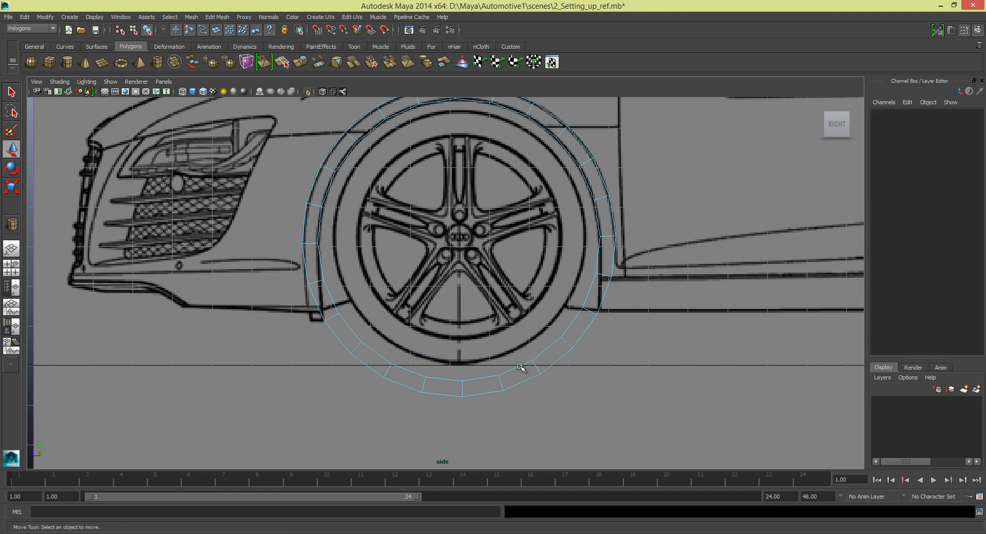
pyautogui.click(522, 366)
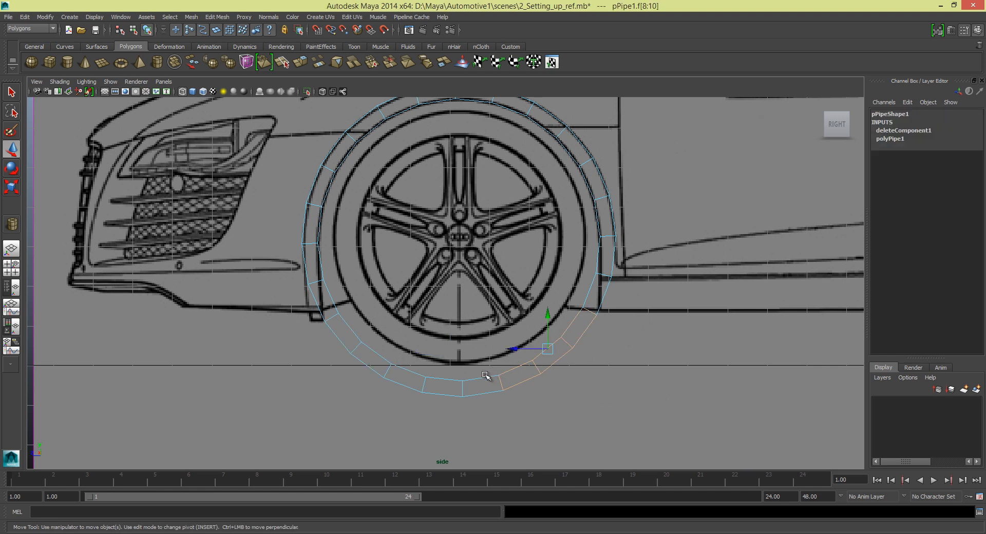
pyautogui.click(571, 384)
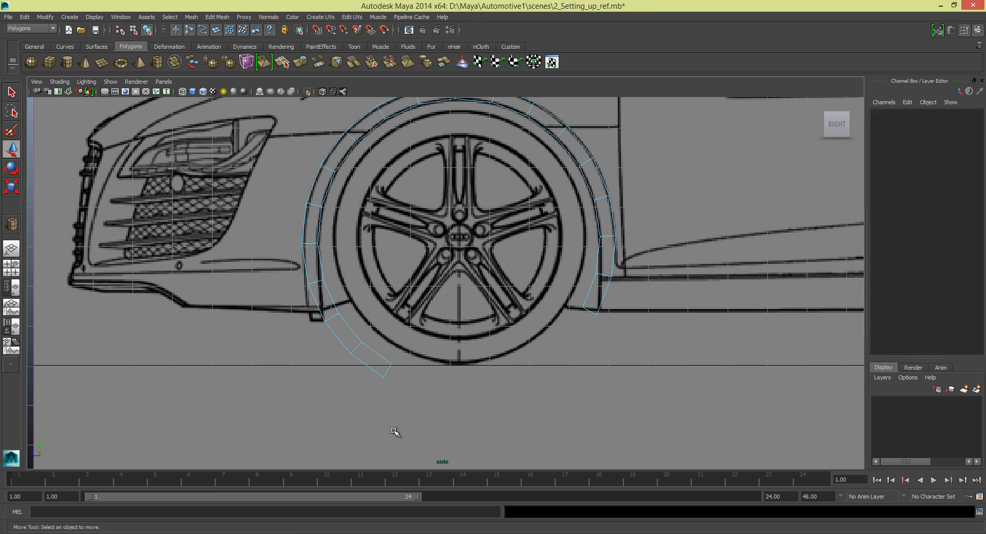
pyautogui.moveTo(346, 394)
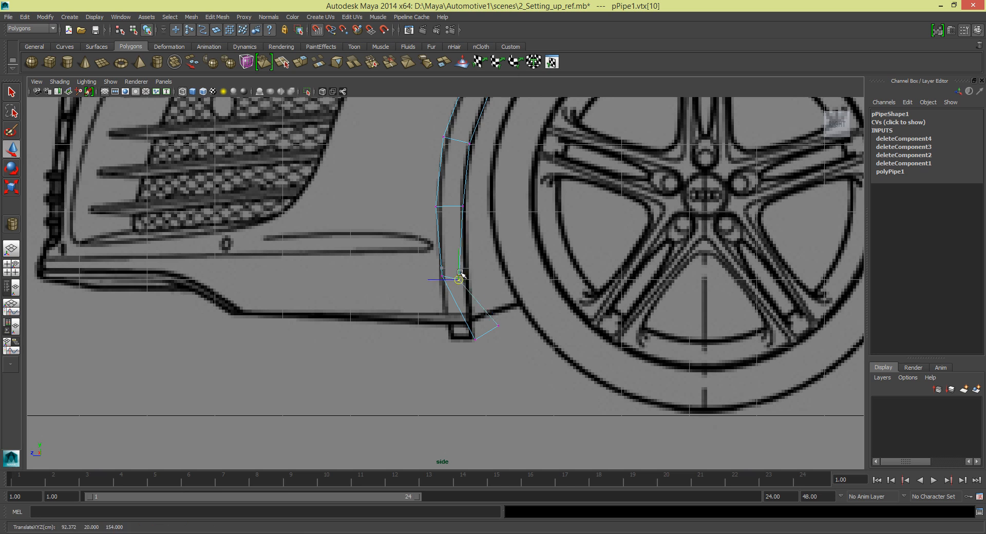
# Move the arch's front-end vertex onto the bumper outline
pyautogui.moveTo(458, 280); pyautogui.dragTo(475, 266)
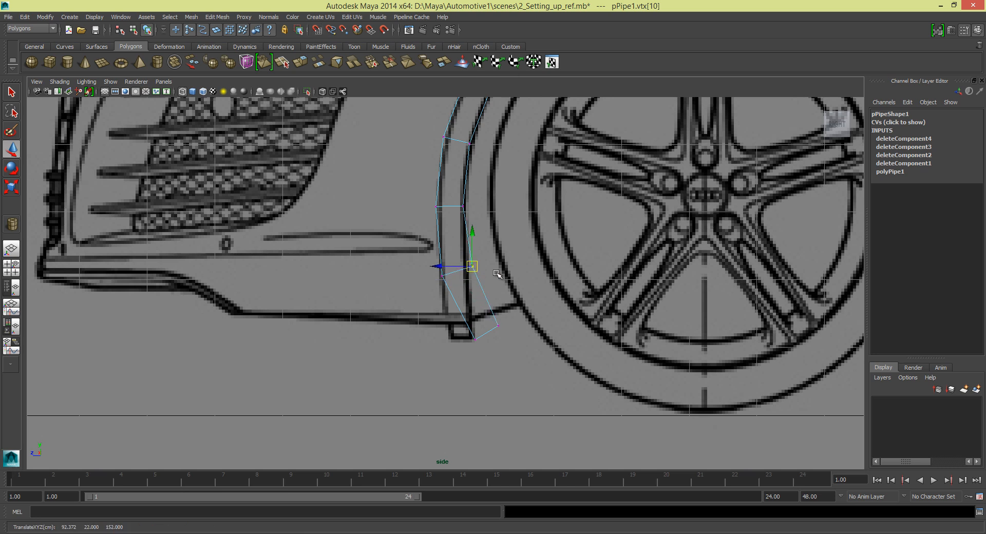
pyautogui.moveTo(473, 266); pyautogui.dragTo(476, 269)
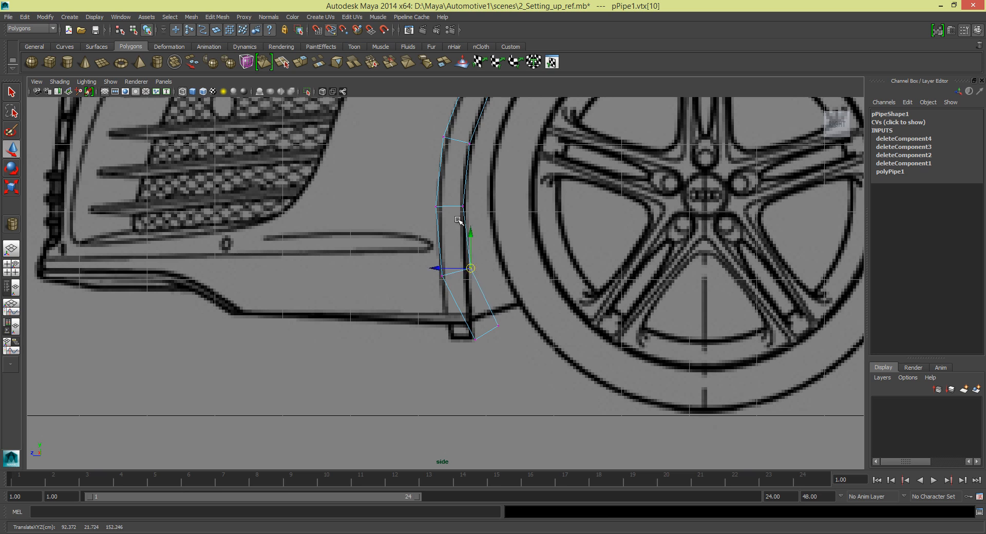
pyautogui.moveTo(459, 220); pyautogui.dragTo(469, 263)
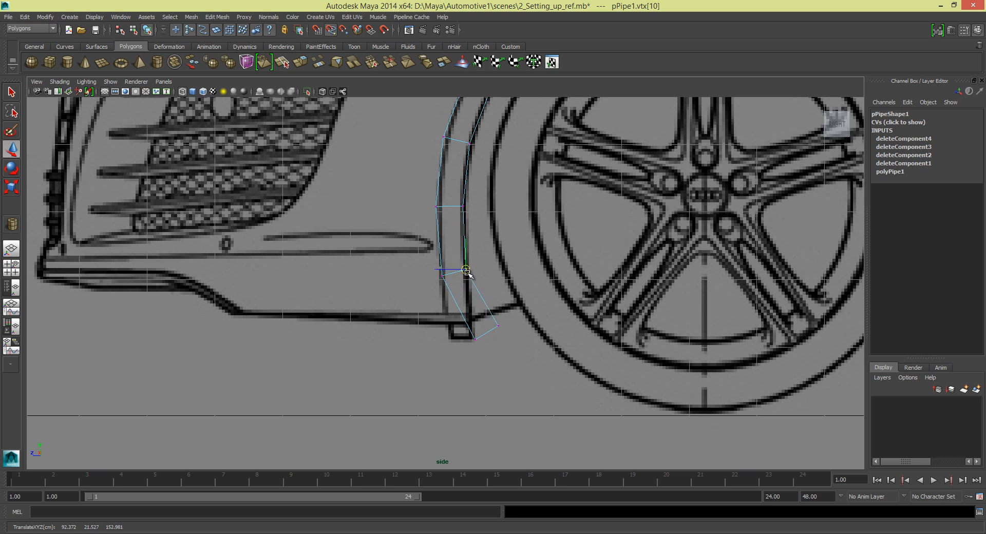
pyautogui.click(465, 268)
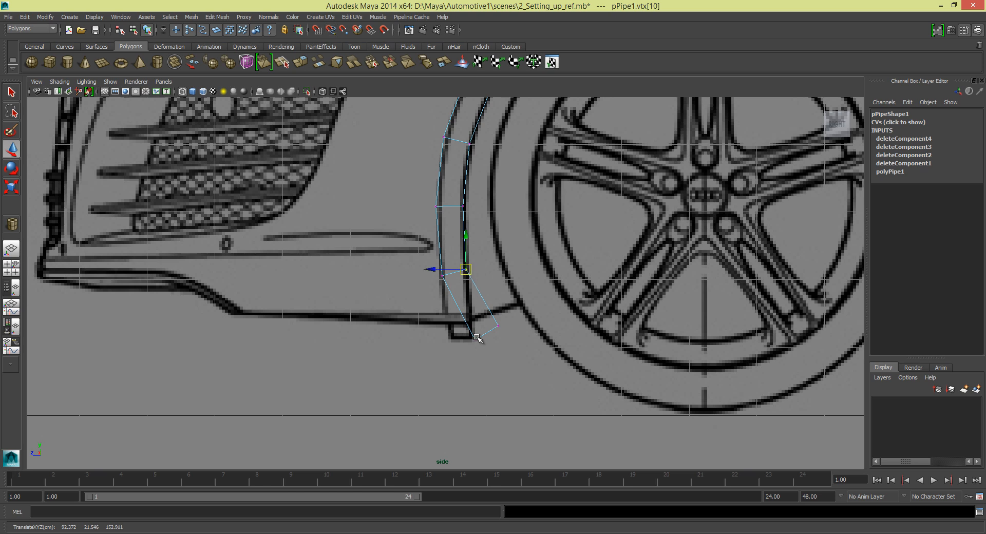
# Pull the lower front corner to the sill line and align the inner vertex with the bumper
pyautogui.moveTo(464, 269); pyautogui.dragTo(474, 339)
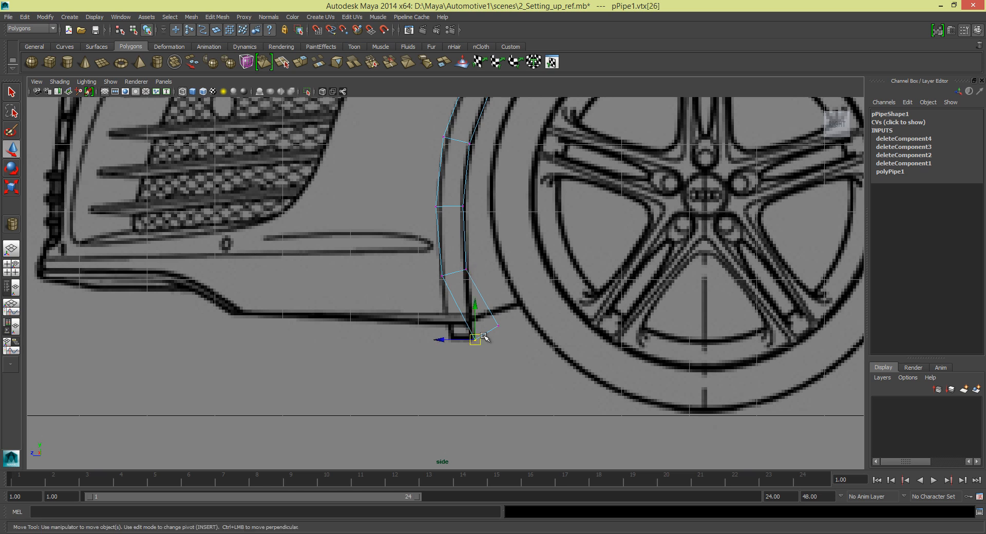
pyautogui.moveTo(476, 337); pyautogui.dragTo(442, 315)
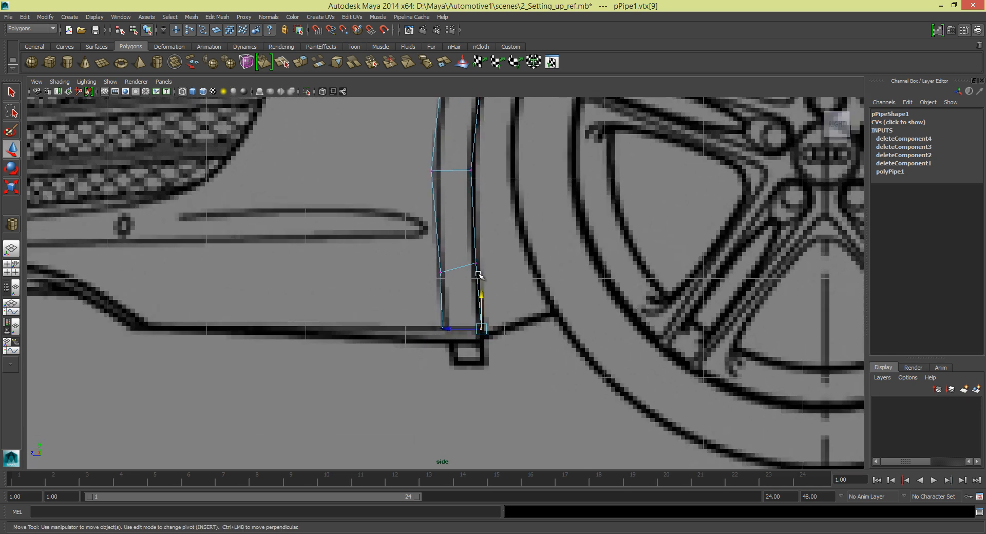
pyautogui.moveTo(481, 327); pyautogui.dragTo(440, 271)
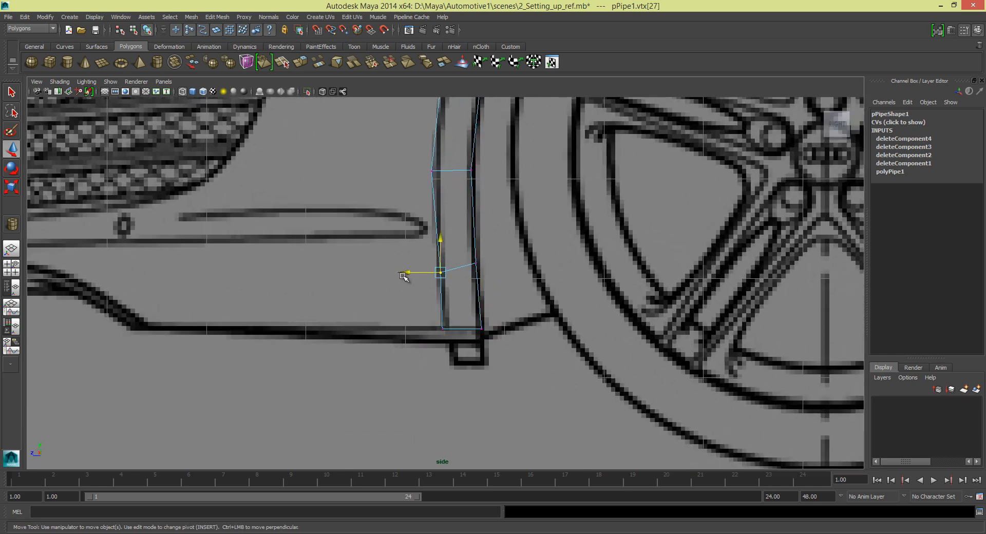
pyautogui.click(409, 245)
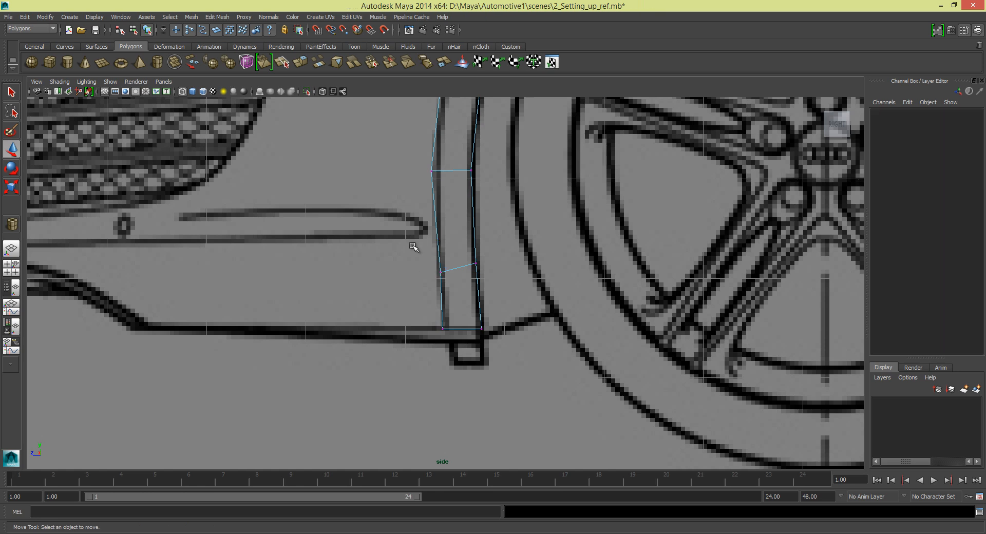
pyautogui.click(440, 274)
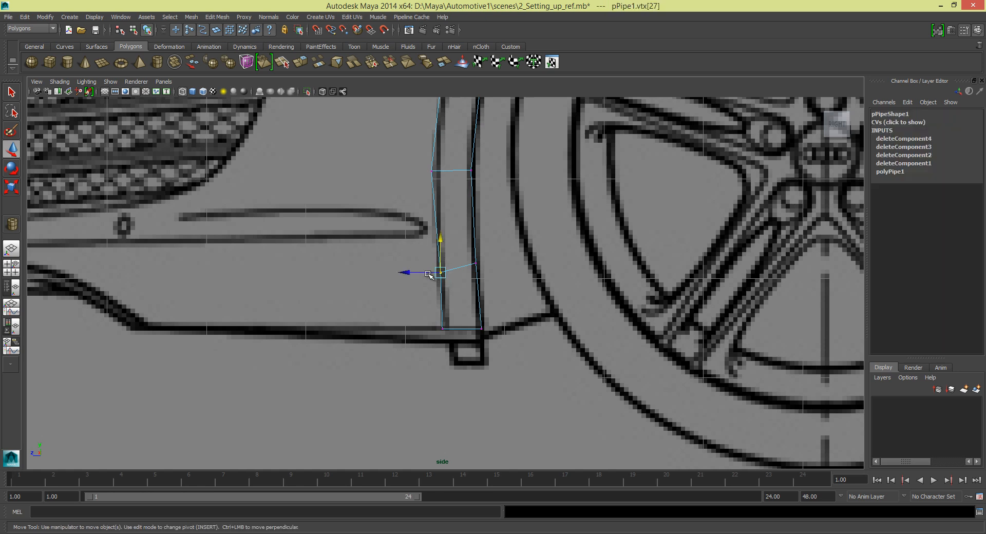
pyautogui.moveTo(440, 274); pyautogui.dragTo(404, 276)
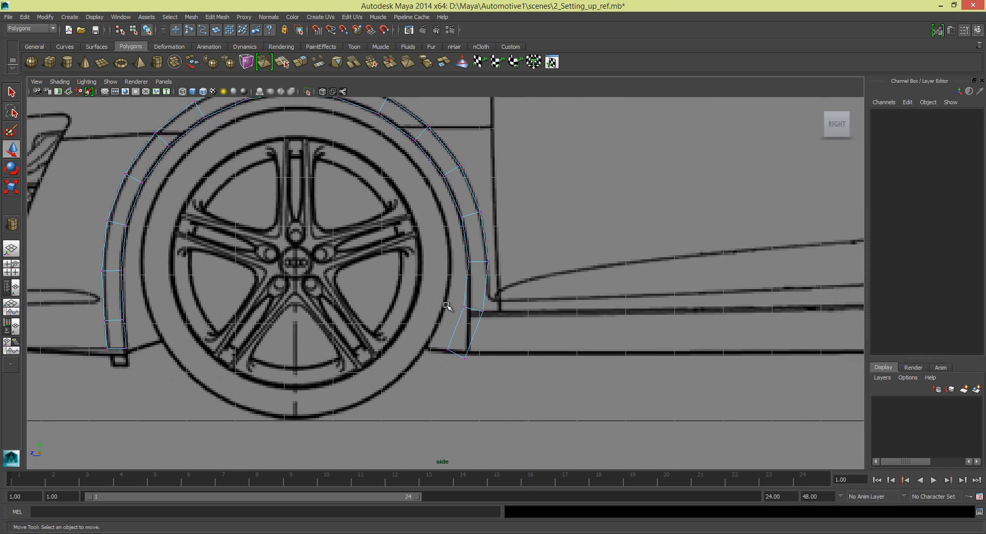
# Pull the arch's rear-end vertices onto the sill and body outline behind the wheel
pyautogui.click(464, 307)
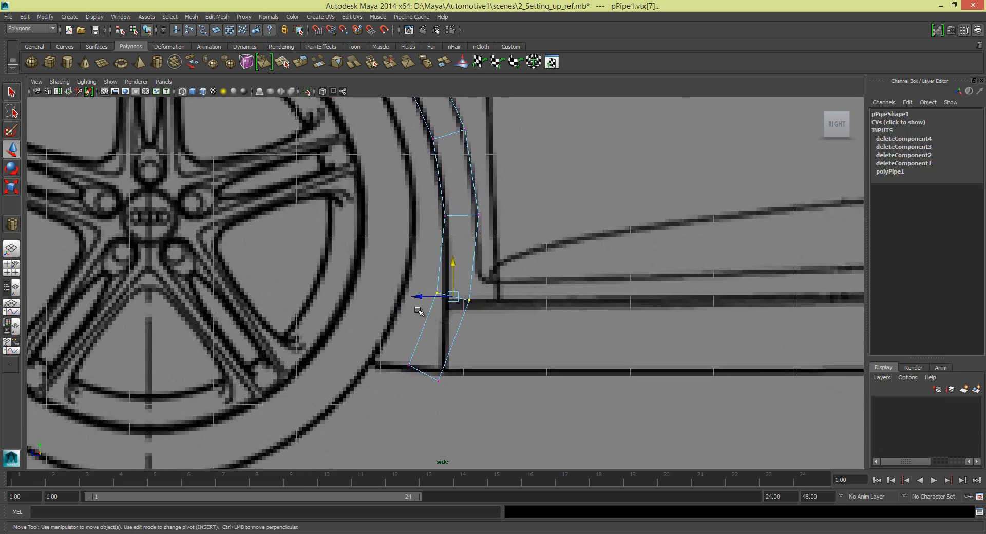
pyautogui.moveTo(453, 297); pyautogui.dragTo(445, 296)
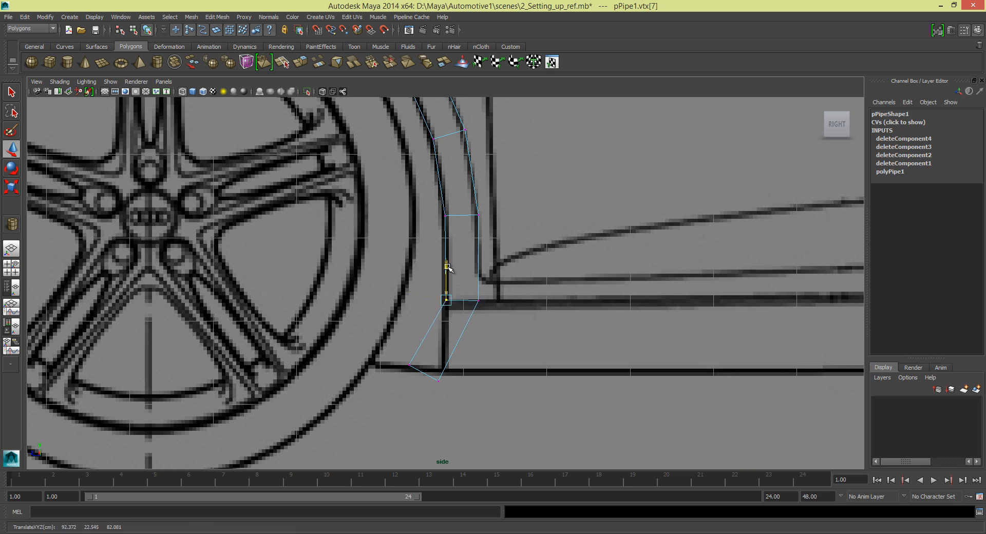
pyautogui.click(445, 301)
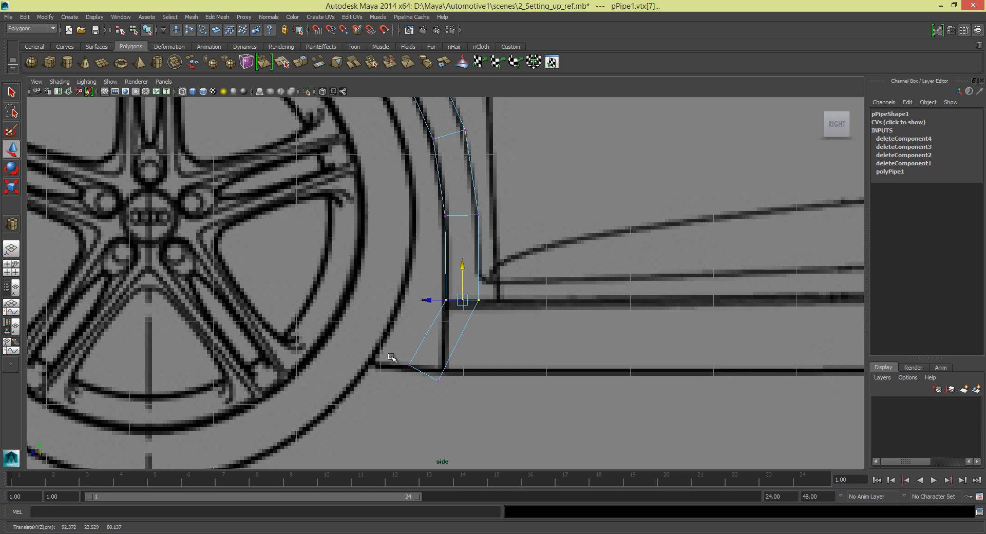
pyautogui.moveTo(462, 300); pyautogui.dragTo(440, 369)
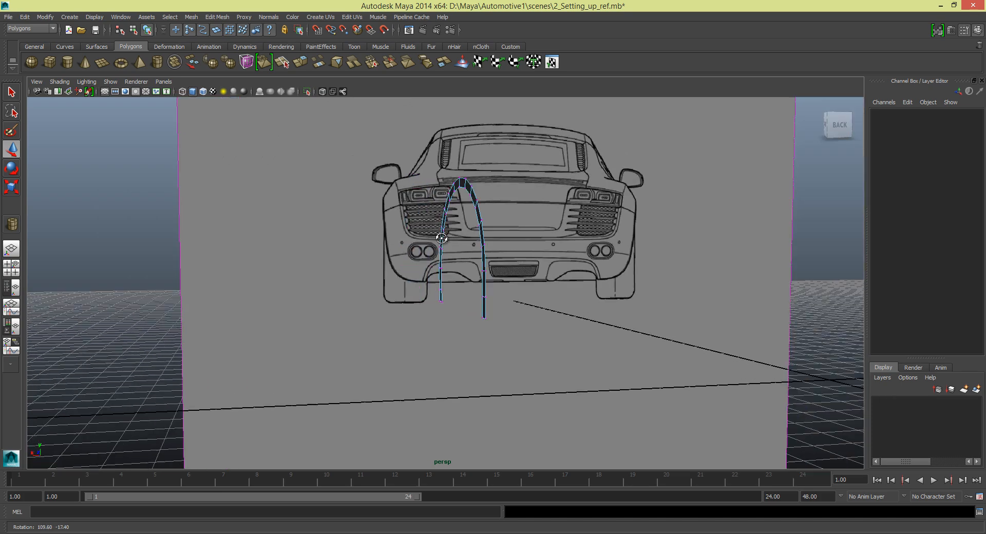
# Switch to the front view to check the reshaped arch pipe
pyautogui.press('space')
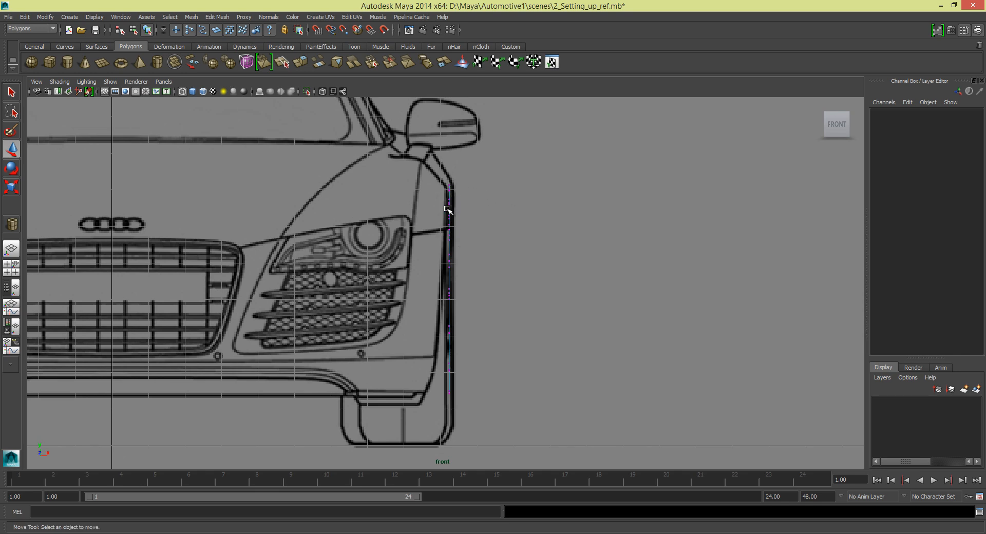
pyautogui.moveTo(351, 430)
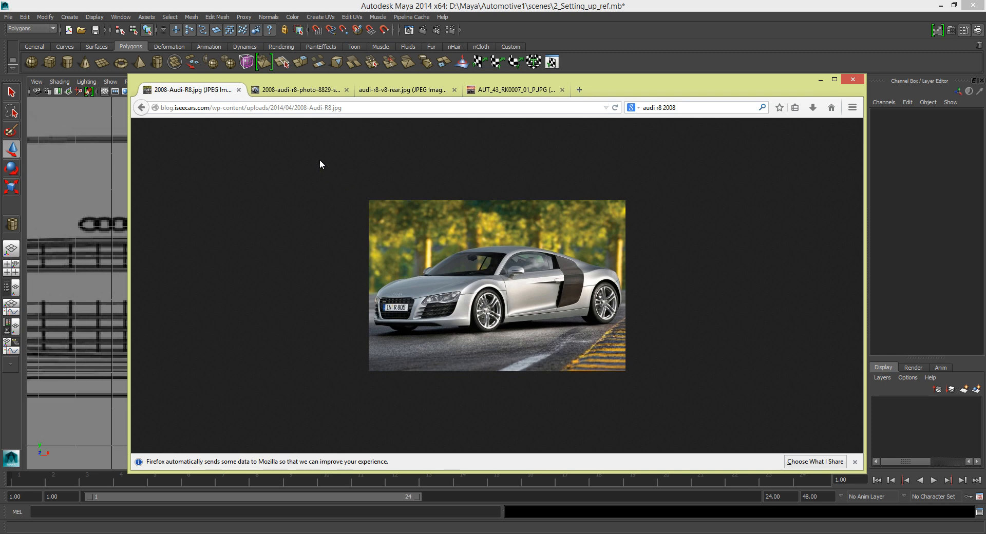
# Browse the rear, close-up and desert Audi R8 reference photos in Firefox
pyautogui.click(299, 89)
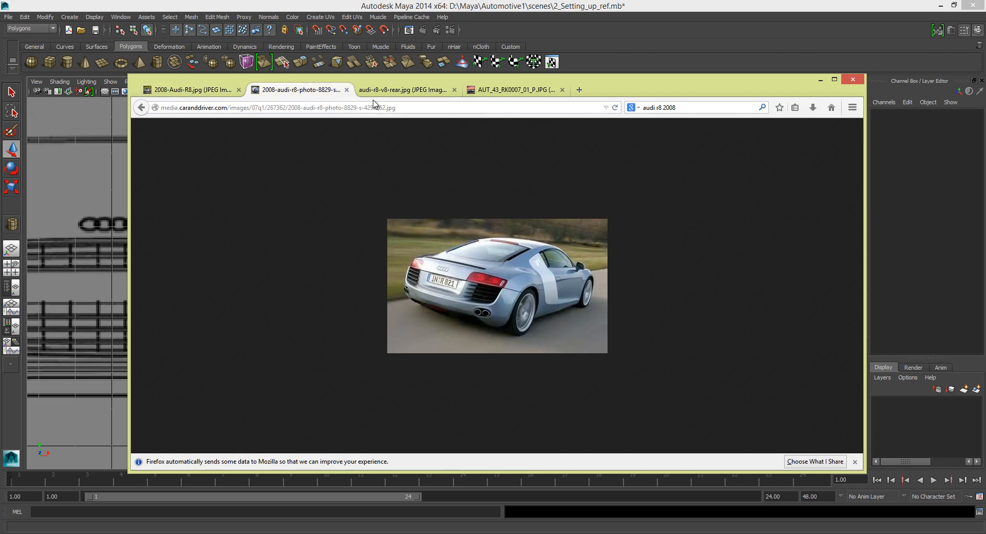
pyautogui.click(402, 90)
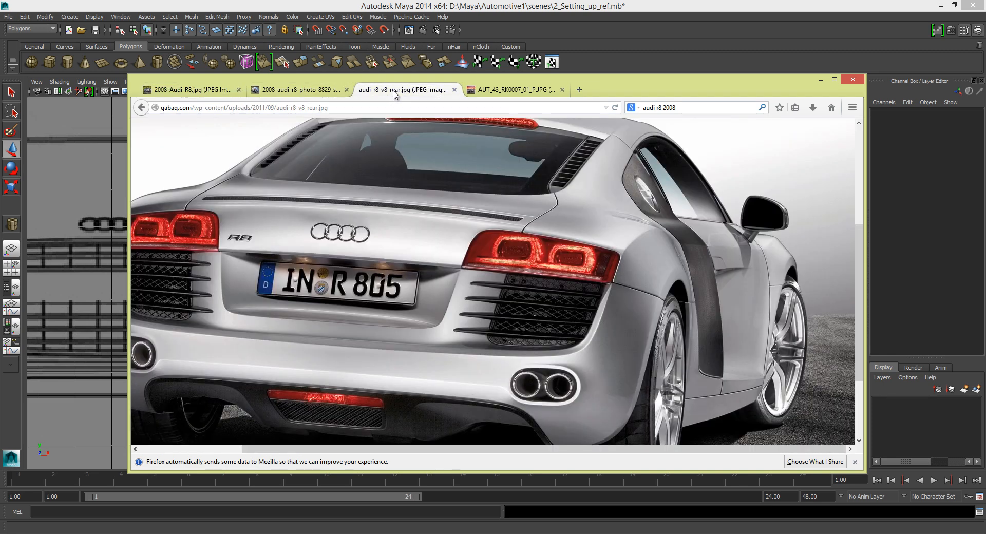
pyautogui.click(512, 90)
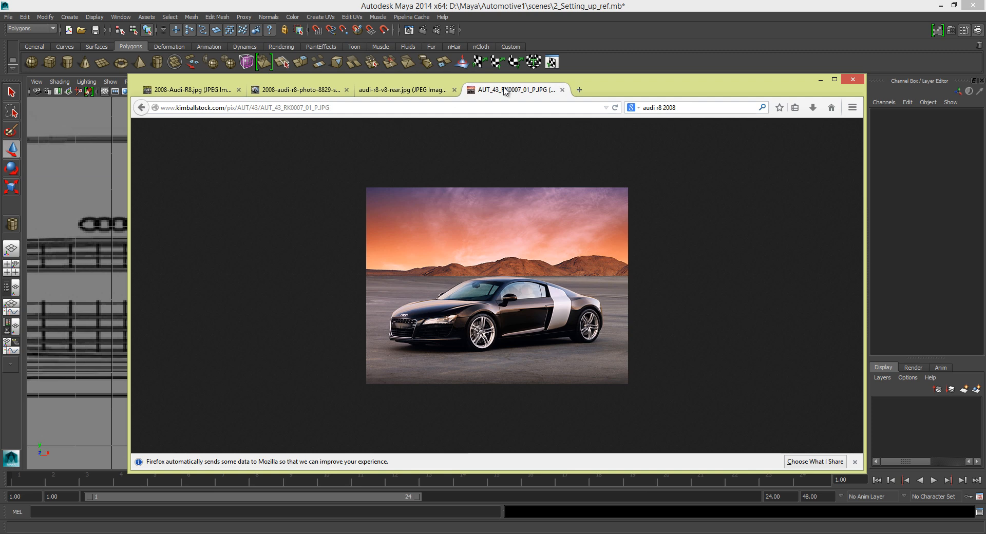
pyautogui.click(402, 90)
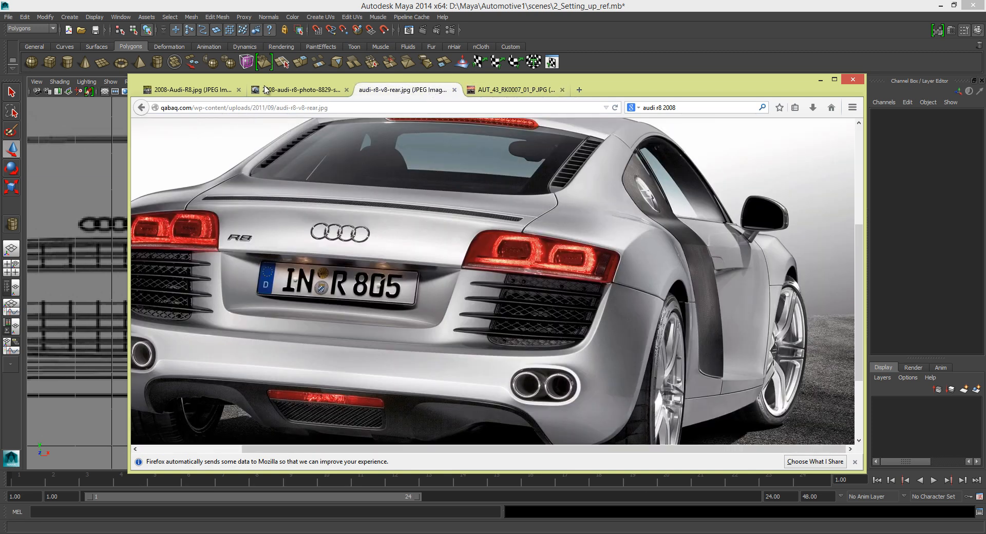
pyautogui.click(302, 89)
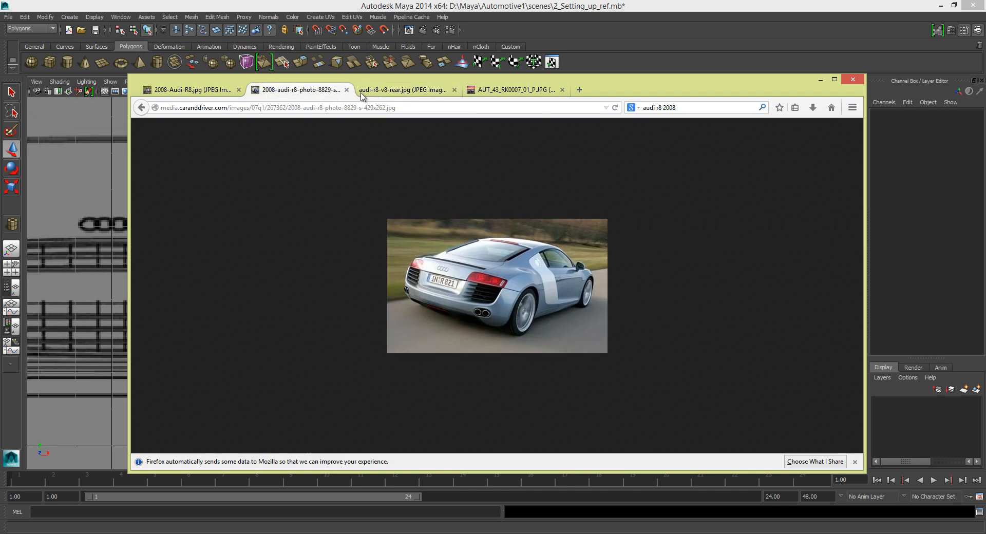
pyautogui.click(405, 90)
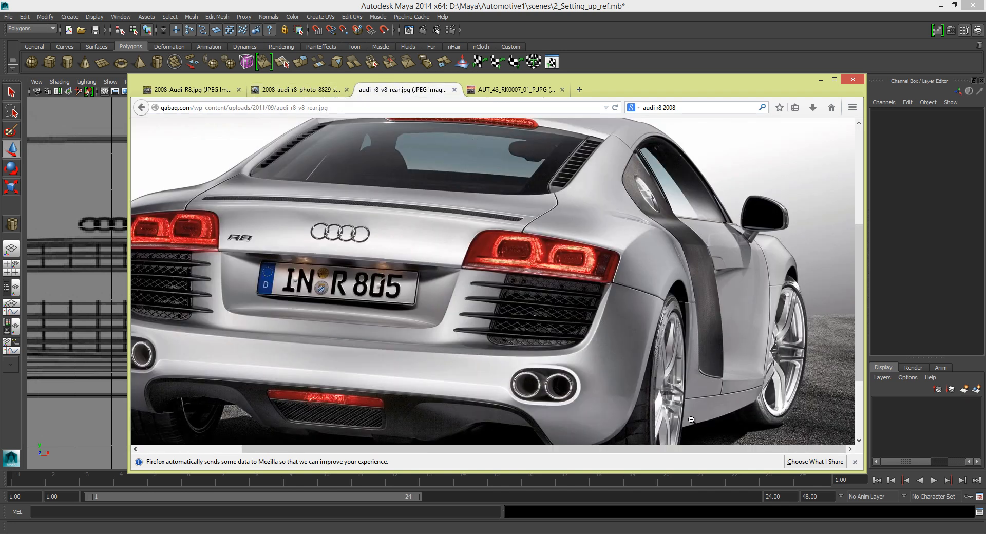
pyautogui.scroll(-3)
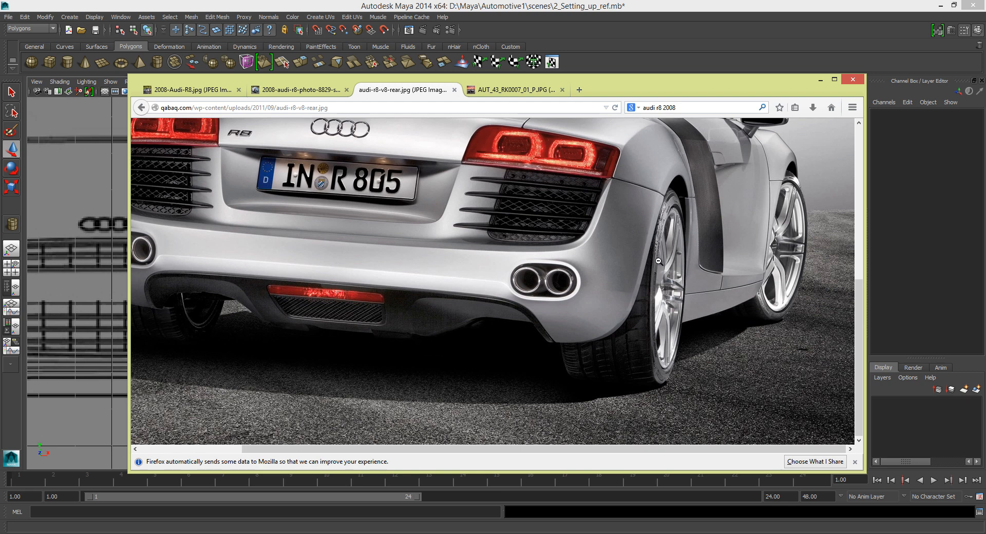
pyautogui.moveTo(650, 258)
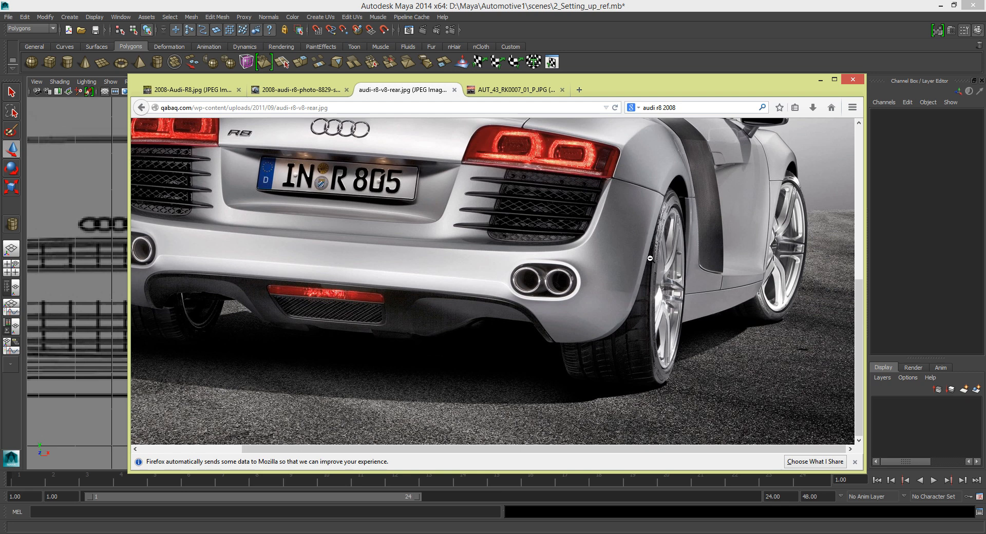
pyautogui.moveTo(667, 185)
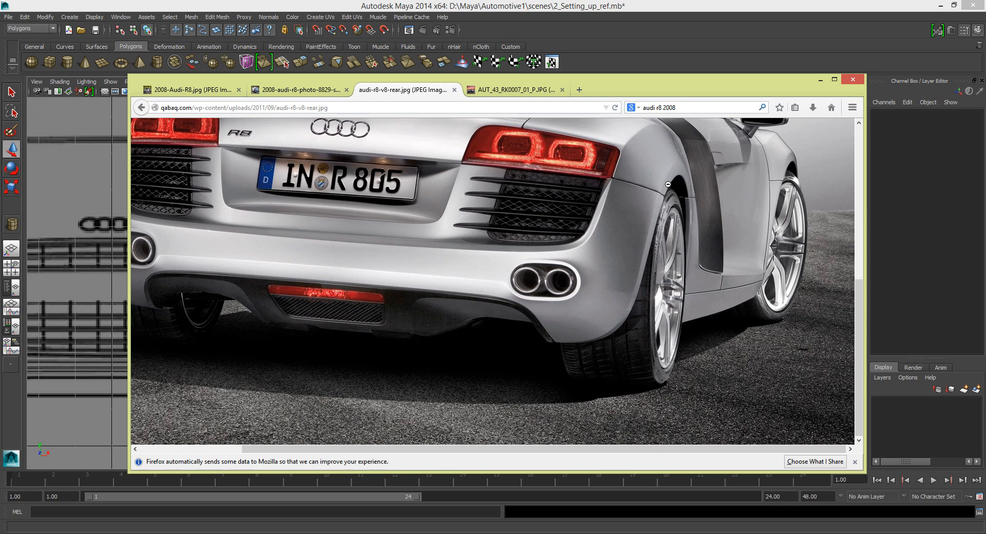
pyautogui.moveTo(652, 249)
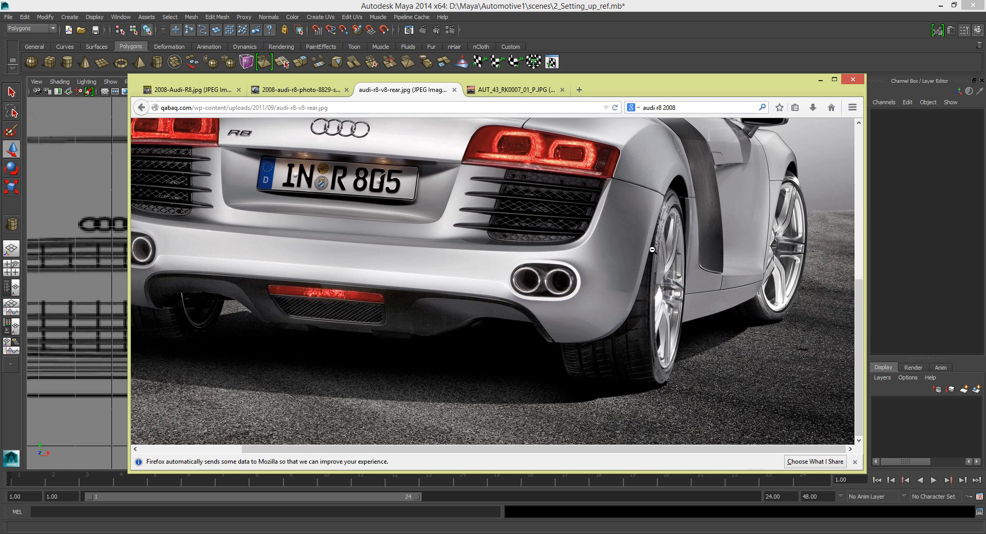
pyautogui.moveTo(653, 235)
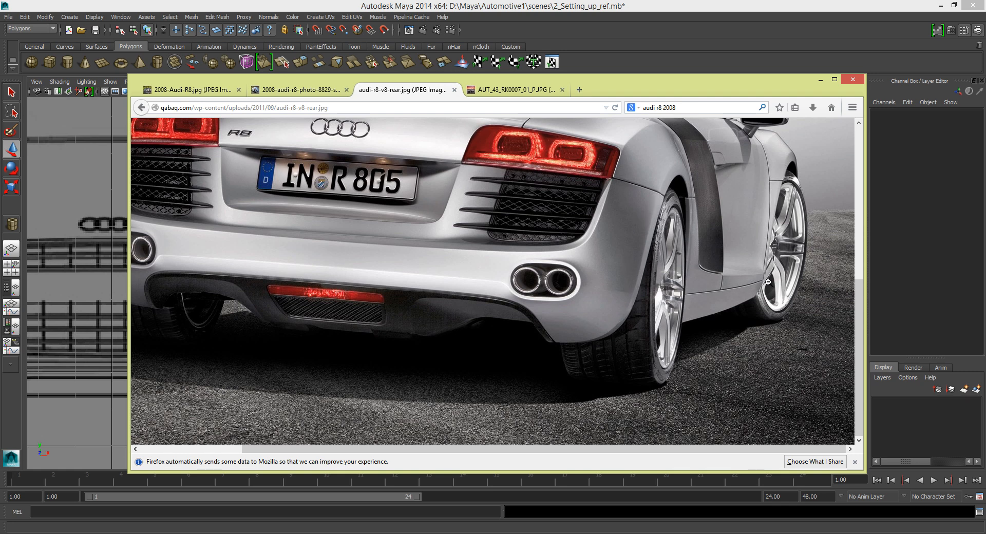
# Show the silver R8 front three-quarter photo, then return to Maya
pyautogui.click(299, 90)
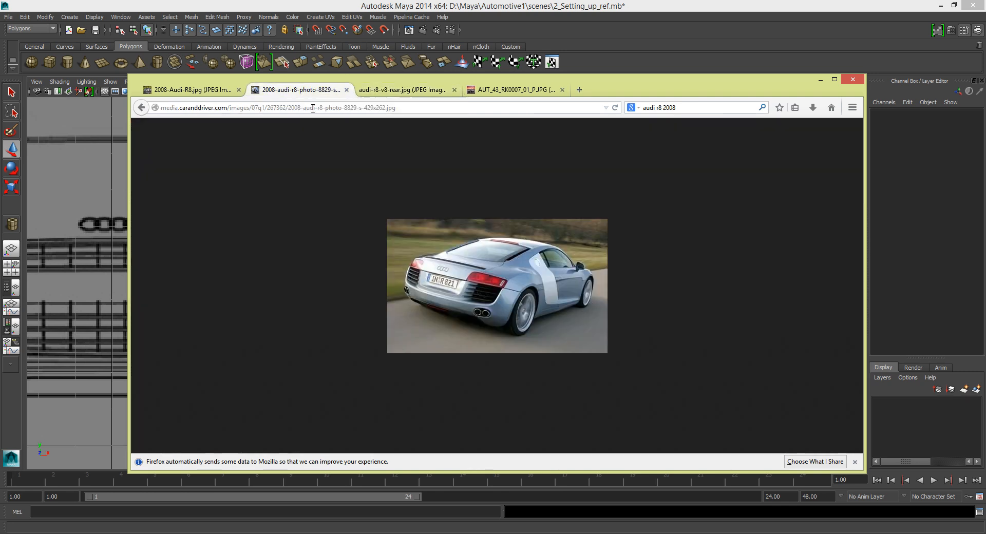
pyautogui.click(192, 89)
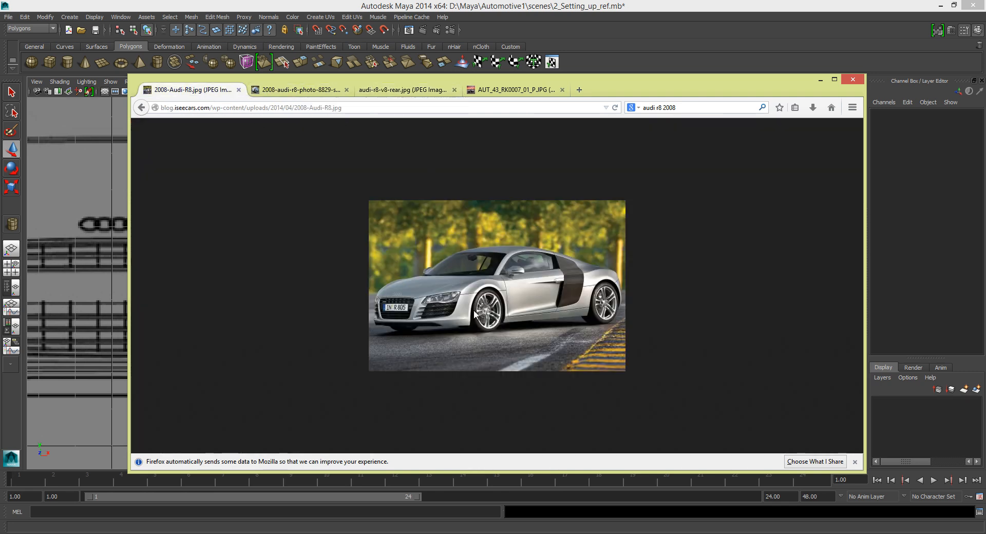
pyautogui.click(820, 80)
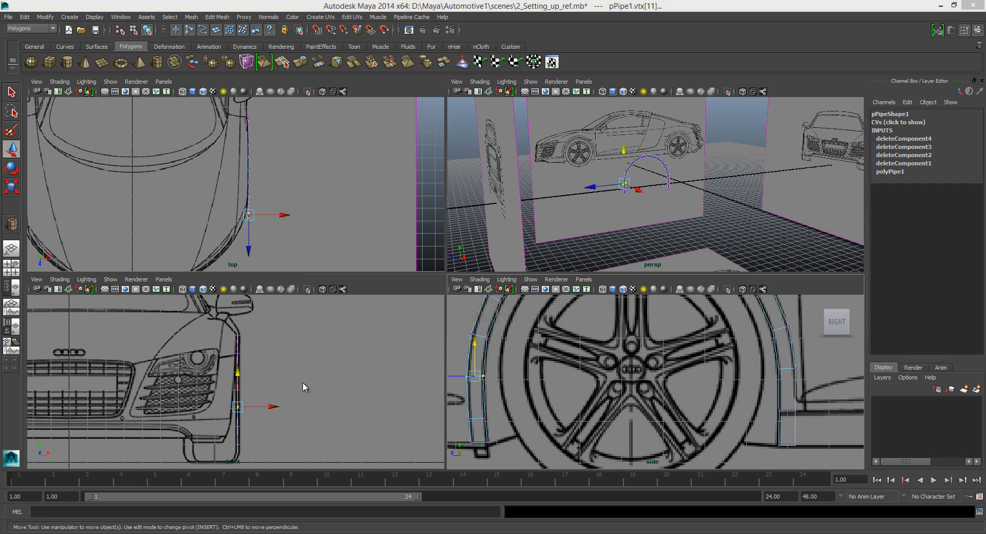
# Maximize the front view and drag pipe vertices onto the body and wheel-arch outlines
pyautogui.press('space')
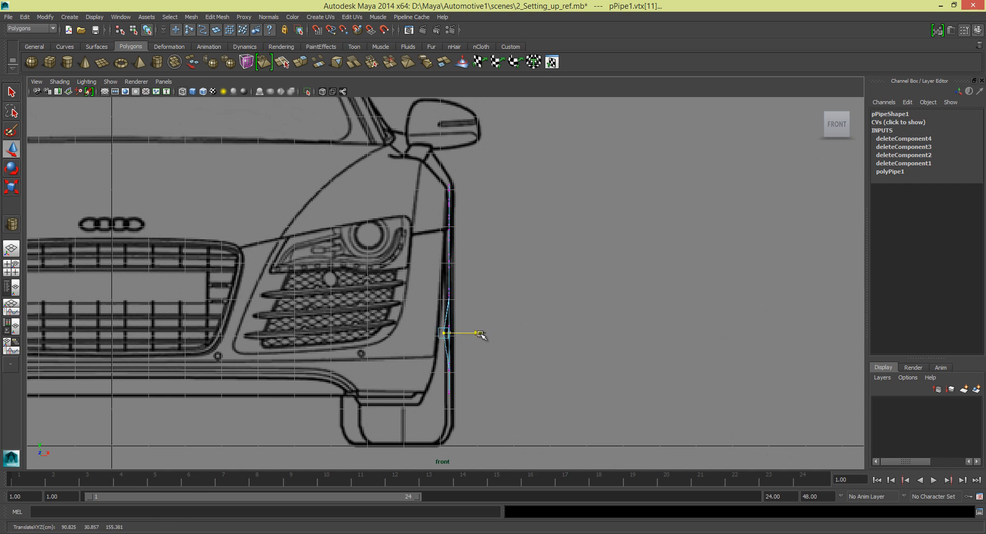
pyautogui.moveTo(443, 333); pyautogui.dragTo(440, 333)
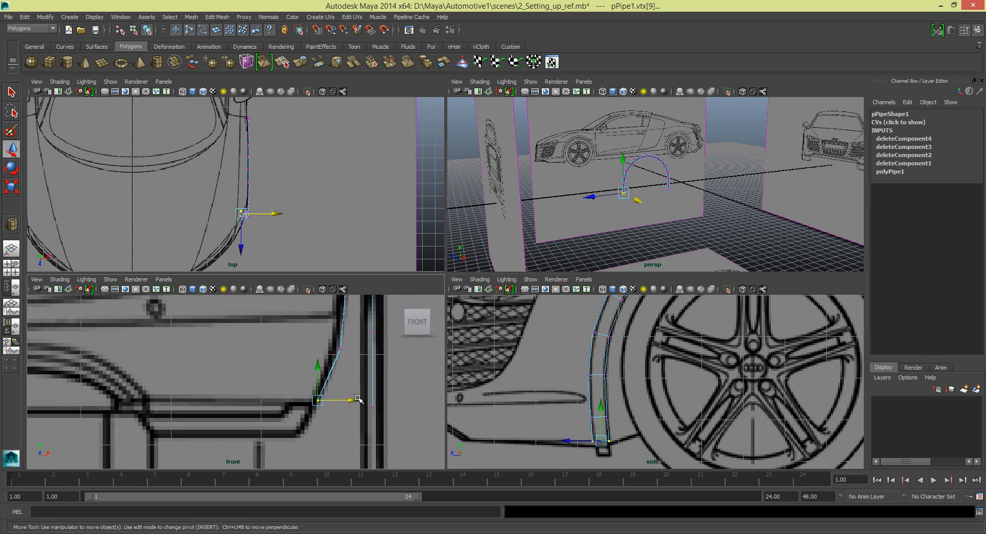
pyautogui.moveTo(318, 399); pyautogui.dragTo(343, 348)
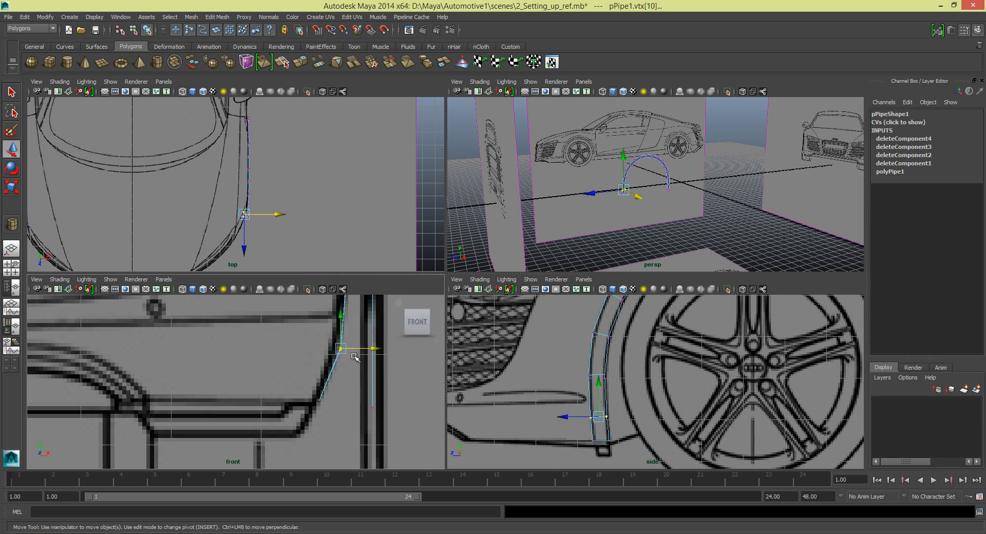
pyautogui.moveTo(346, 350); pyautogui.dragTo(339, 344)
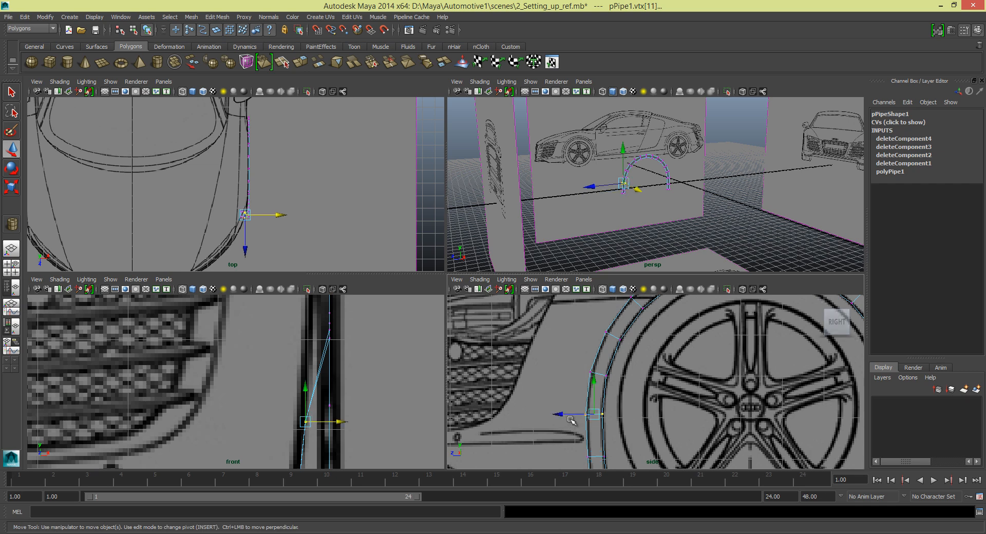
pyautogui.moveTo(308, 422); pyautogui.dragTo(327, 334)
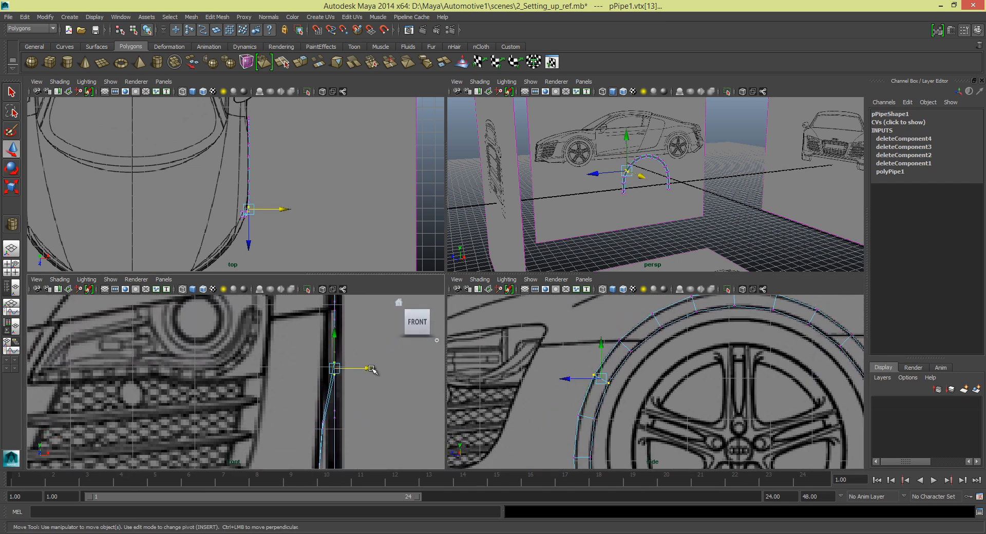
pyautogui.moveTo(365, 368); pyautogui.dragTo(364, 371)
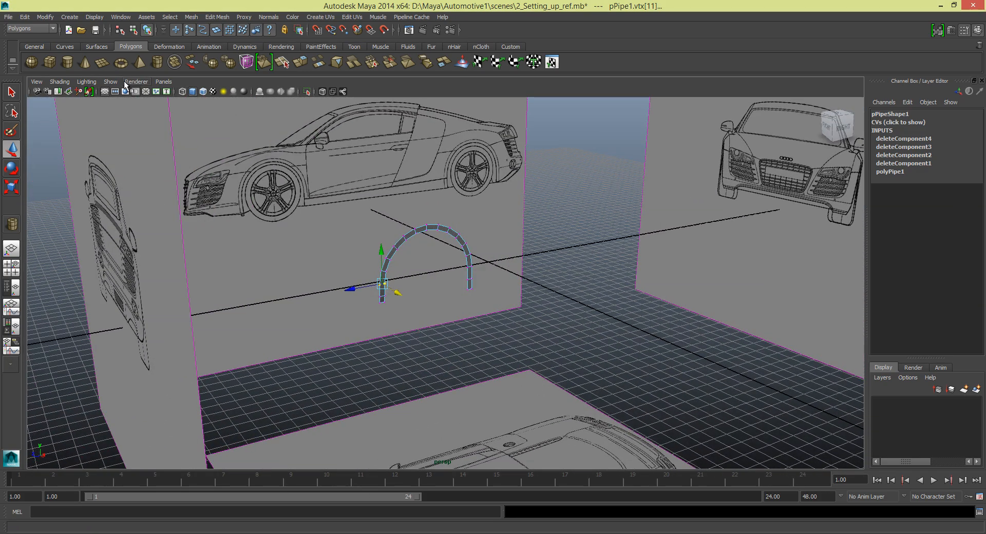
# Orbit the perspective view around the bent arch and toggle the camera film gate
pyautogui.click(109, 81)
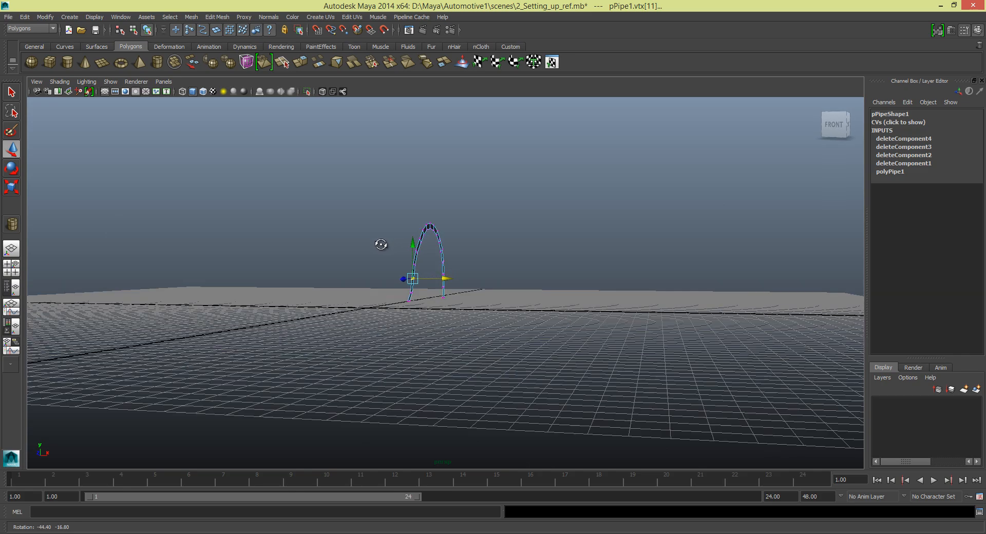
pyautogui.moveTo(381, 244); pyautogui.dragTo(544, 240)
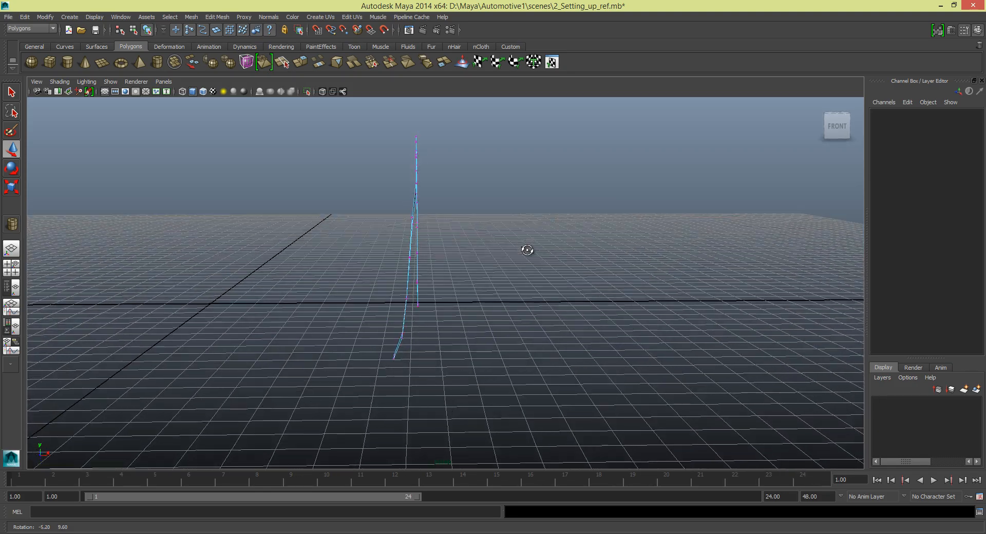
pyautogui.moveTo(527, 250); pyautogui.dragTo(532, 252)
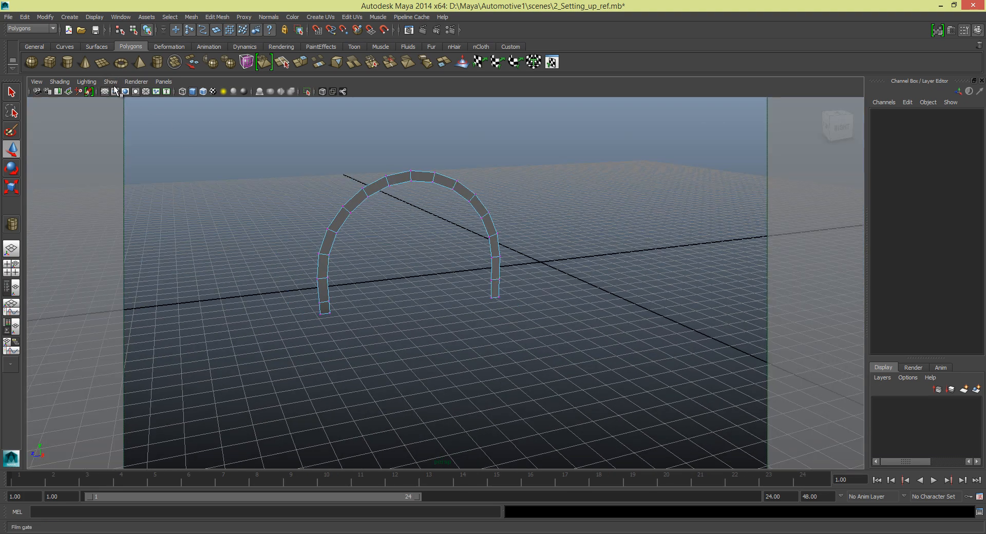
pyautogui.click(110, 81)
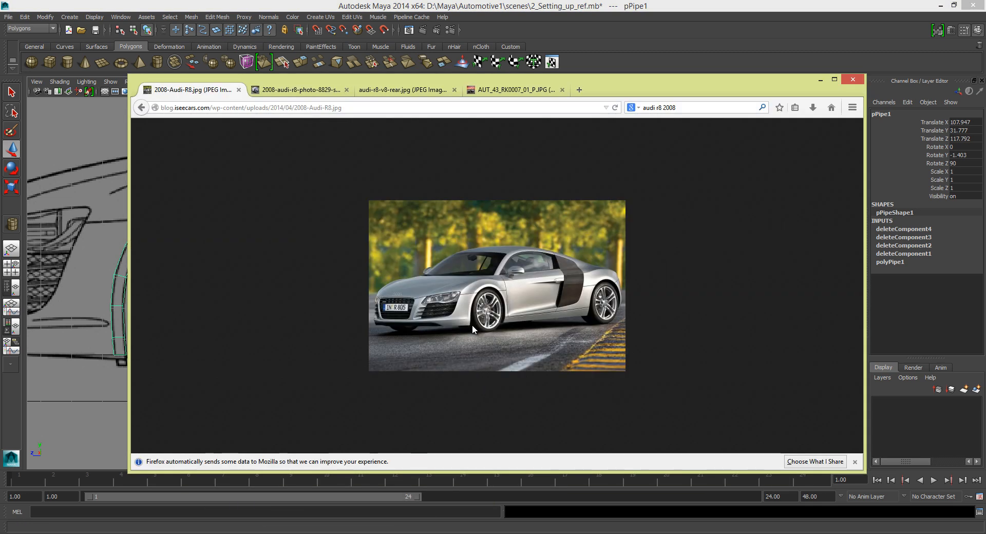
# Cycle through the R8 reference photos: rear three-quarter, close-up rear, then the dark desert shot
pyautogui.click(298, 90)
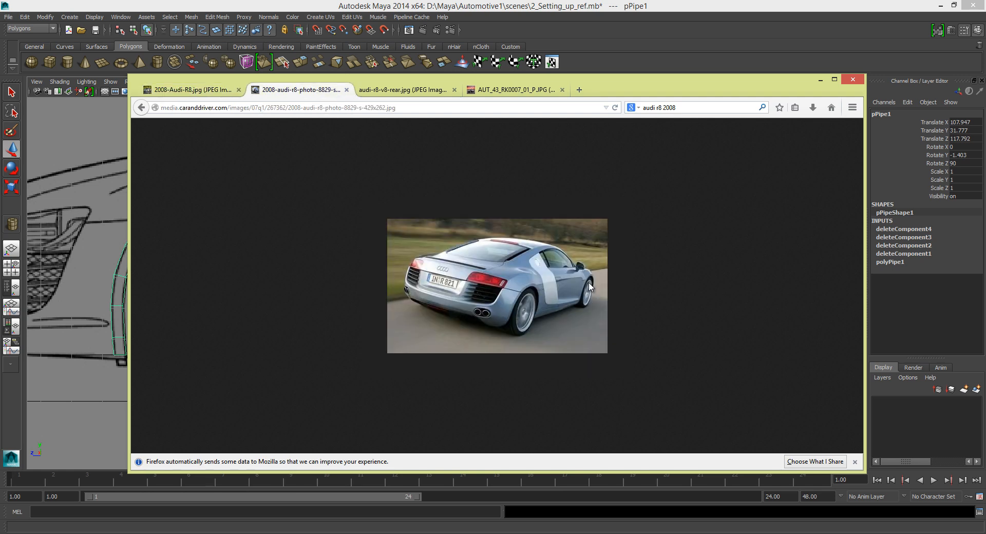
pyautogui.moveTo(582, 307)
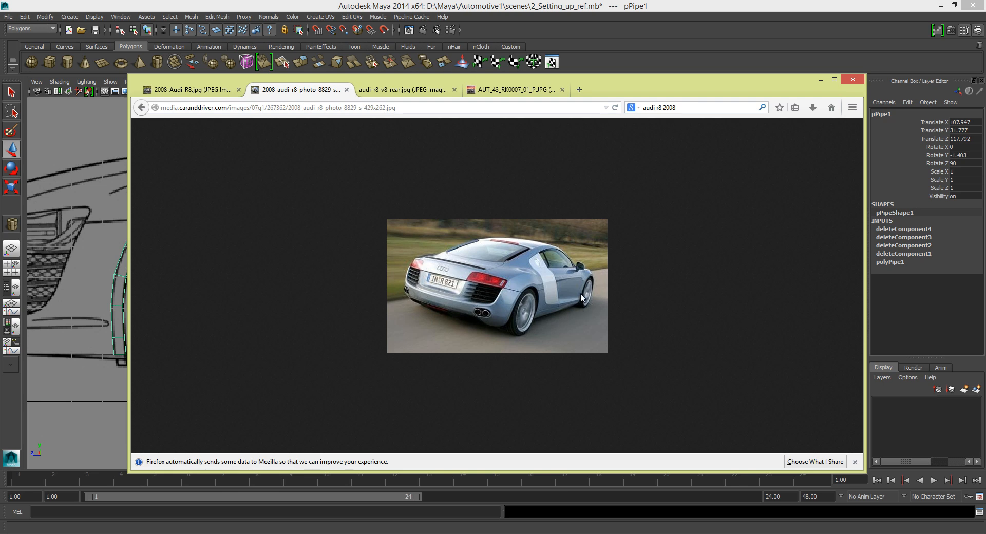
pyautogui.click(402, 89)
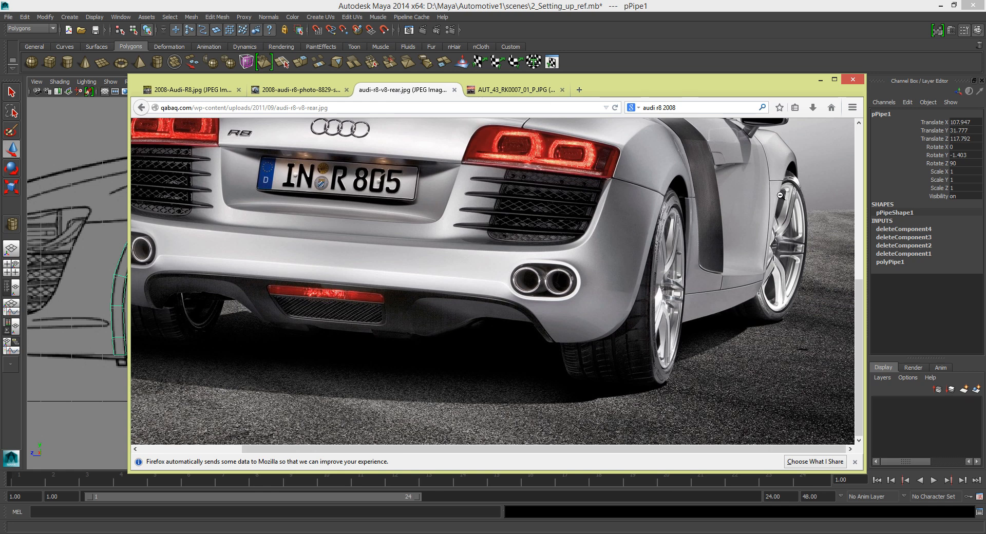
pyautogui.moveTo(766, 276)
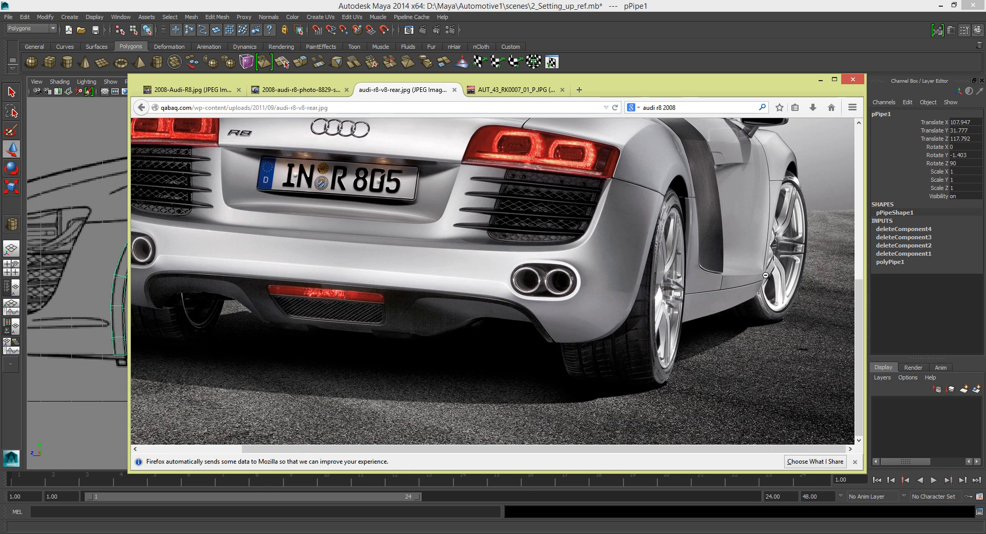
pyautogui.click(513, 89)
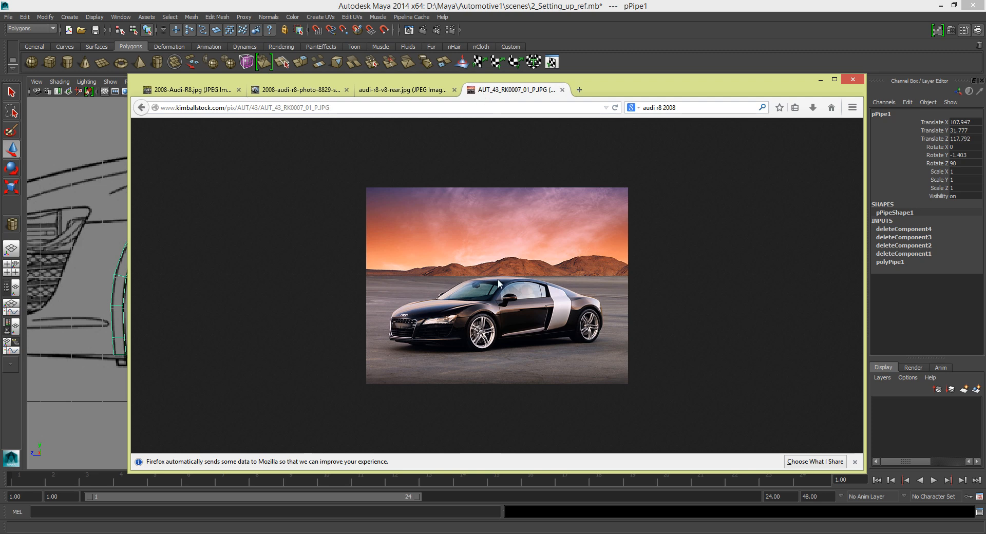
pyautogui.moveTo(765, 121)
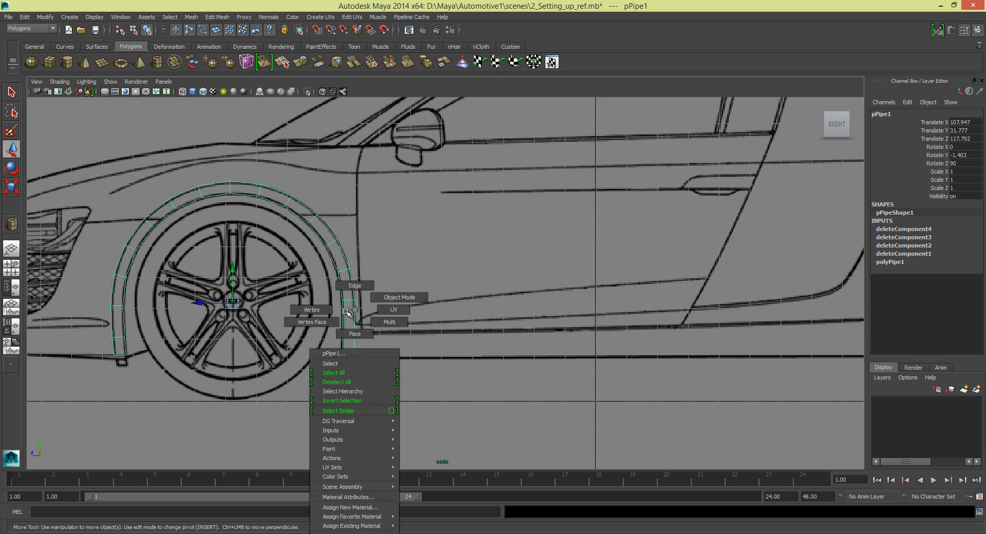
# Put the pipe into Vertex mode and orbit the perspective camera around the arch
pyautogui.click(311, 309)
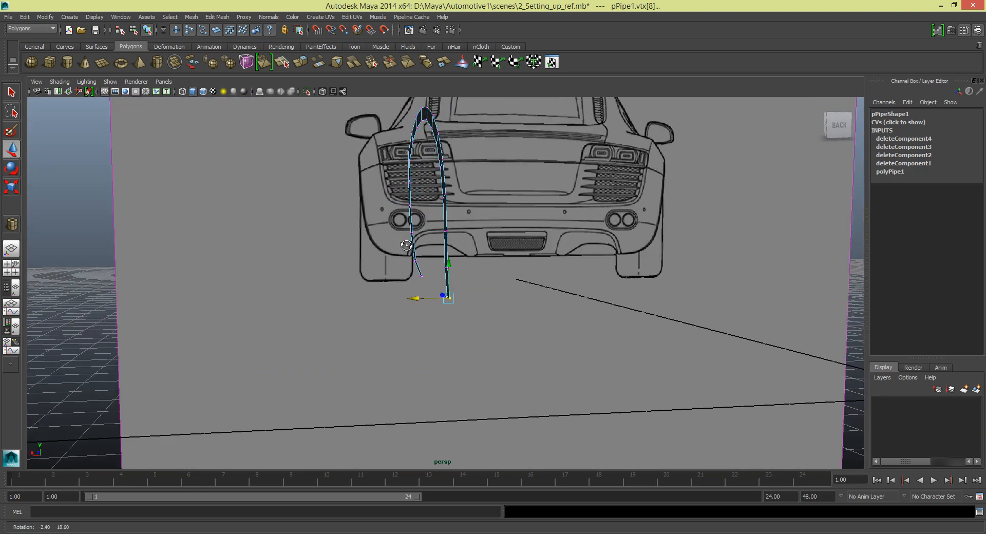
pyautogui.moveTo(440, 251); pyautogui.dragTo(591, 258)
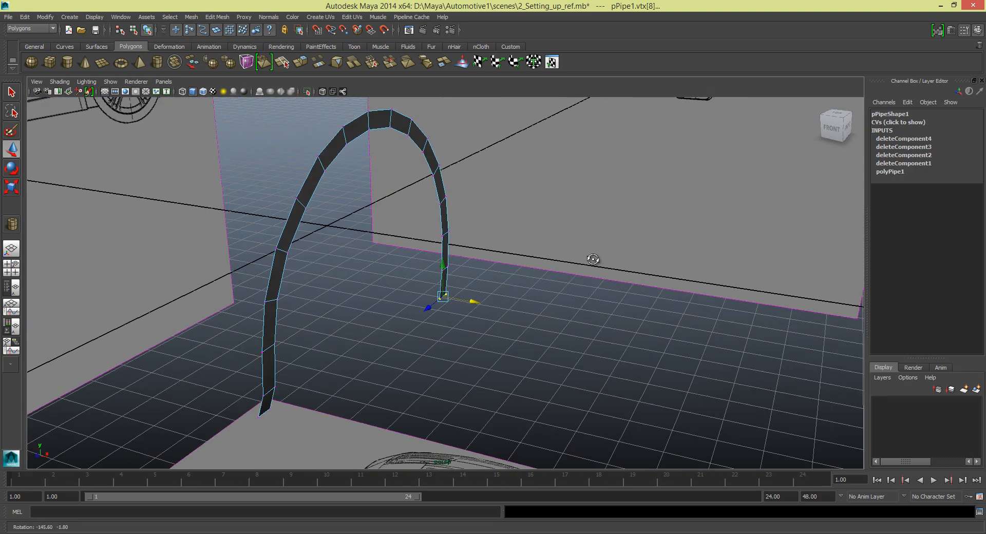
pyautogui.moveTo(591, 260); pyautogui.dragTo(621, 264)
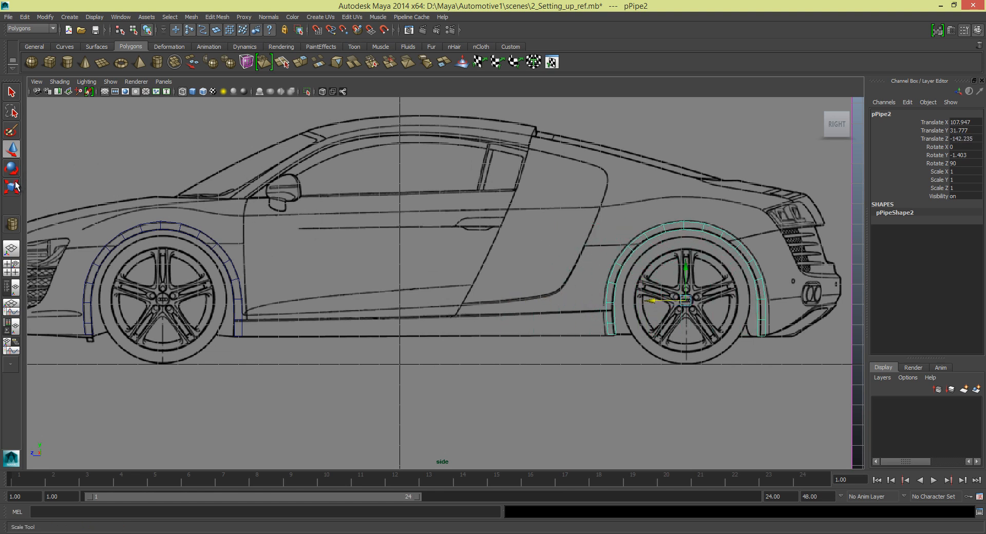
# Move pPipe2 over the rear wheel, centring it and raising it onto the arch
pyautogui.moveTo(652, 300); pyautogui.dragTo(643, 304)
pyautogui.write('-1')
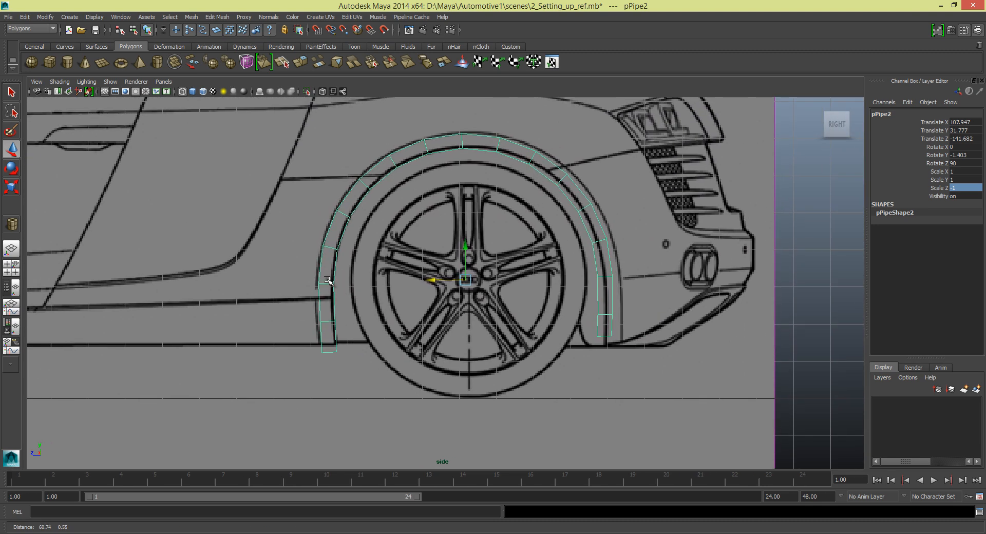
pyautogui.moveTo(367, 271)
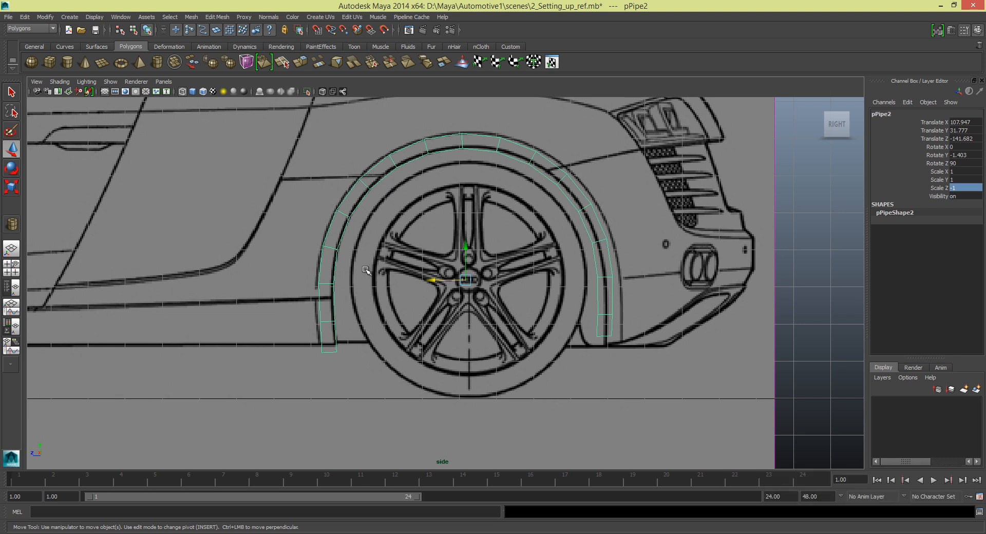
pyautogui.moveTo(462, 280)
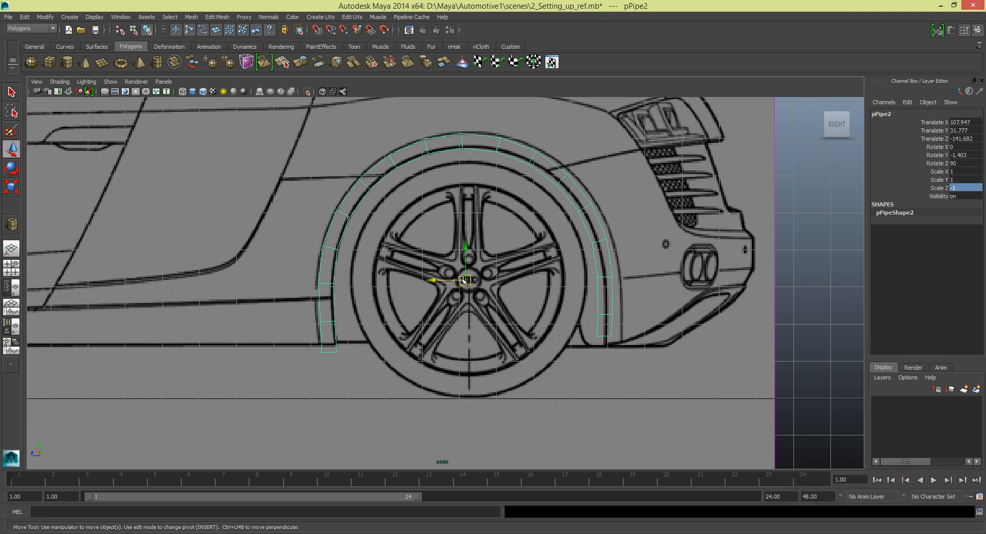
pyautogui.moveTo(463, 281); pyautogui.dragTo(432, 283)
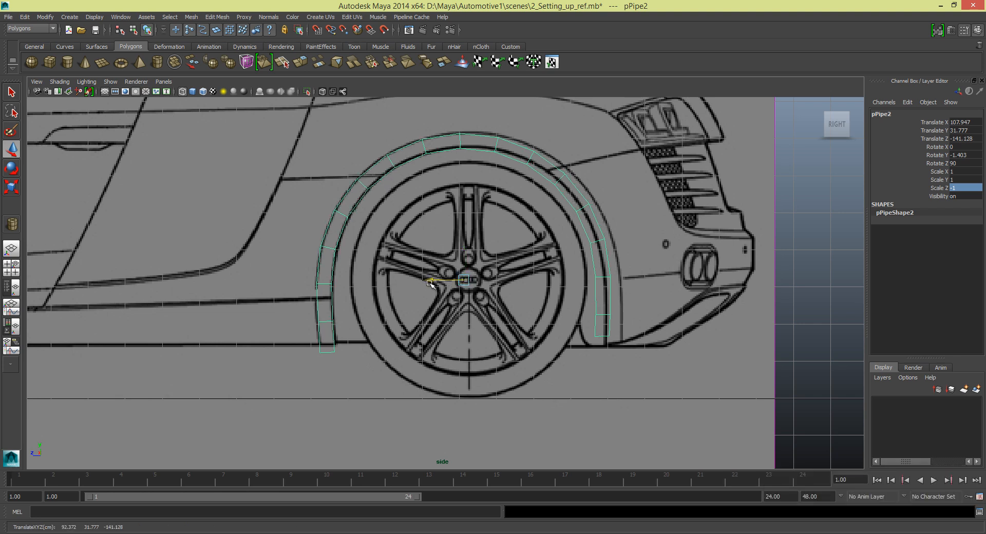
pyautogui.moveTo(431, 283); pyautogui.dragTo(542, 272)
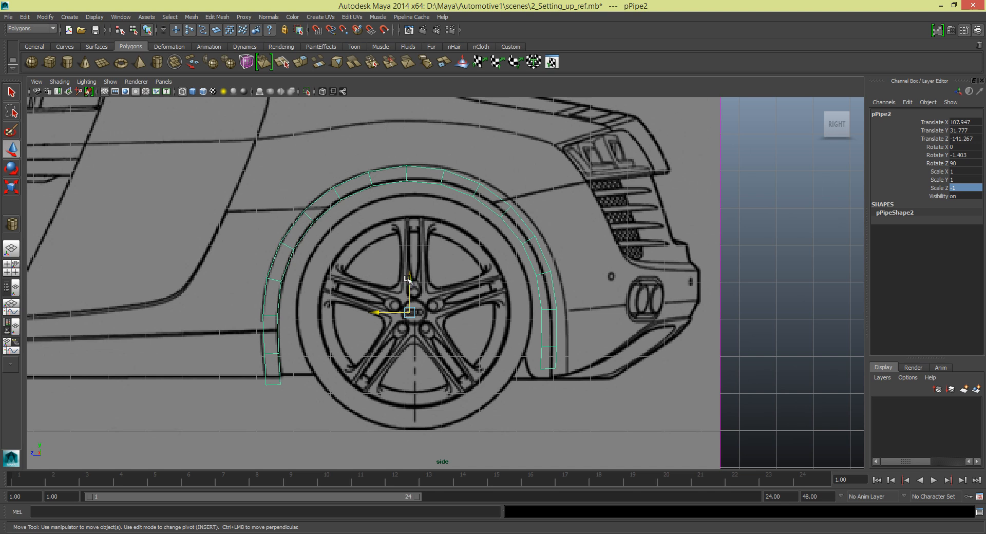
pyautogui.moveTo(407, 296); pyautogui.dragTo(409, 276)
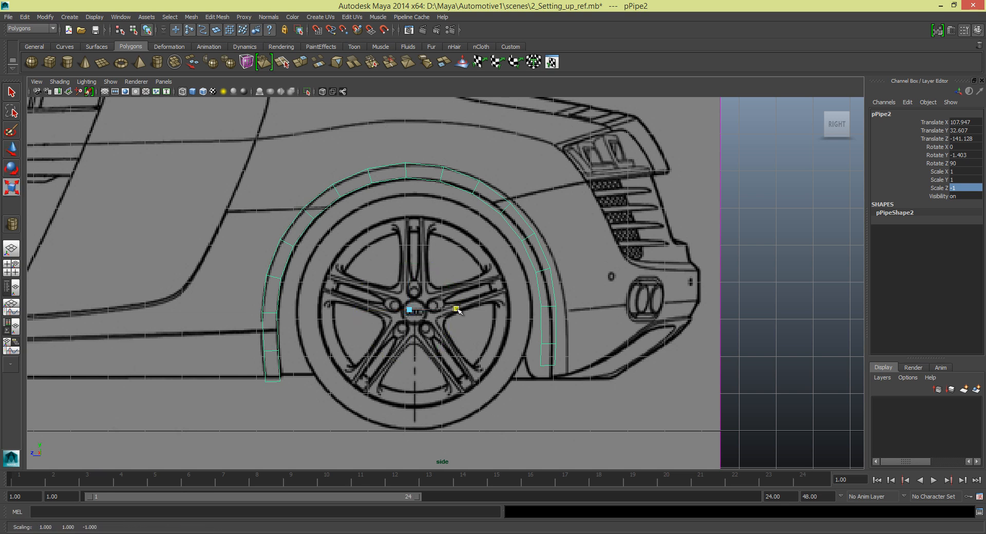
# Scale pPipe2 up slightly, to about -1.03 Scale Z, so it hugs the arch
pyautogui.moveTo(456, 309); pyautogui.dragTo(462, 308)
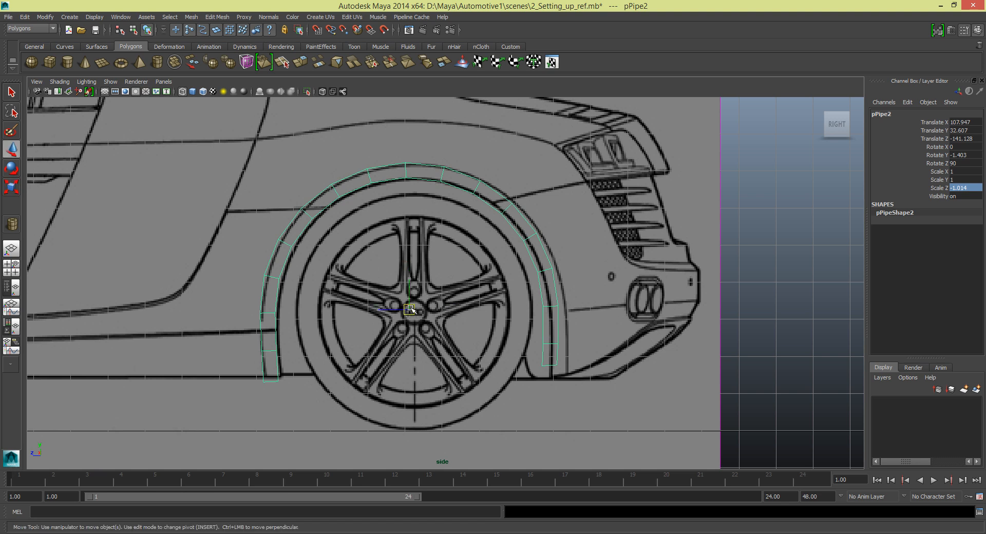
pyautogui.moveTo(409, 308); pyautogui.dragTo(414, 309)
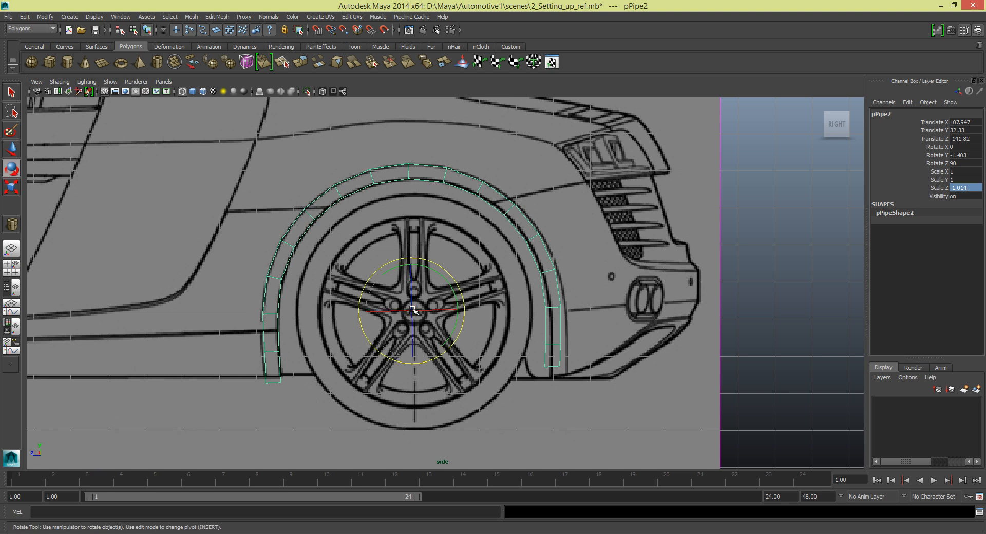
pyautogui.moveTo(413, 308); pyautogui.dragTo(457, 309)
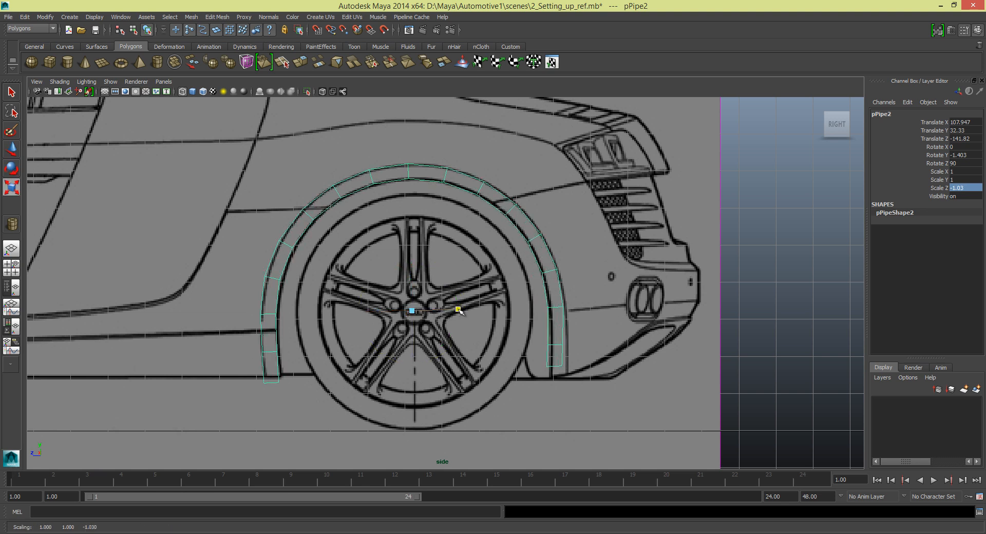
pyautogui.moveTo(457, 308); pyautogui.dragTo(377, 313)
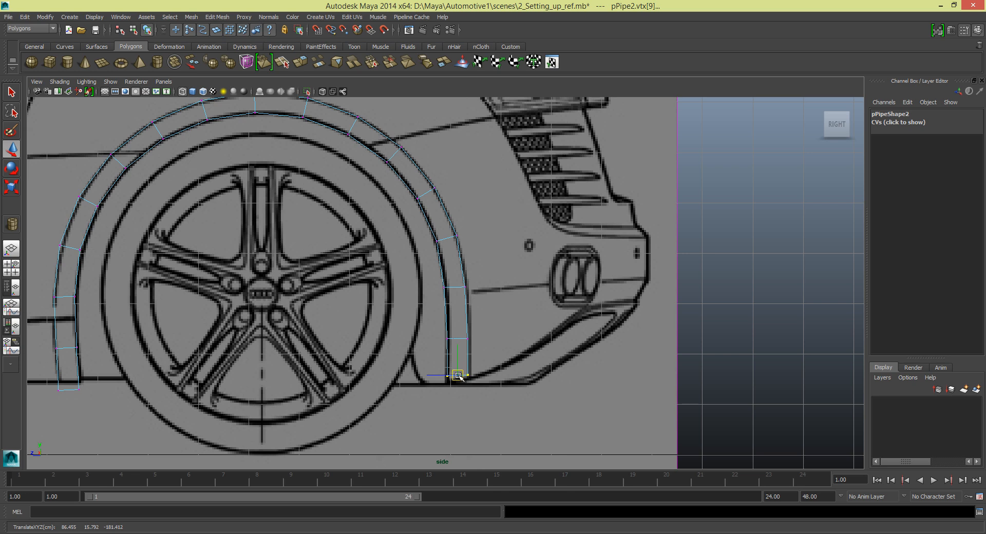
# Drag the bottom vertices of the rear and front legs onto the rear wheel-arch line
pyautogui.moveTo(457, 375); pyautogui.dragTo(458, 377)
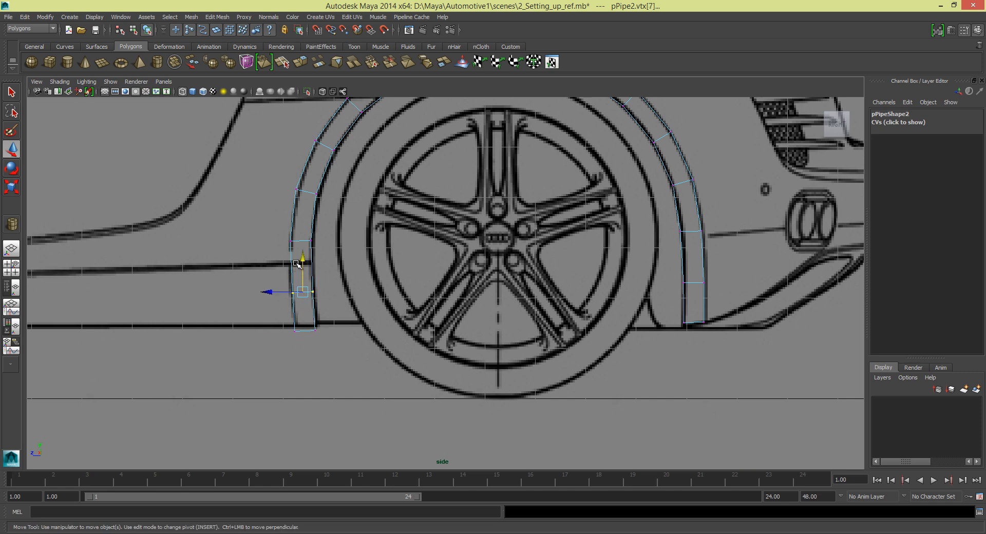
pyautogui.moveTo(302, 261); pyautogui.dragTo(301, 291)
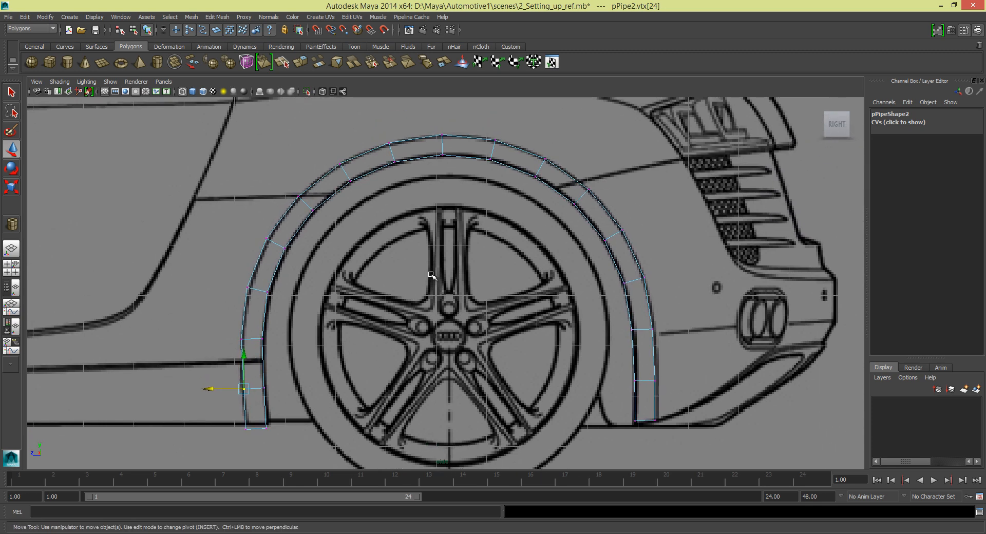
pyautogui.moveTo(615, 380)
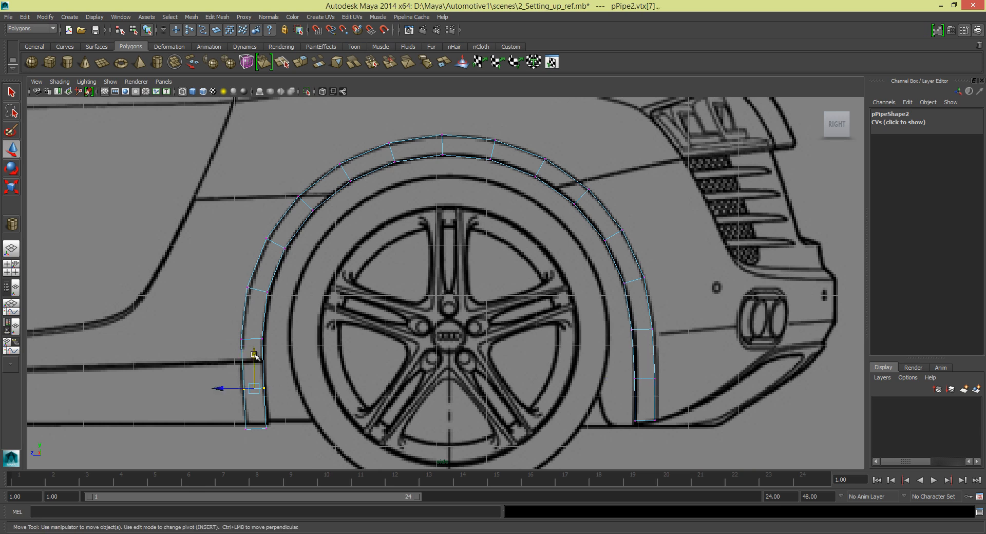
pyautogui.moveTo(254, 351); pyautogui.dragTo(248, 387)
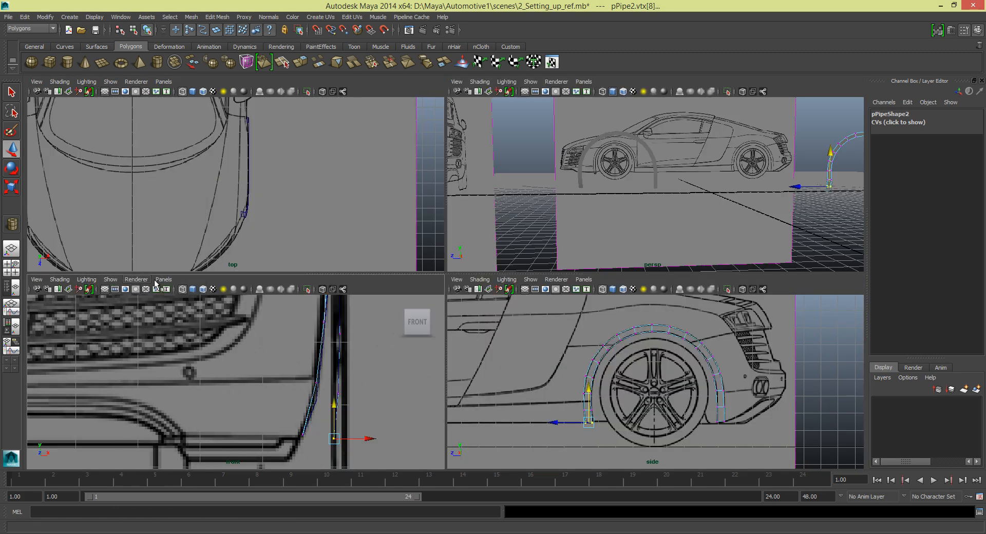
# Set the lower-left panel to the back view and align the bottom vertices with the body curve
pyautogui.click(163, 280)
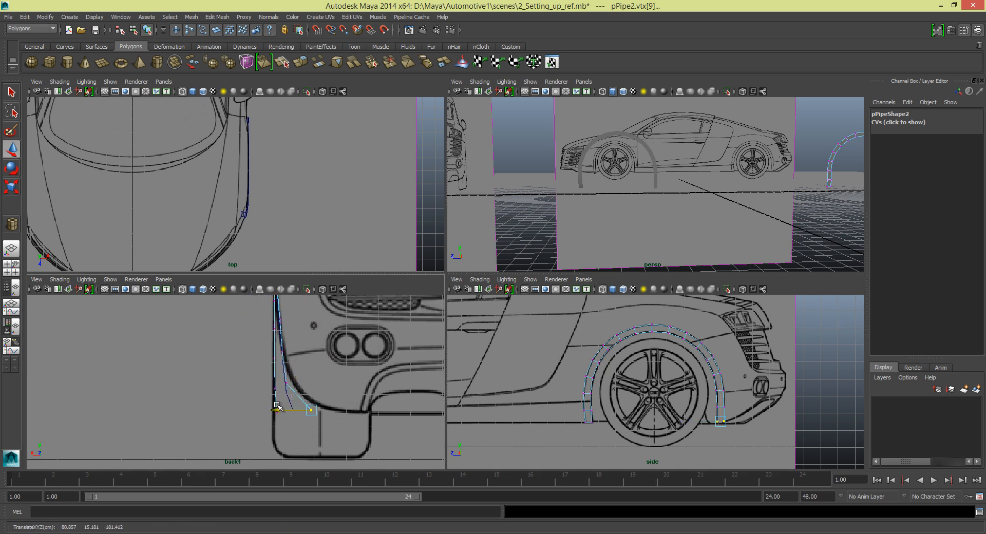
pyautogui.moveTo(296, 406); pyautogui.dragTo(283, 402)
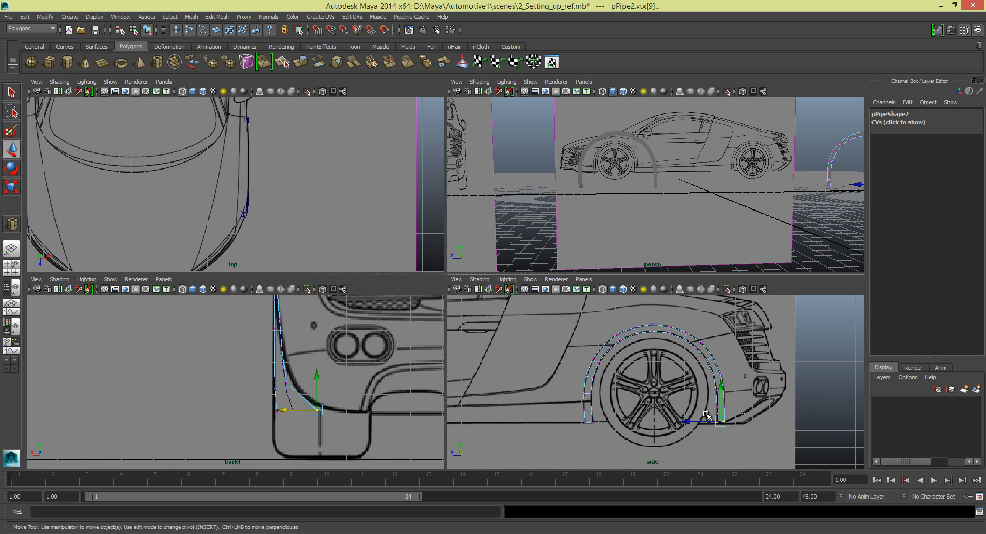
pyautogui.moveTo(314, 410); pyautogui.dragTo(271, 384)
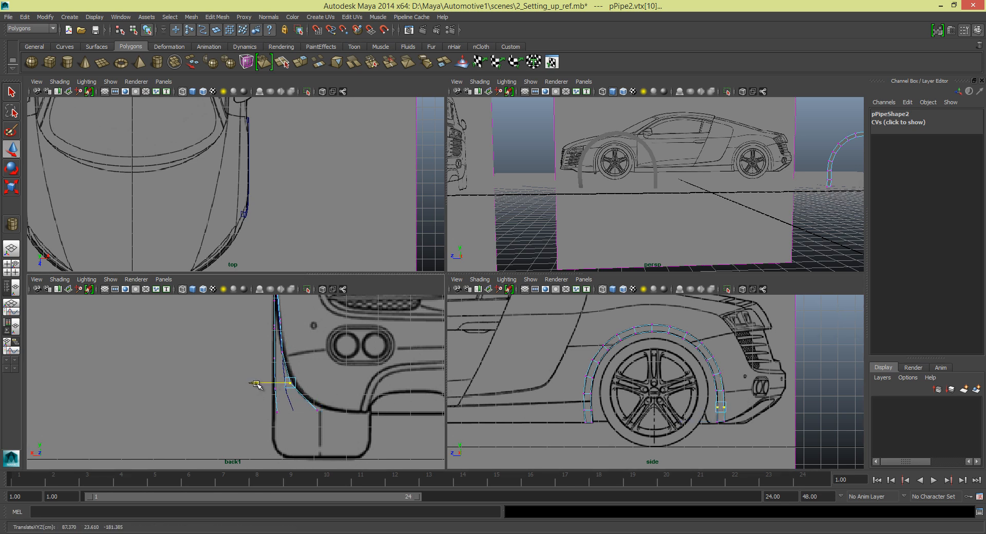
pyautogui.moveTo(289, 384); pyautogui.dragTo(256, 384)
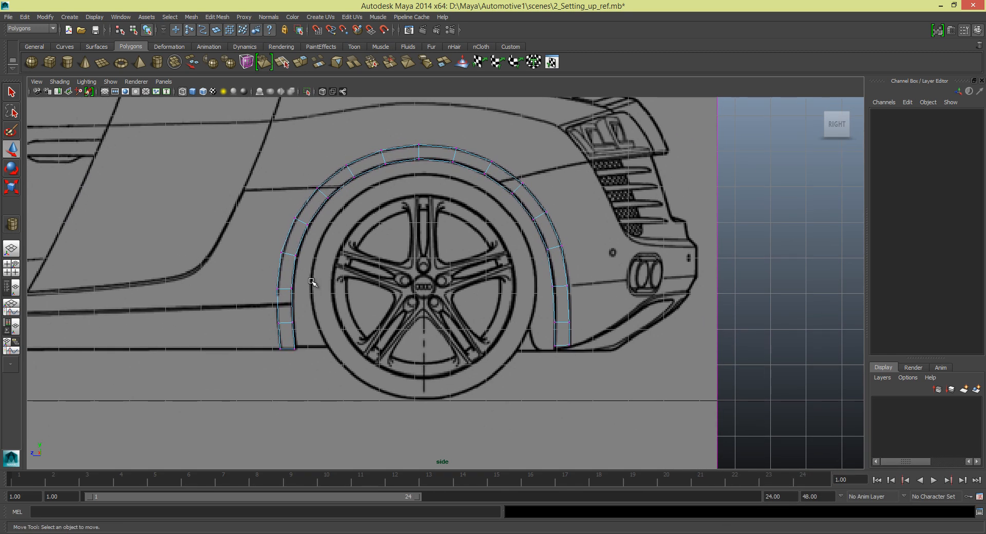
# Maximise the perspective view and orbit to see both front and rear pipes
pyautogui.press('space')
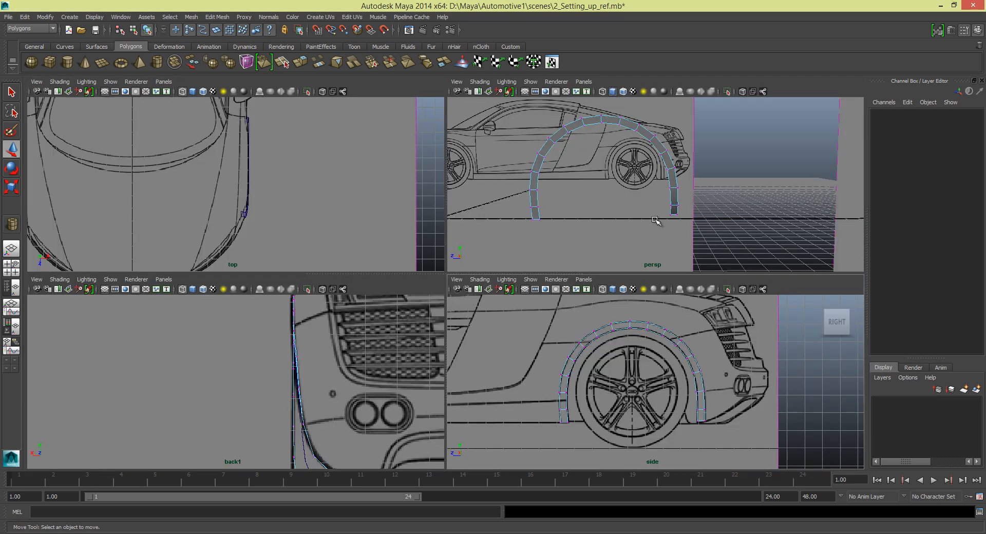
pyautogui.press('space')
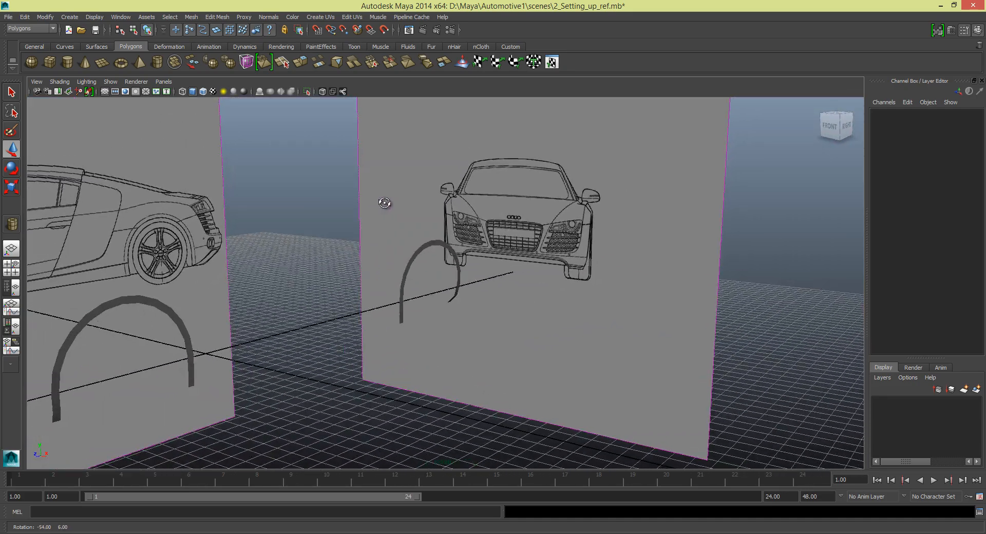
pyautogui.moveTo(384, 201); pyautogui.dragTo(361, 253)
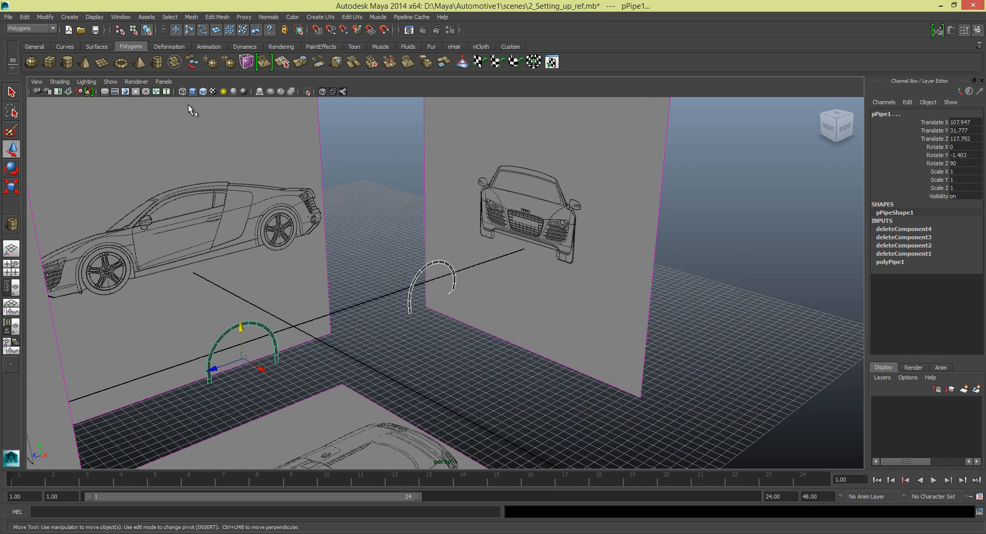
# Combine the front and rear wheel-arch pipes into one mesh, polySurface1
pyautogui.click(69, 17)
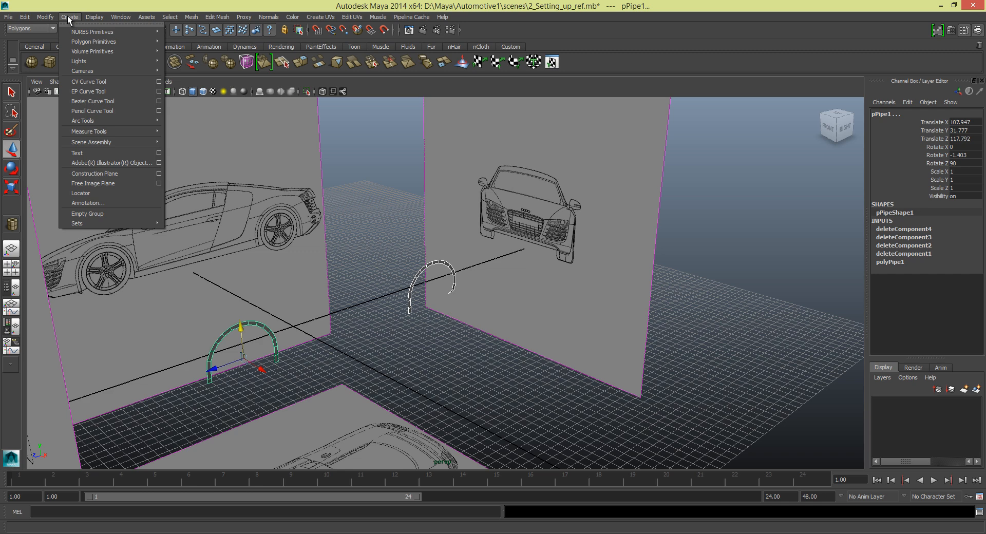
pyautogui.click(94, 16)
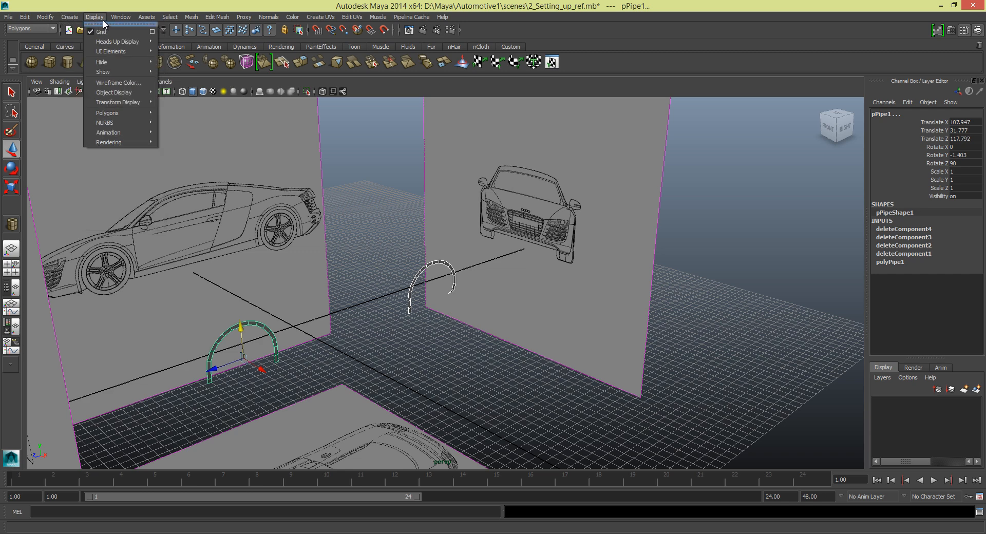
pyautogui.click(217, 17)
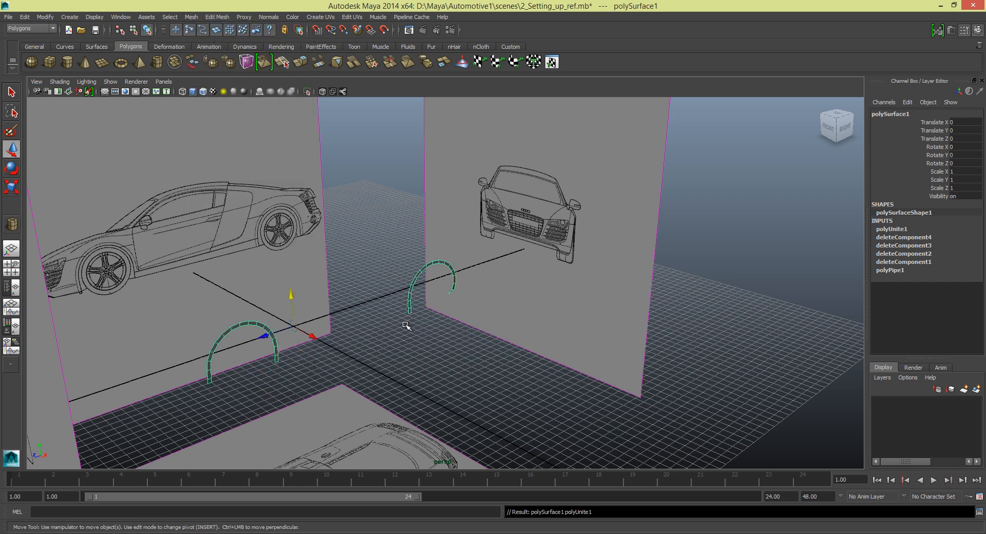
# Delete polySurface1's construction history with Edit > Delete by Type > History
pyautogui.click(44, 17)
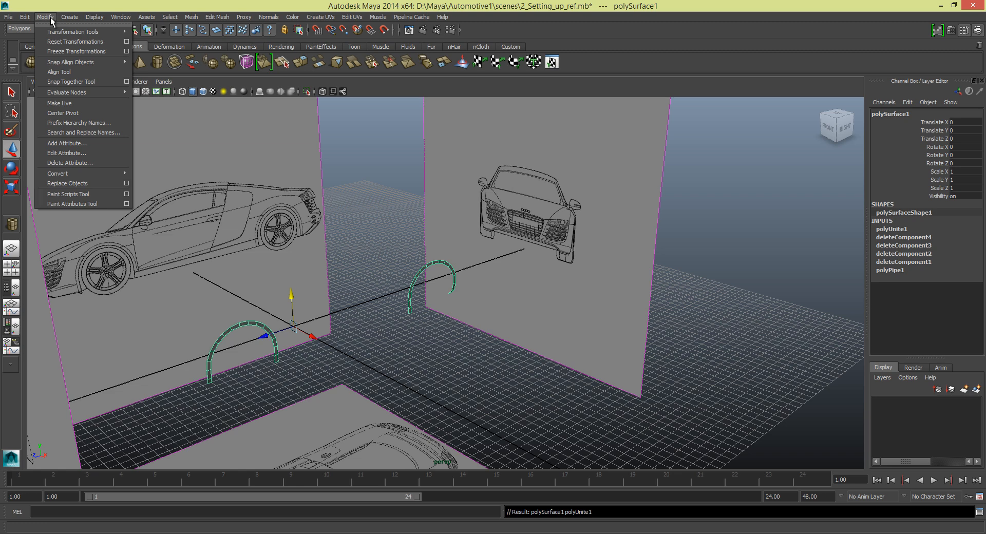
pyautogui.moveTo(62, 113)
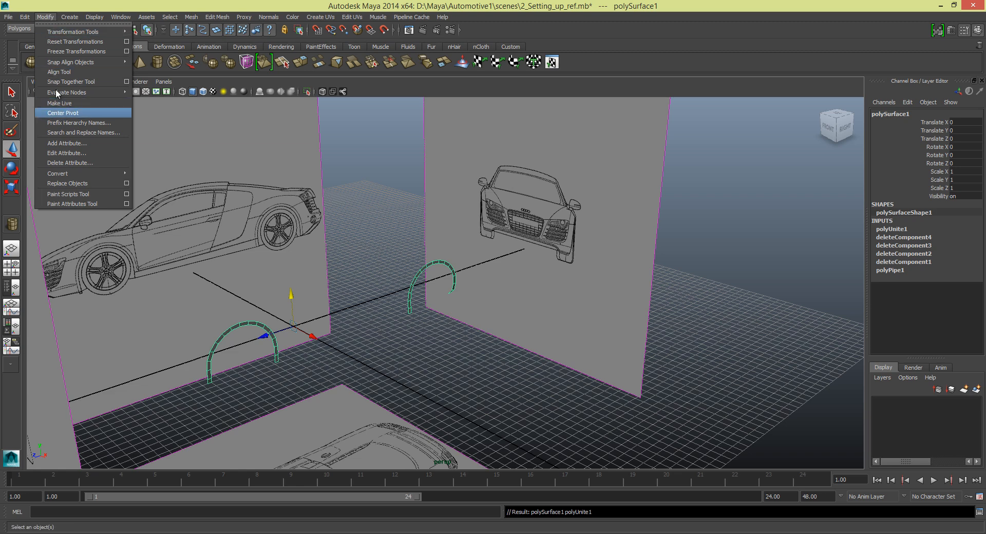
pyautogui.click(120, 17)
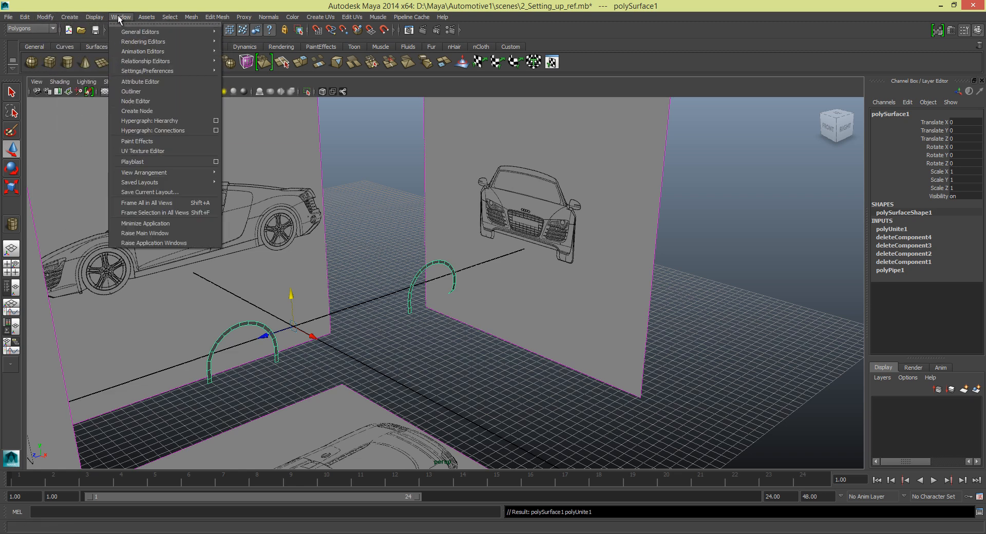
pyautogui.click(93, 17)
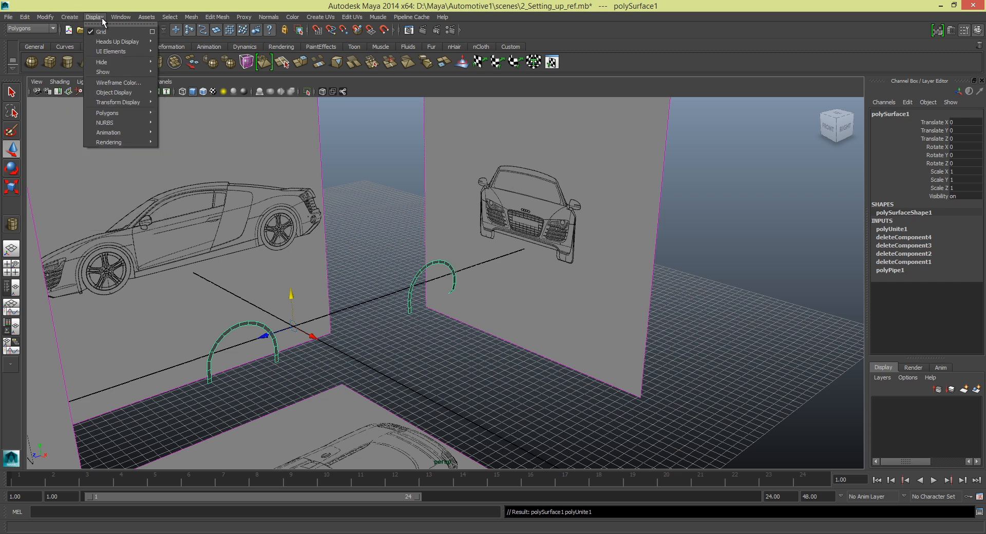
pyautogui.click(44, 17)
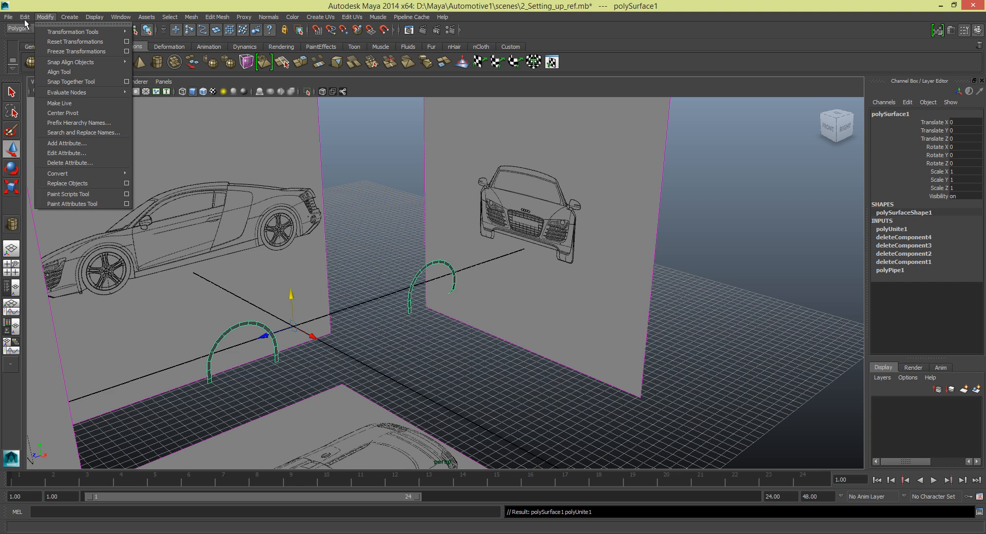
pyautogui.click(25, 17)
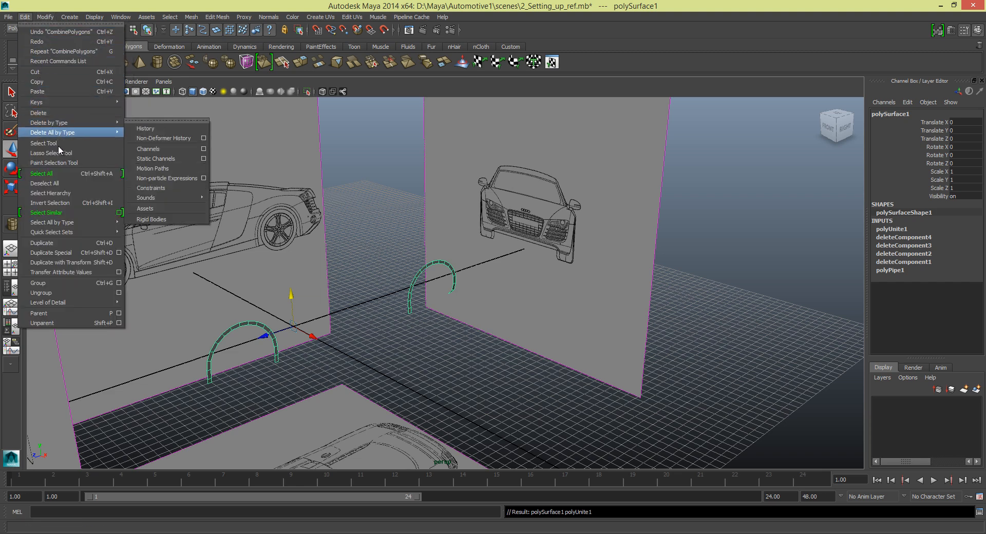
pyautogui.moveTo(38, 112)
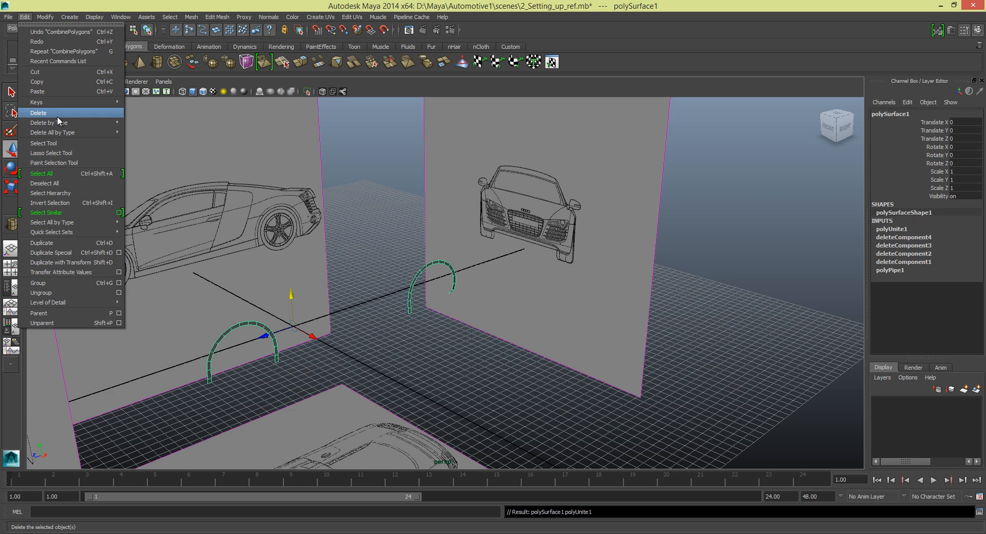
pyautogui.moveTo(60, 120)
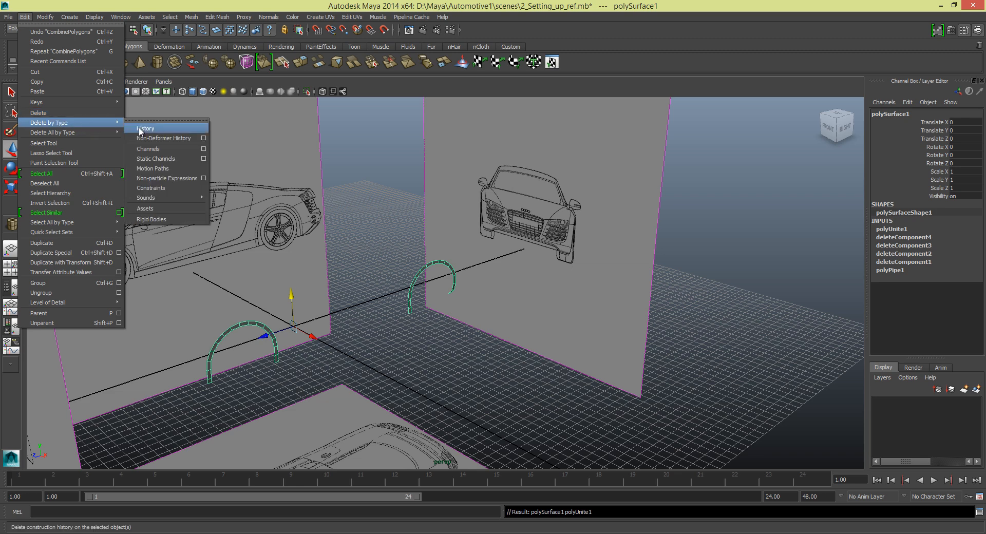
pyautogui.click(146, 128)
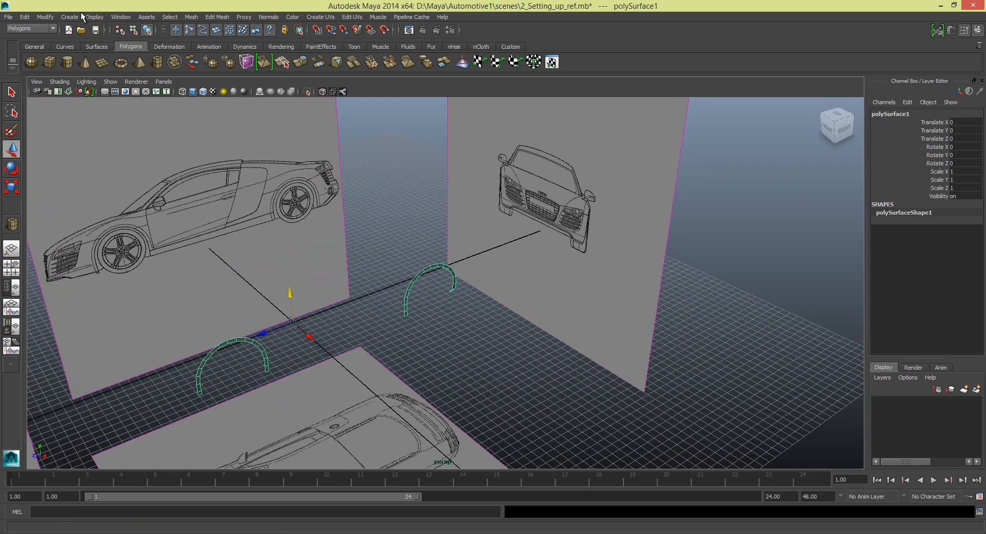
# Orbit the perspective view to look at the car from another angle
pyautogui.click(45, 17)
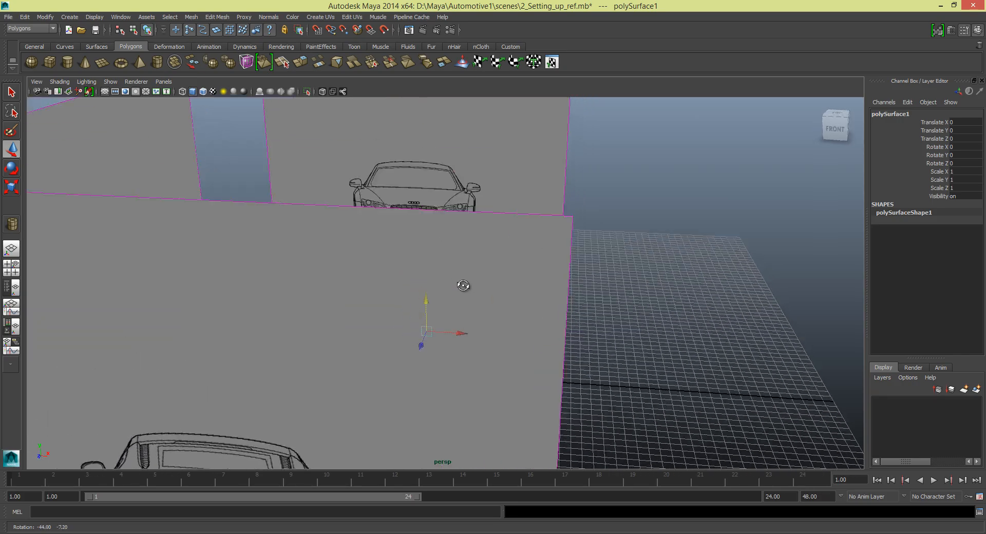
pyautogui.moveTo(463, 285); pyautogui.dragTo(427, 307)
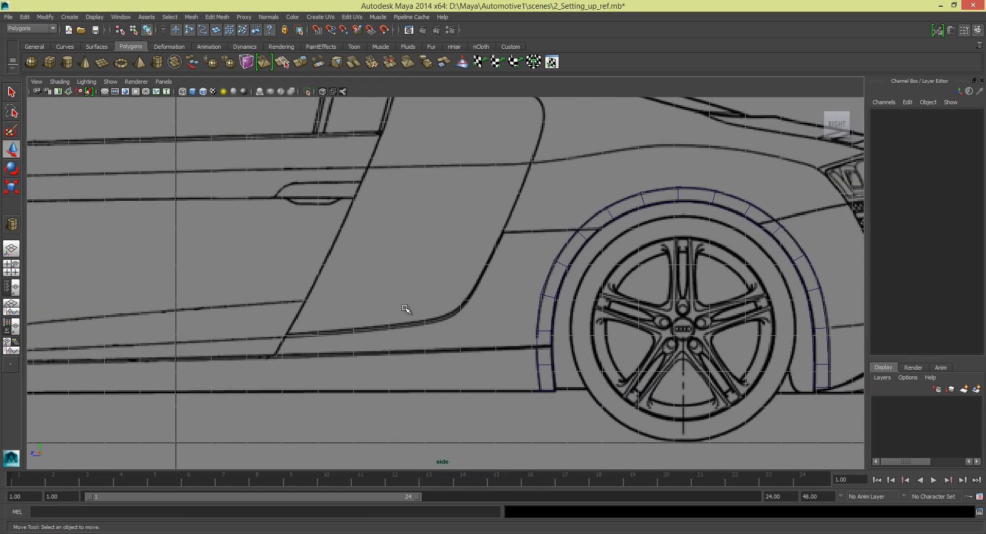
# Zoom out to frame the whole car and select the combined polySurface1 arch mesh
pyautogui.scroll(-3)
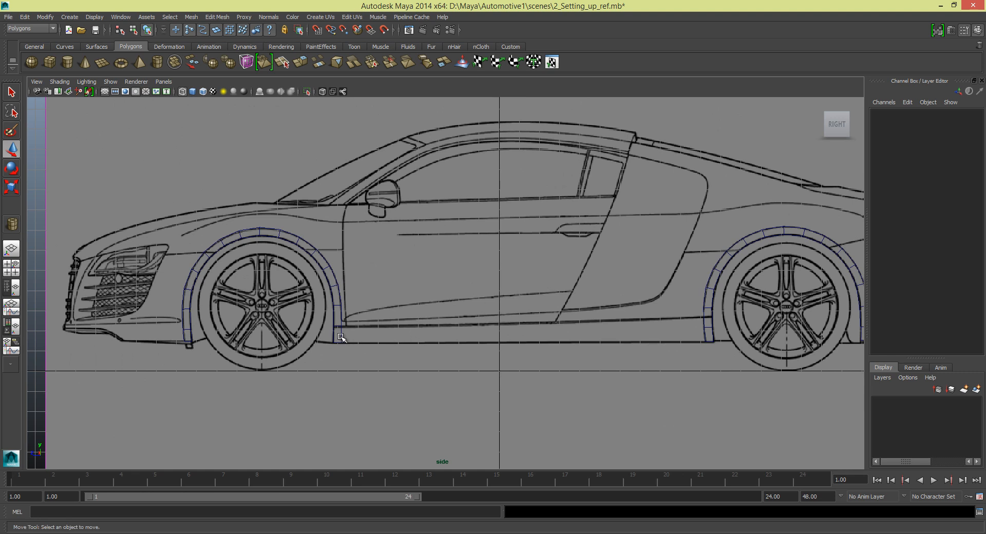
pyautogui.moveTo(318, 247)
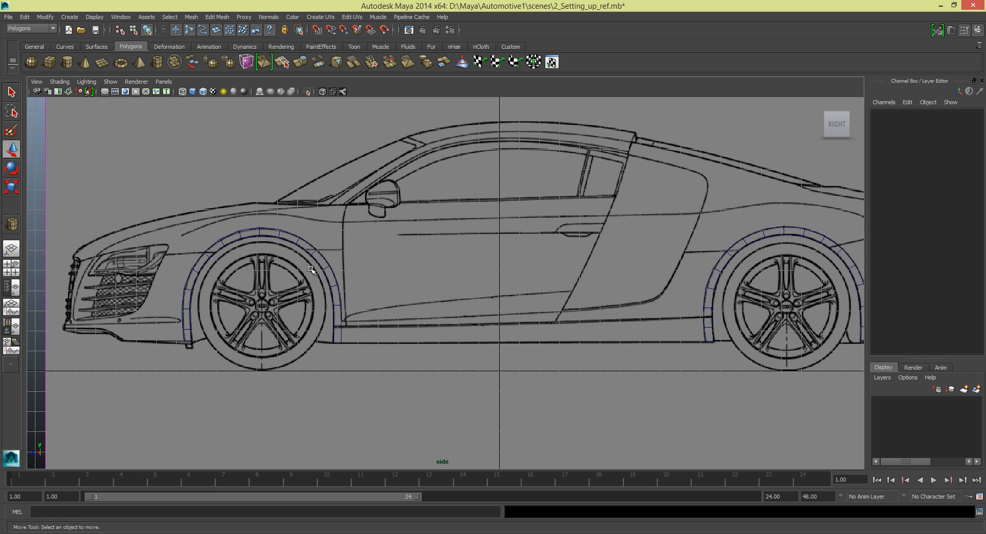
pyautogui.moveTo(326, 283)
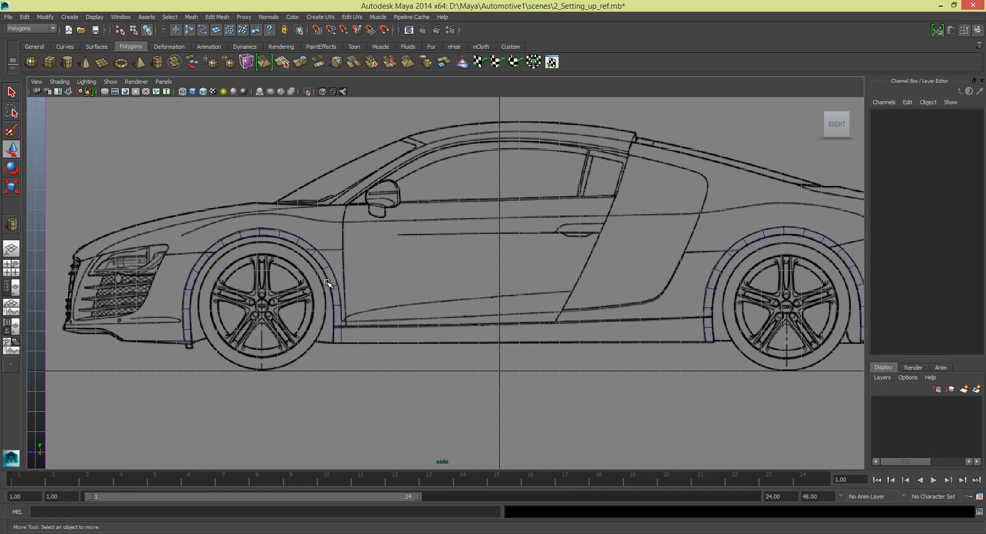
pyautogui.moveTo(353, 308)
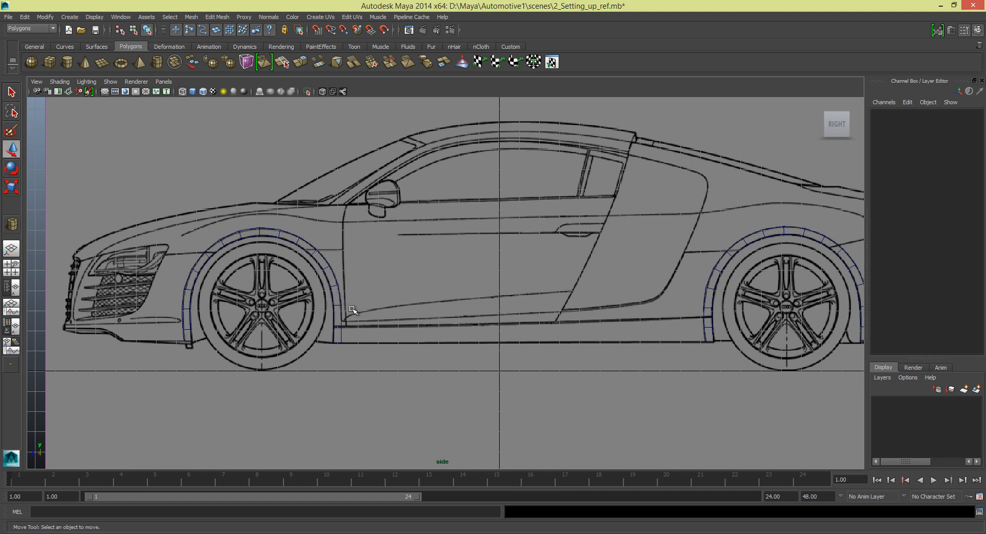
pyautogui.moveTo(628, 344)
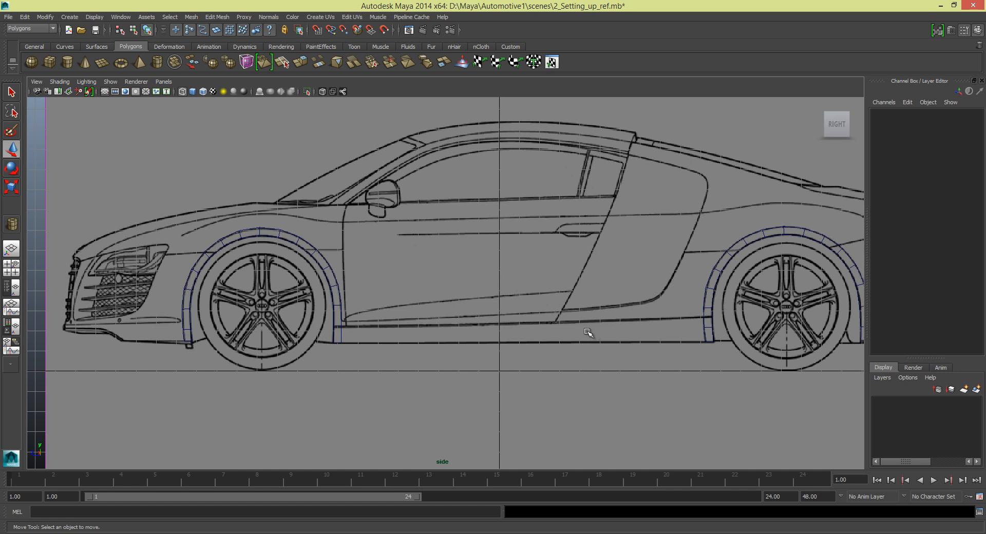
pyautogui.moveTo(709, 329)
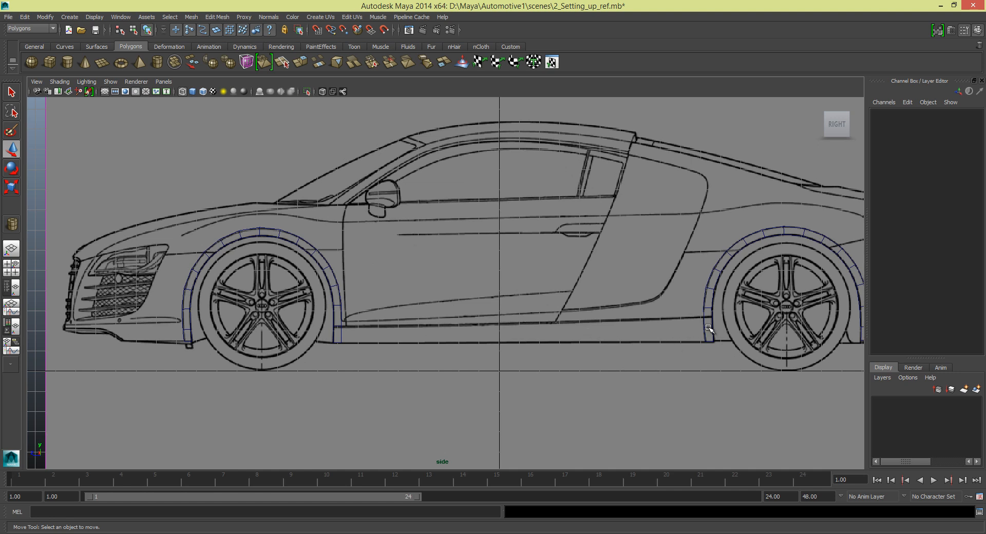
pyautogui.click(709, 328)
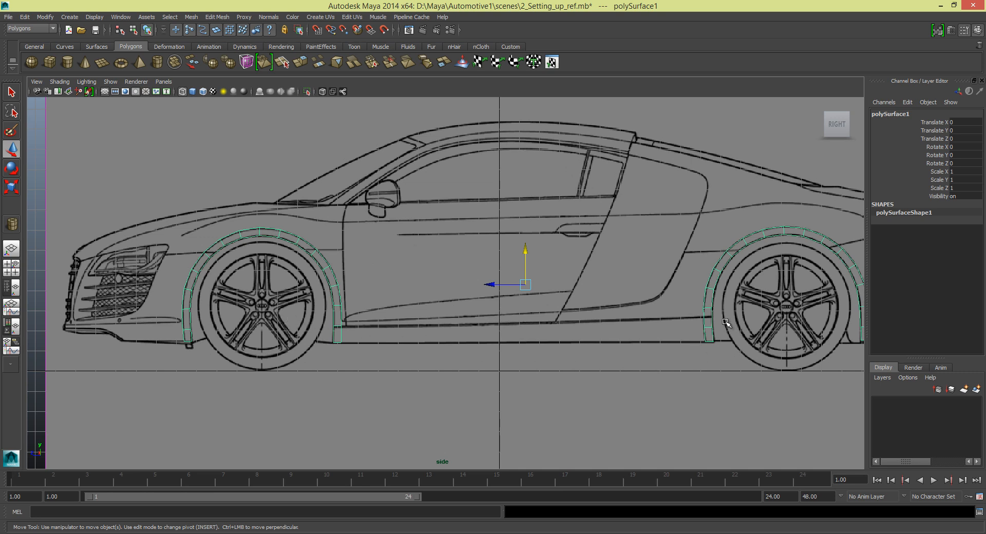
pyautogui.moveTo(382, 313)
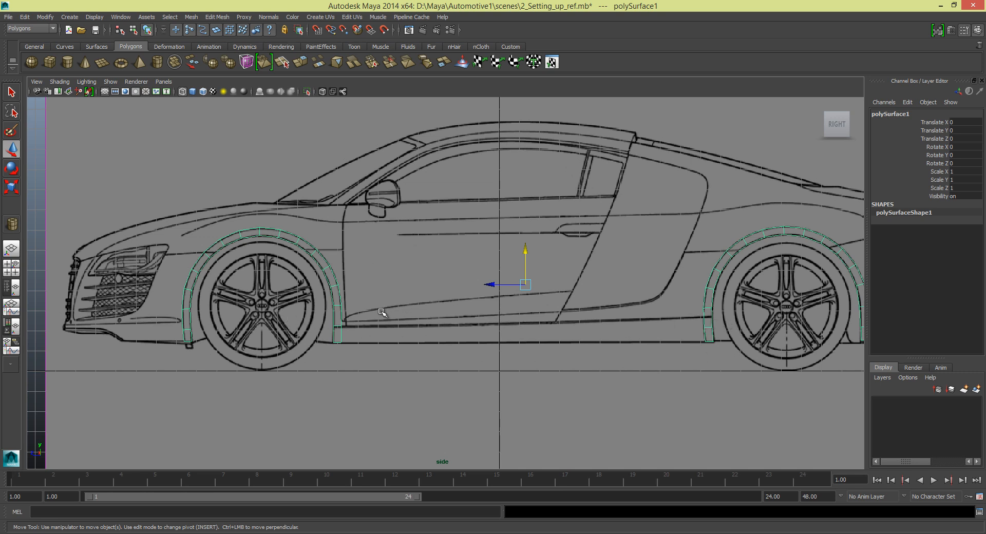
pyautogui.moveTo(390, 316)
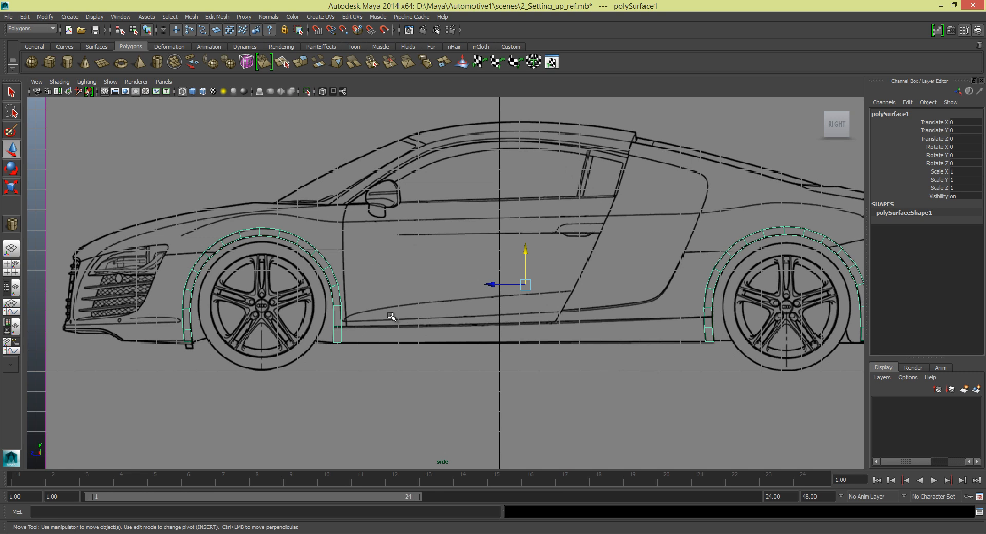
pyautogui.moveTo(344, 334)
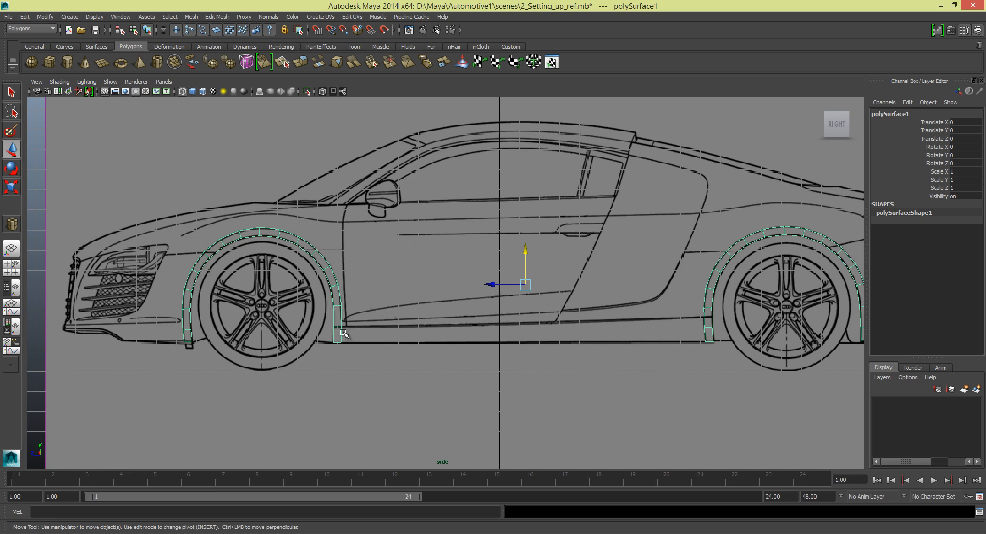
pyautogui.moveTo(673, 362)
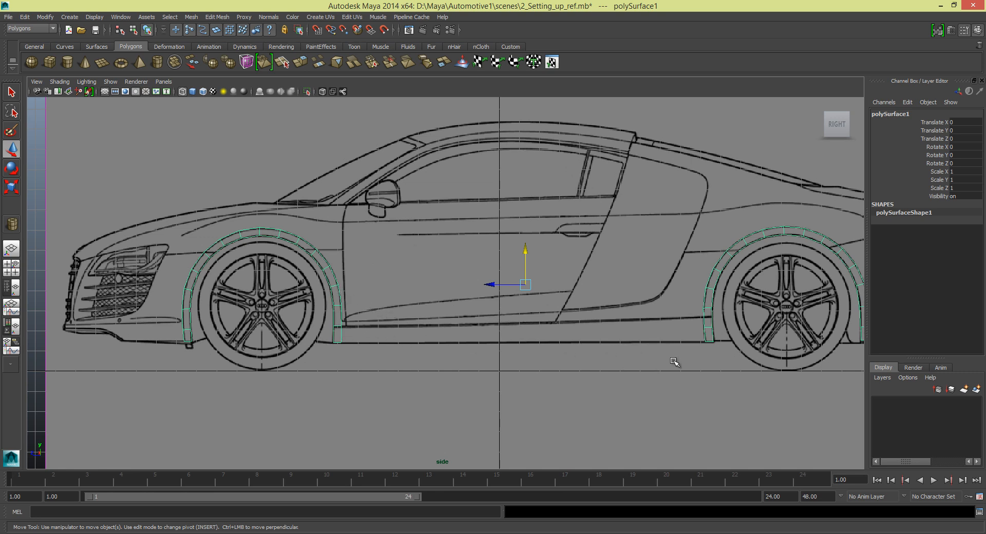
pyautogui.moveTo(488, 350)
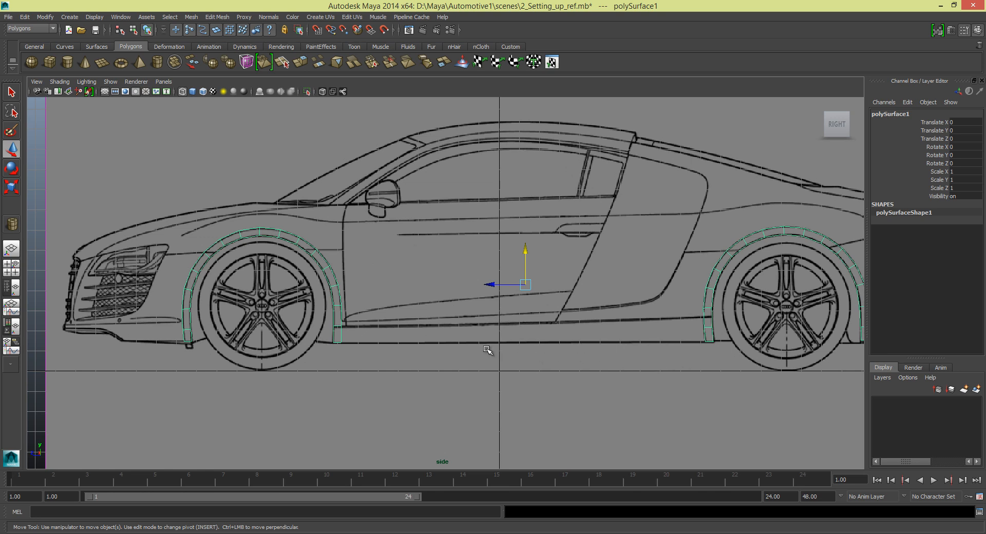
pyautogui.moveTo(510, 349)
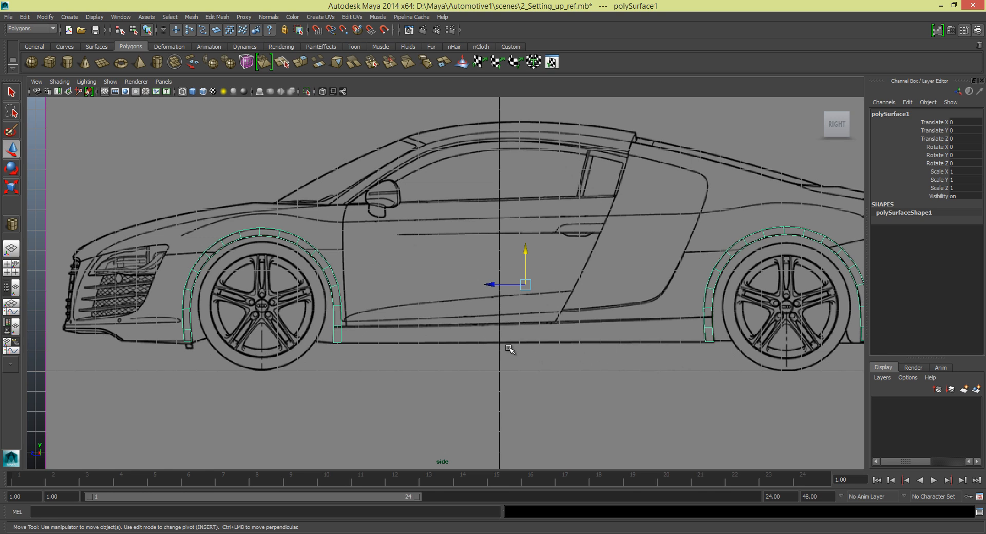
pyautogui.moveTo(295, 283)
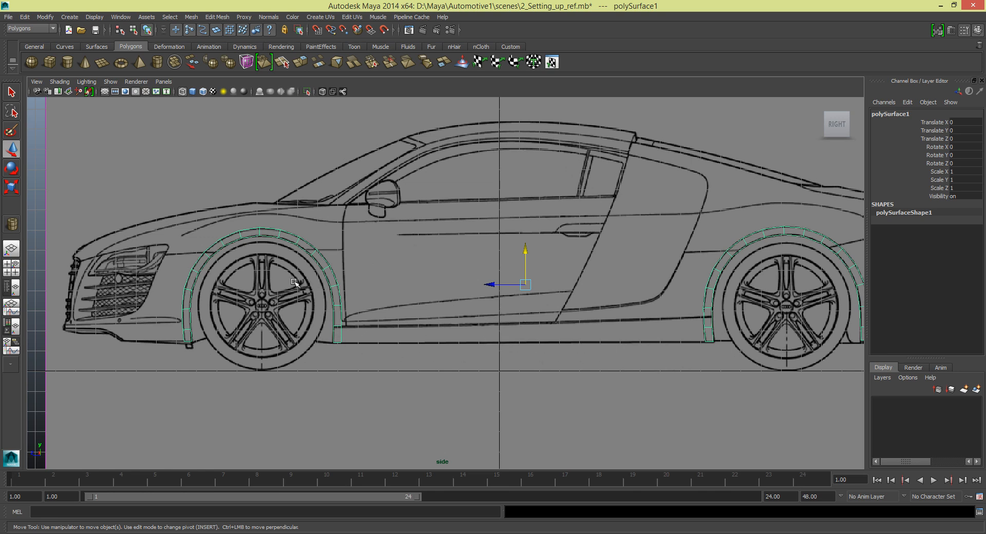
pyautogui.moveTo(179, 257)
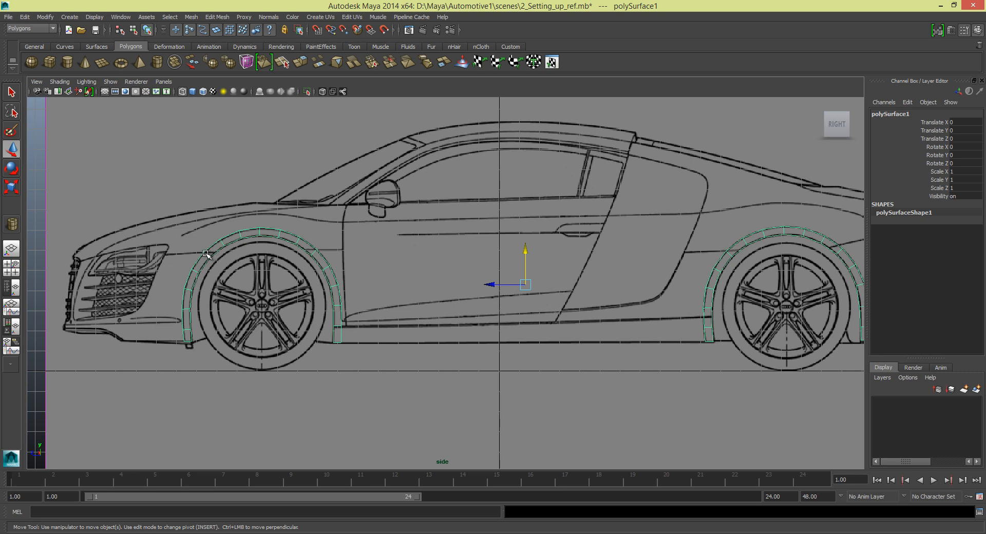
pyautogui.moveTo(181, 257)
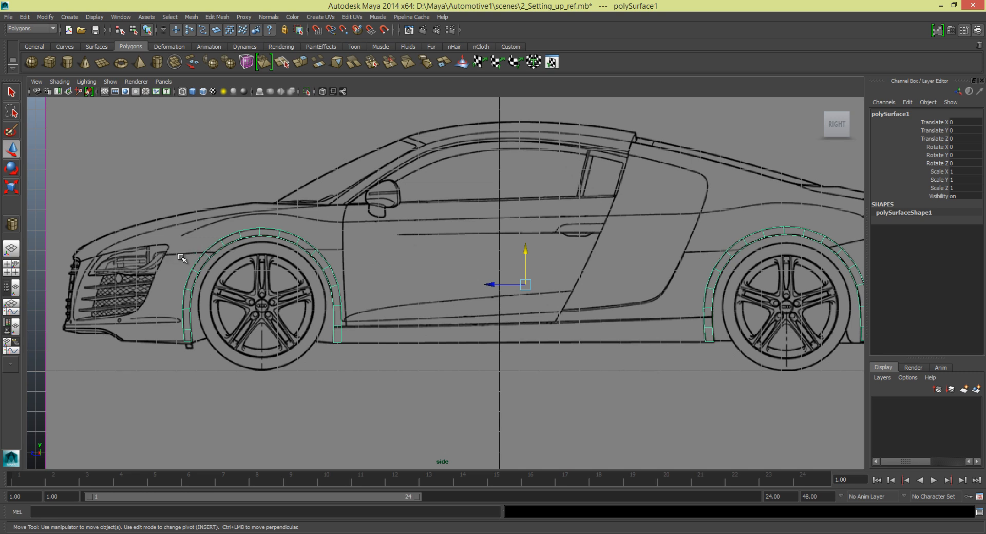
pyautogui.moveTo(215, 235)
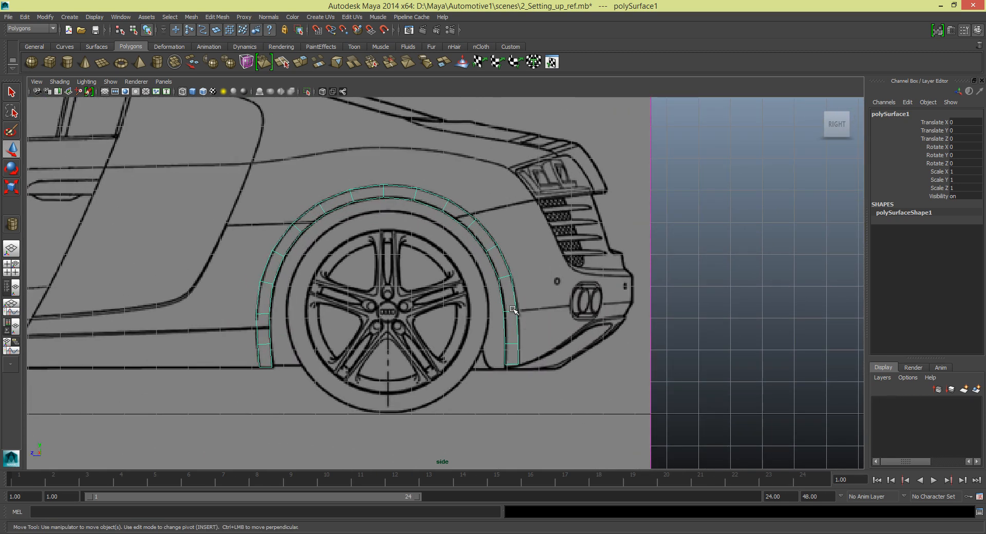
pyautogui.moveTo(545, 352)
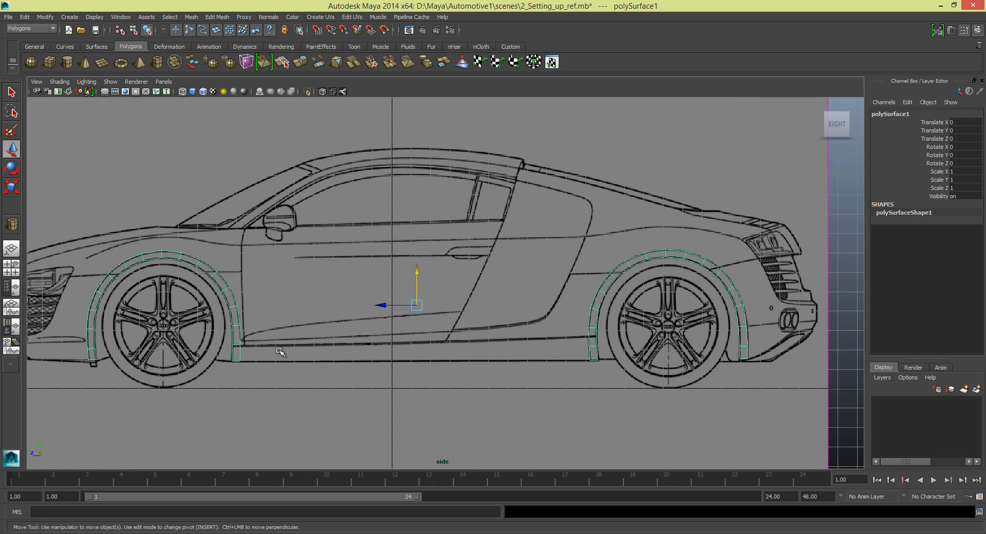
pyautogui.moveTo(343, 358)
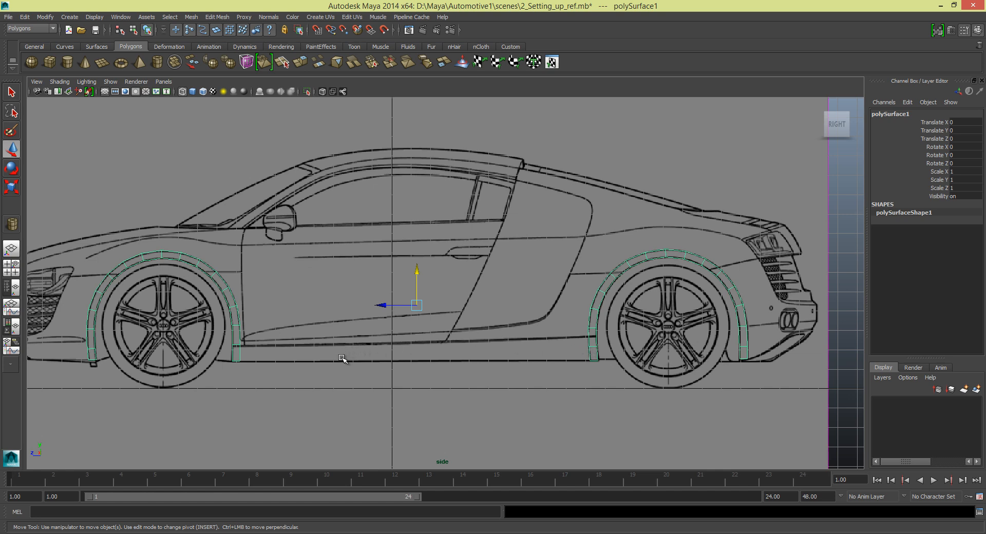
pyautogui.moveTo(332, 356)
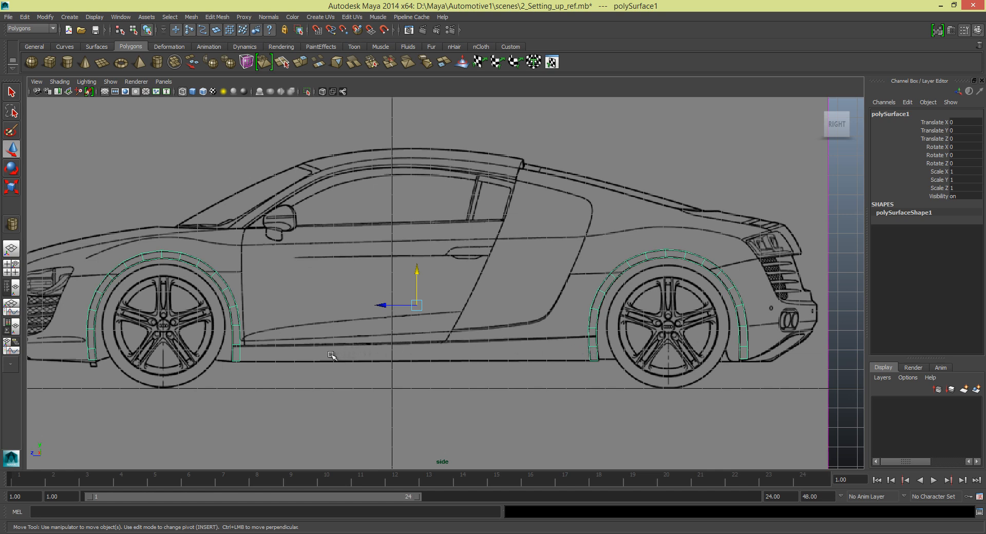
pyautogui.moveTo(319, 351)
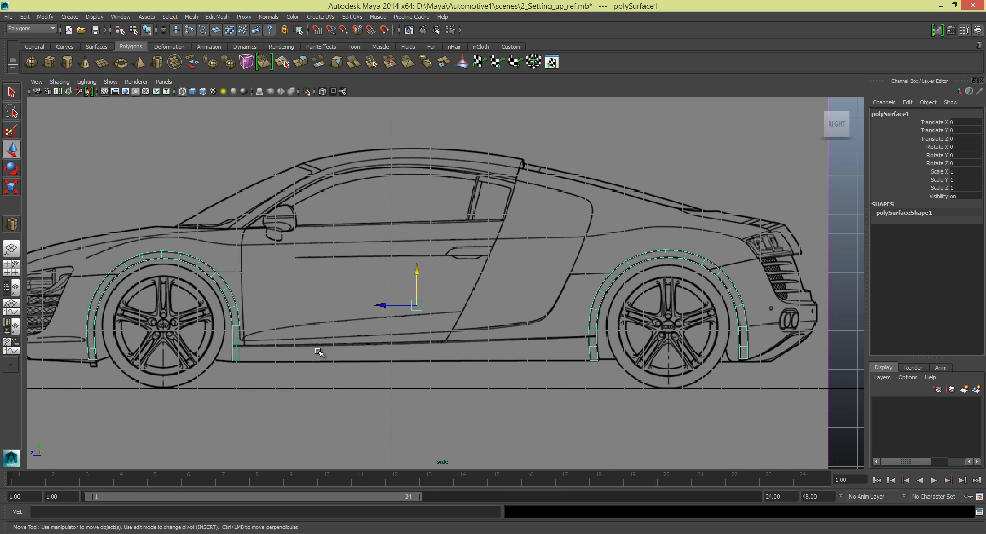
pyautogui.moveTo(326, 351)
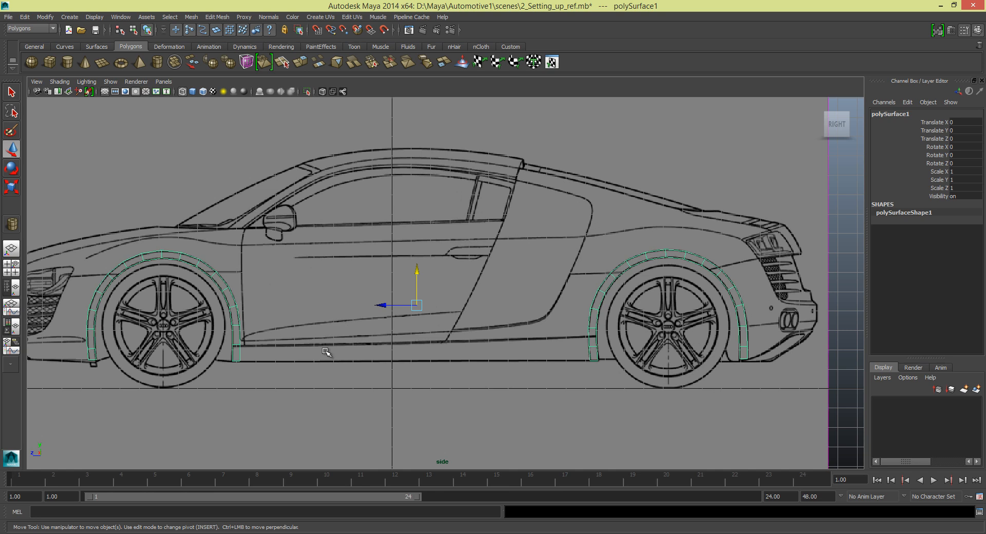
pyautogui.moveTo(395, 355)
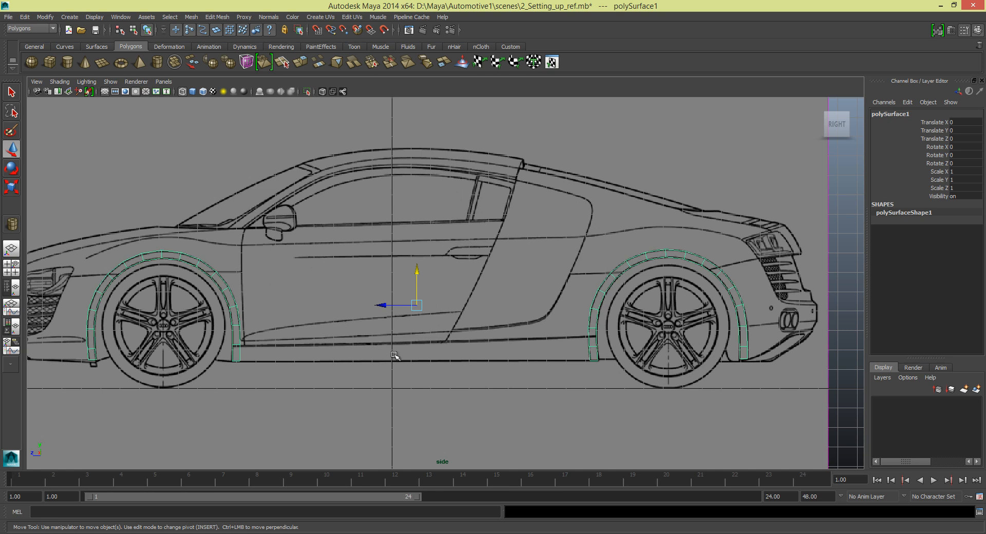